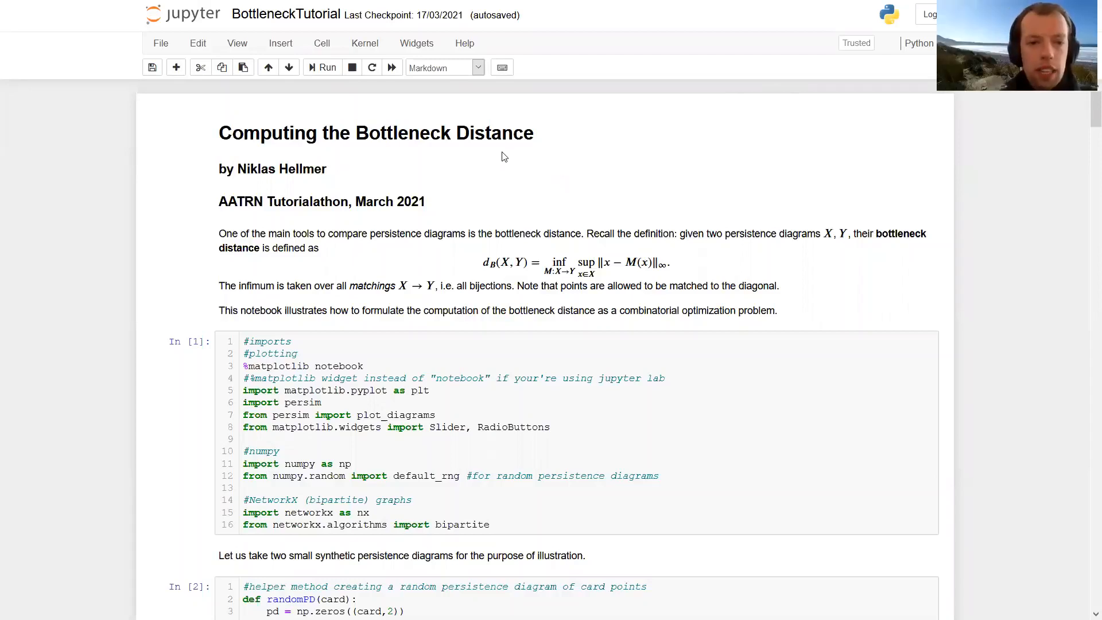
pyautogui.moveTo(274, 156)
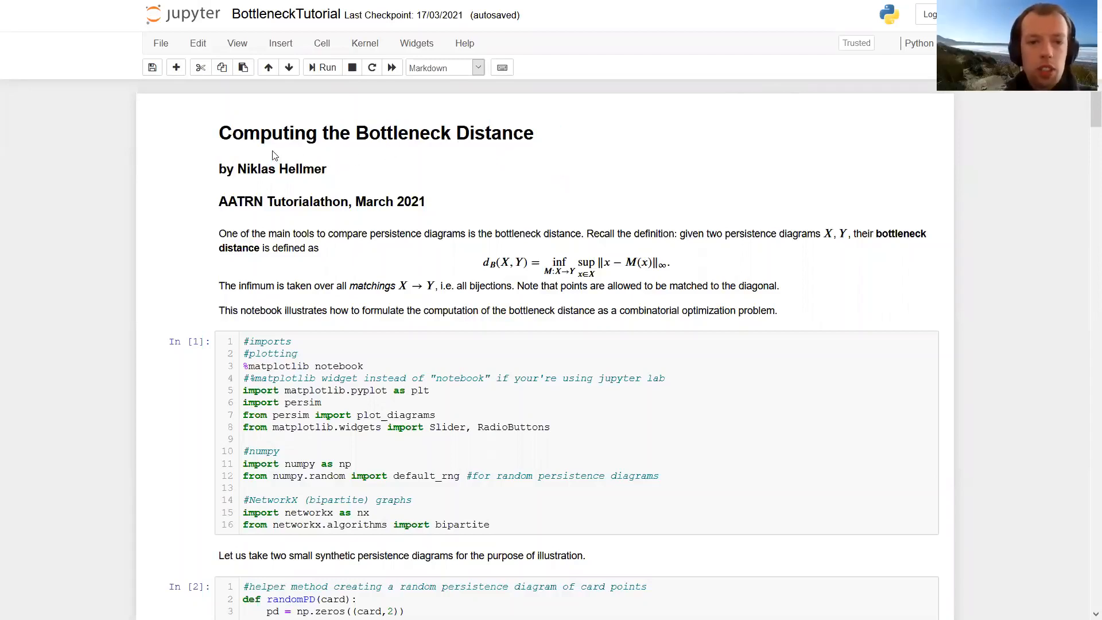
pyautogui.moveTo(303, 133)
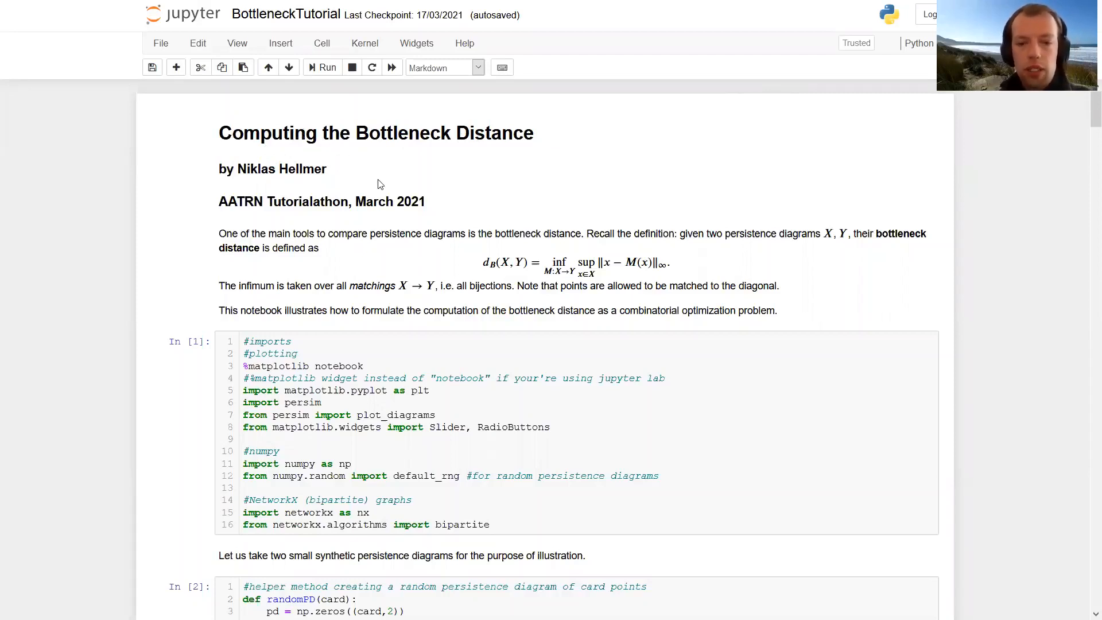
pyautogui.moveTo(551, 230)
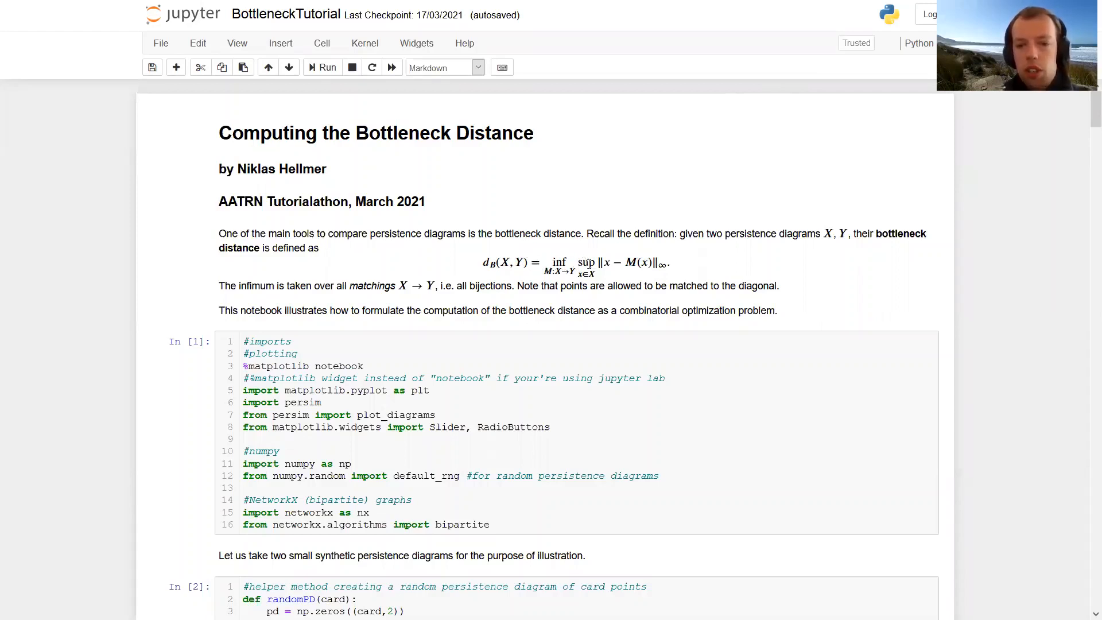
pyautogui.moveTo(654, 276)
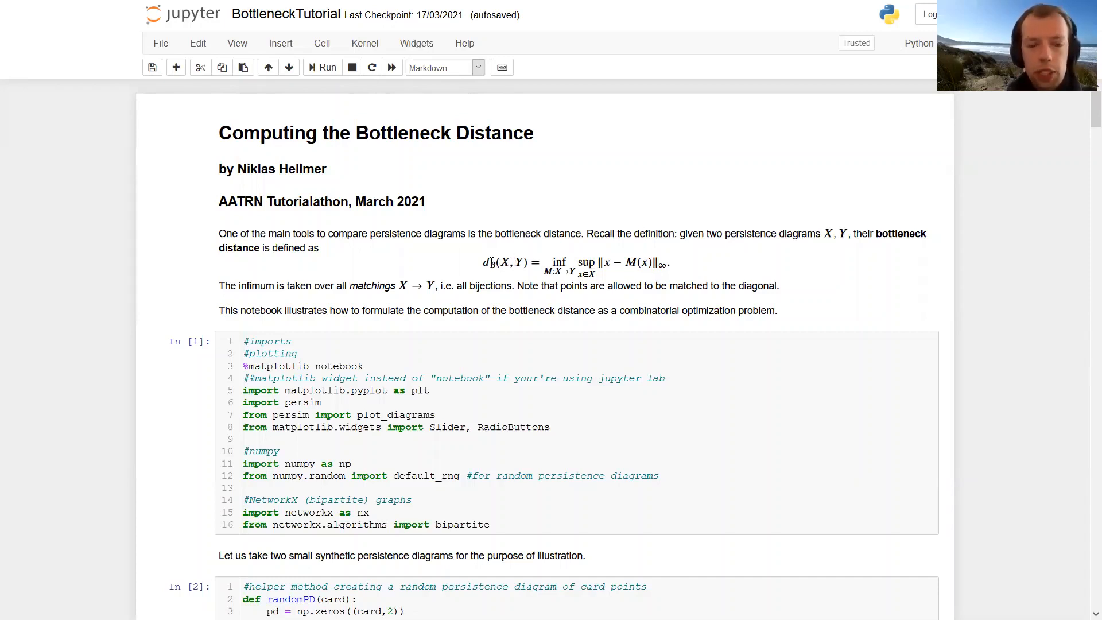
pyautogui.moveTo(361, 285)
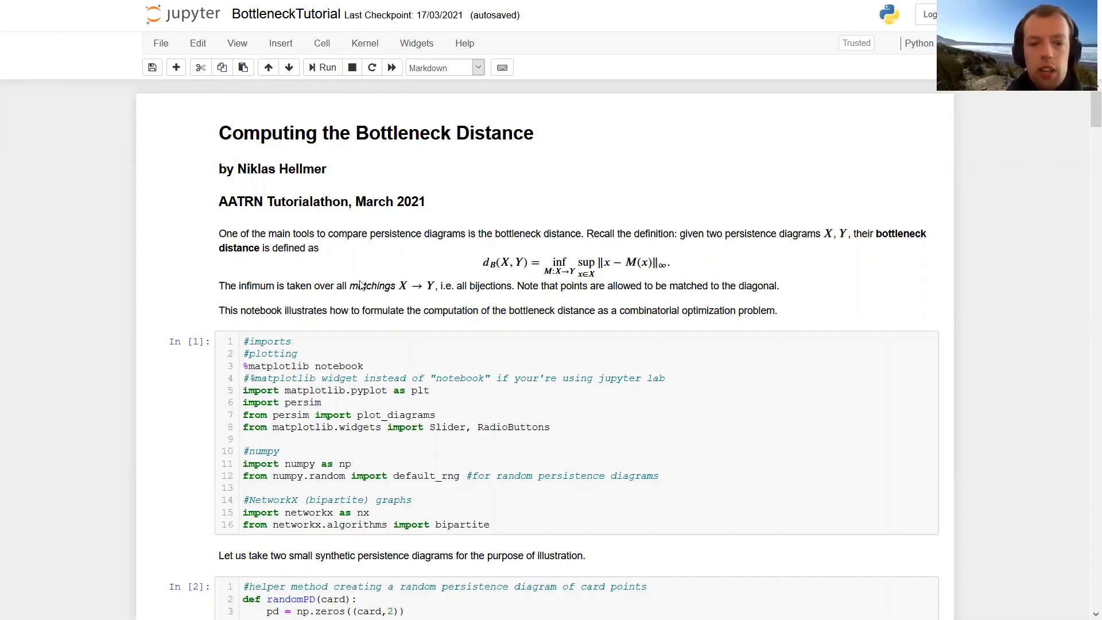
pyautogui.moveTo(385, 275)
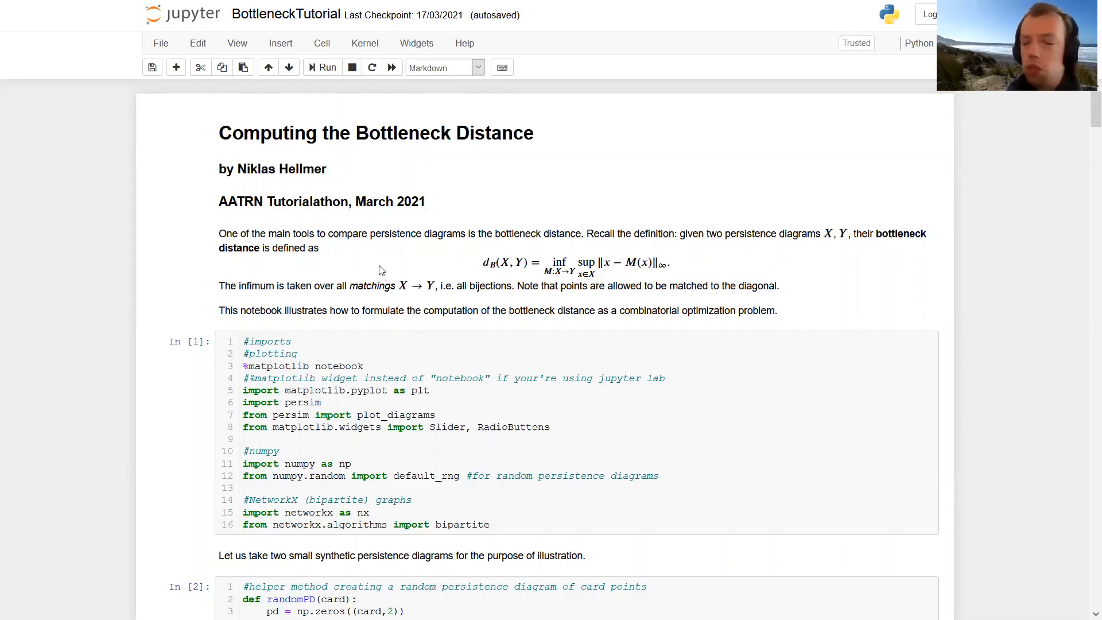
pyautogui.moveTo(366, 259)
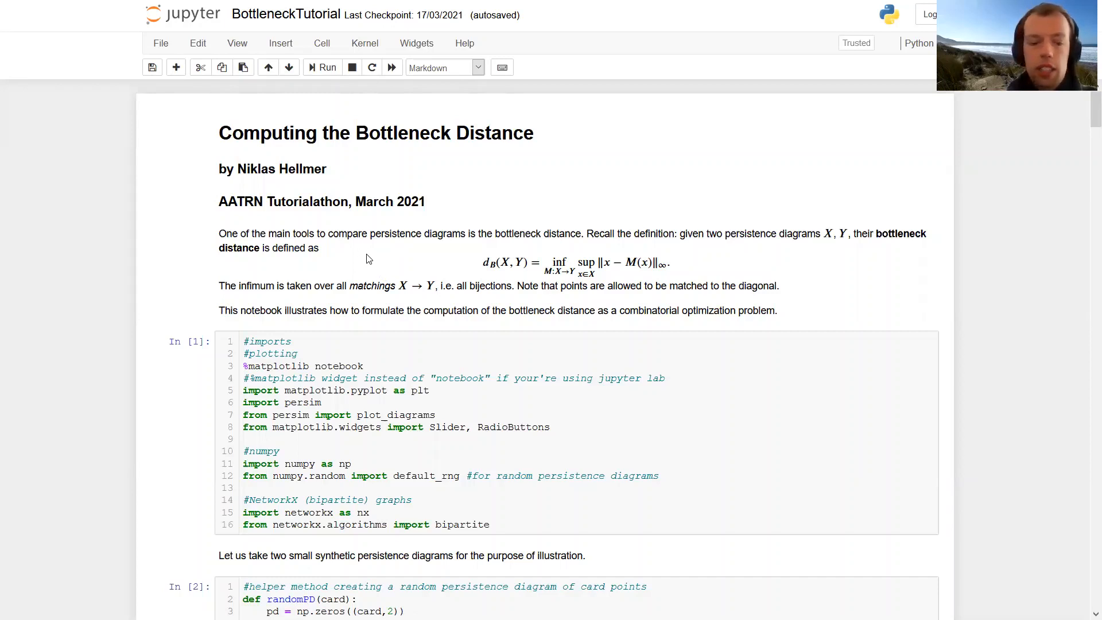
# Step: Scroll past the imports and helpers to Figure 1, the X0 and Y0 persistence diagrams
pyautogui.scroll(-3)
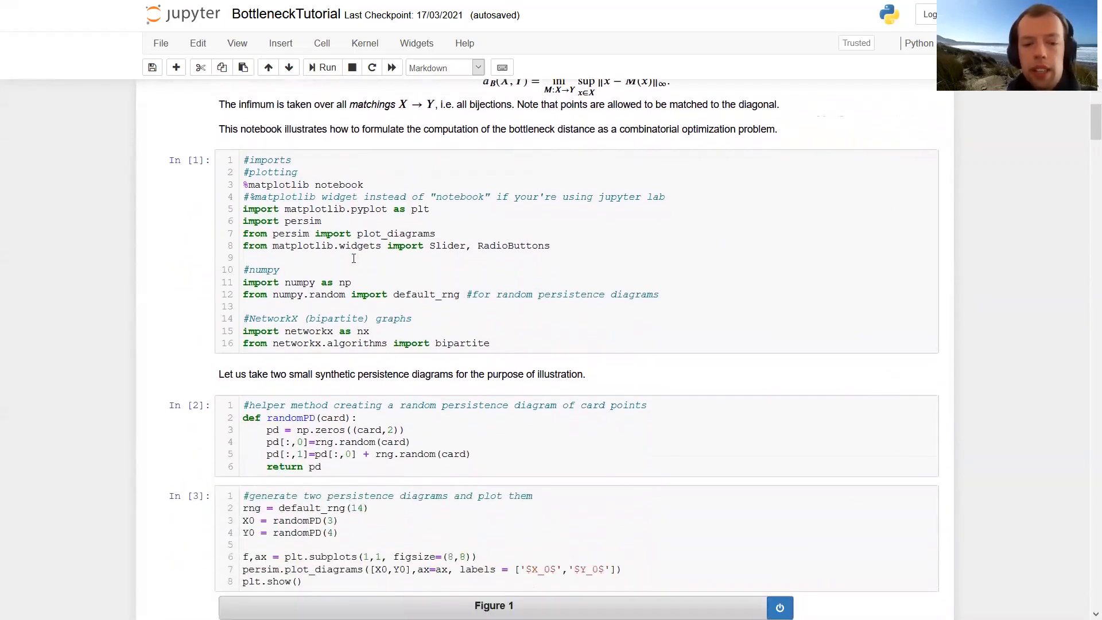
pyautogui.scroll(-3)
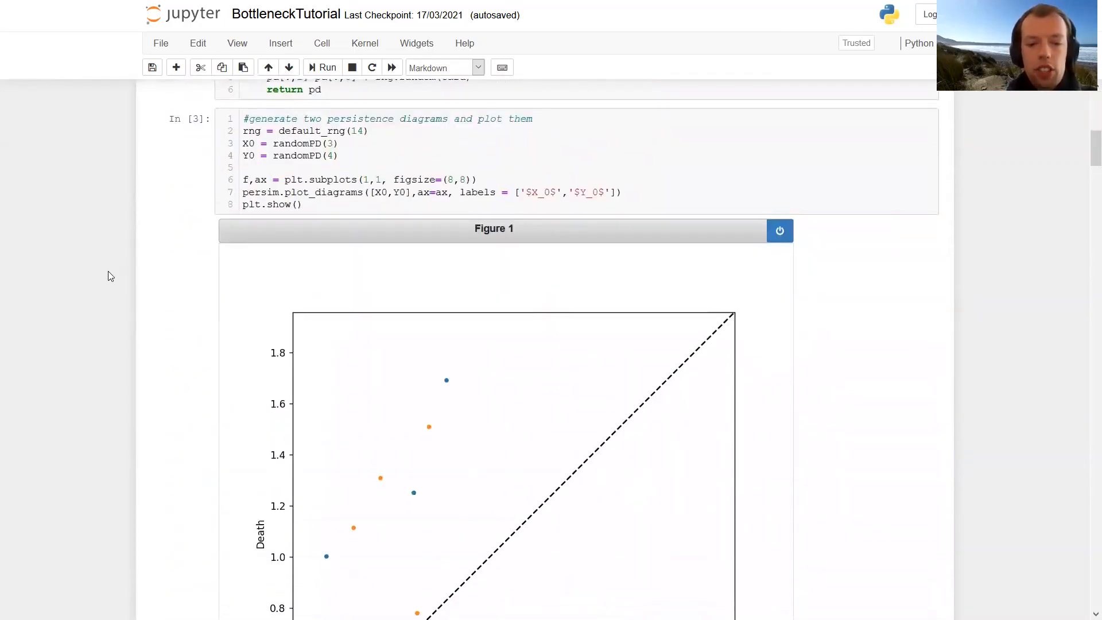
pyautogui.scroll(-3)
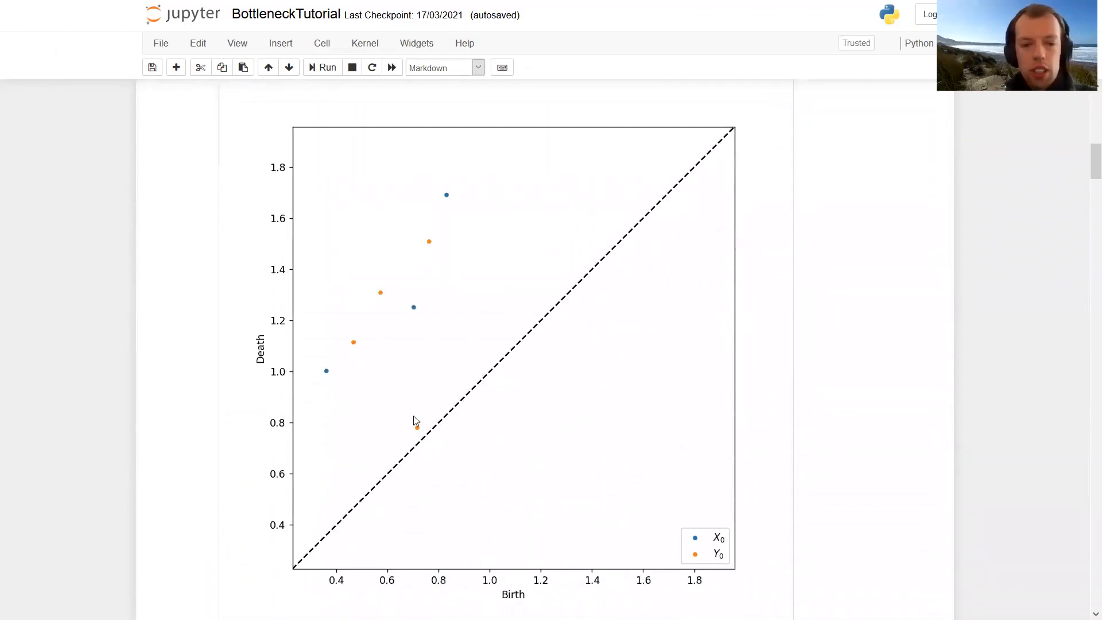
pyautogui.moveTo(442, 325)
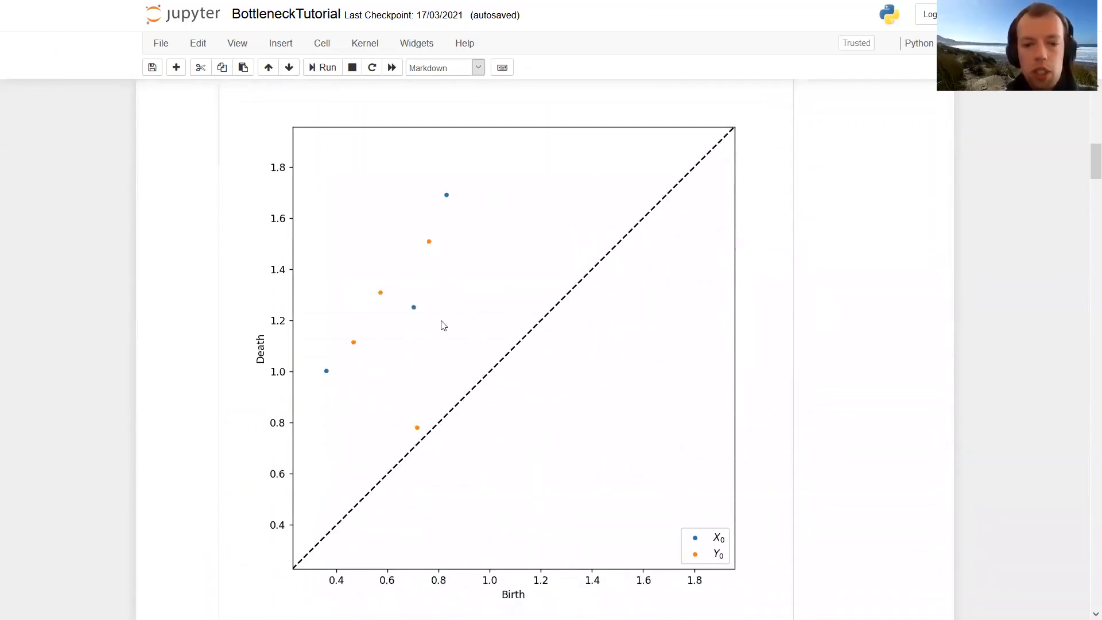
pyautogui.moveTo(417, 439)
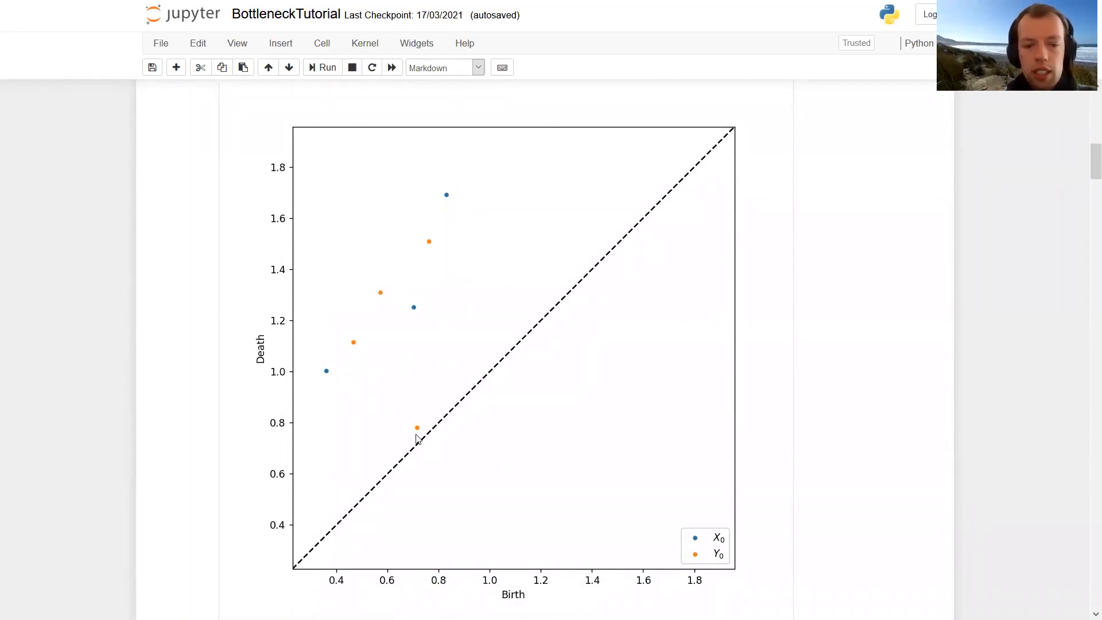
pyautogui.moveTo(385, 281)
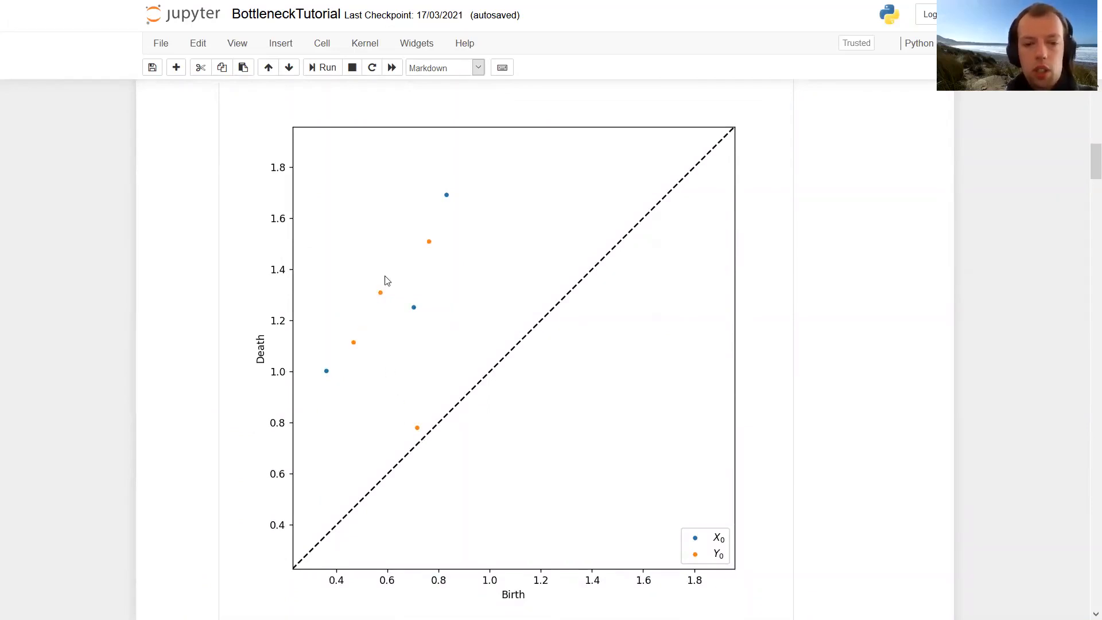
pyautogui.moveTo(407, 308)
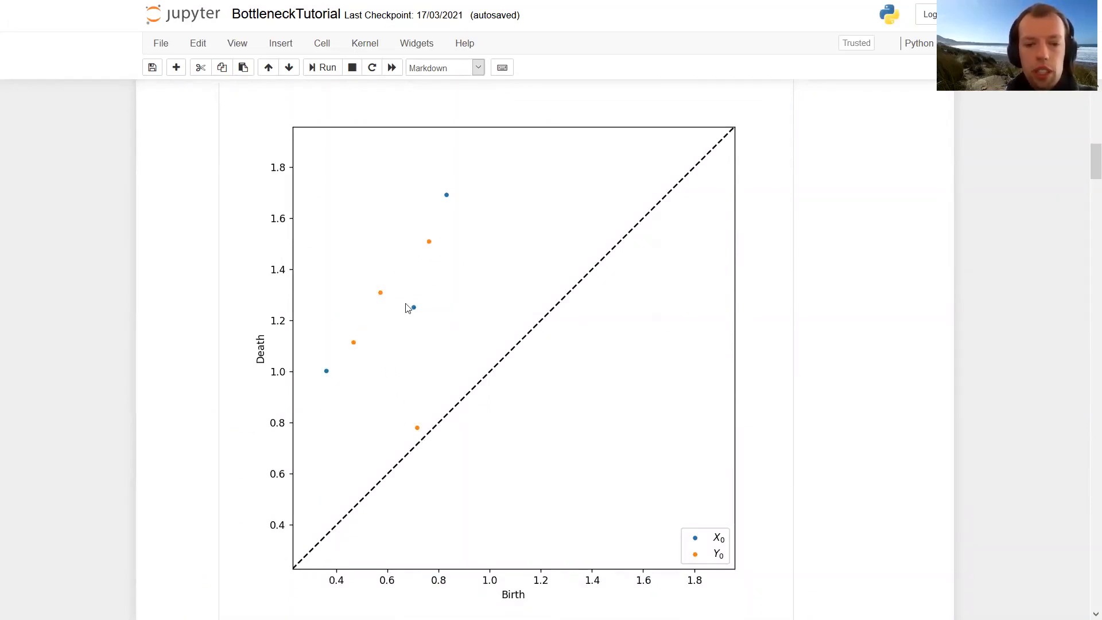
pyautogui.moveTo(313, 378)
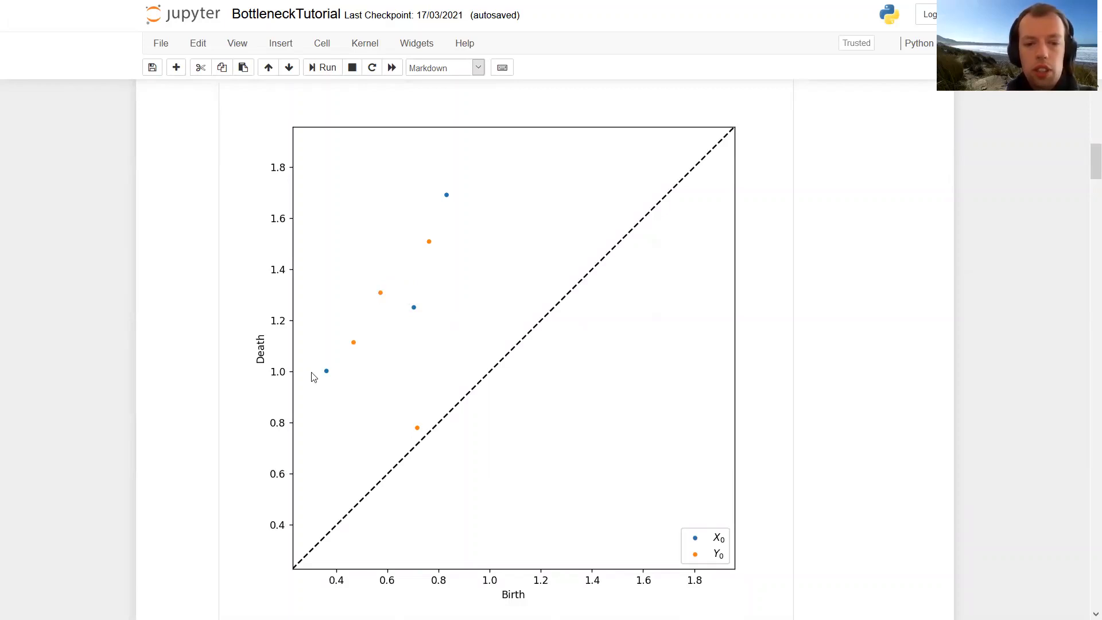
pyautogui.moveTo(371, 400)
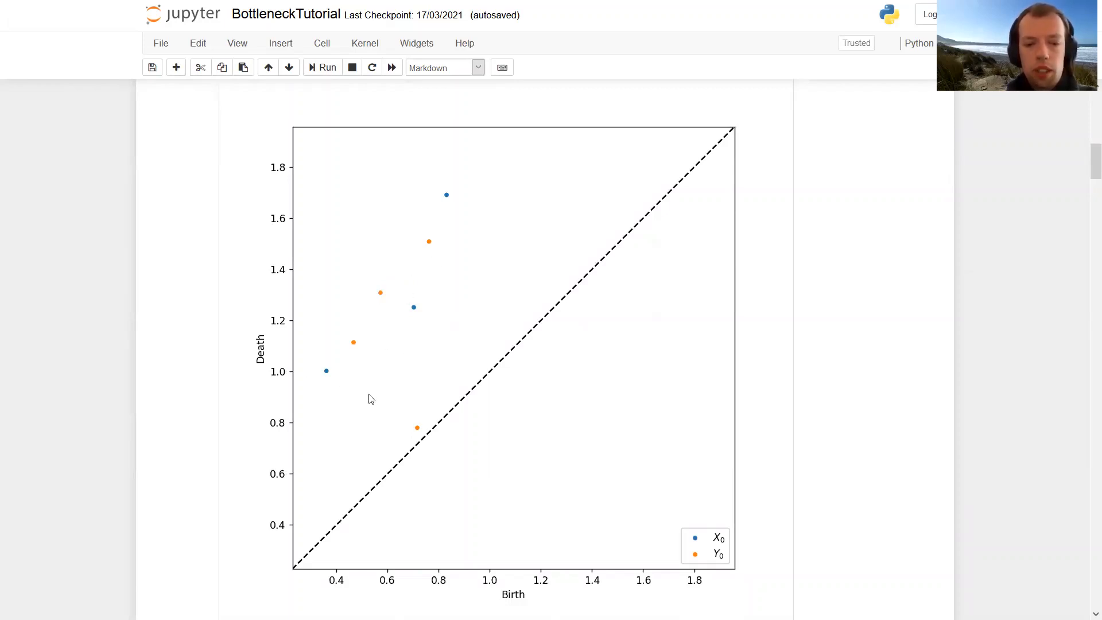
pyautogui.moveTo(375, 395)
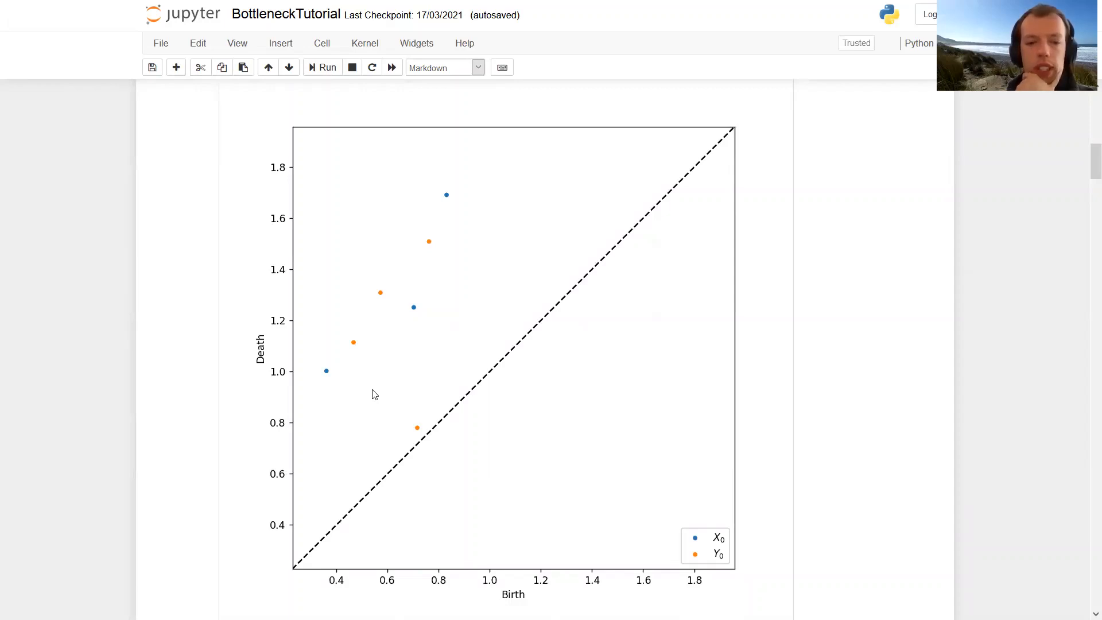
pyautogui.moveTo(345, 364)
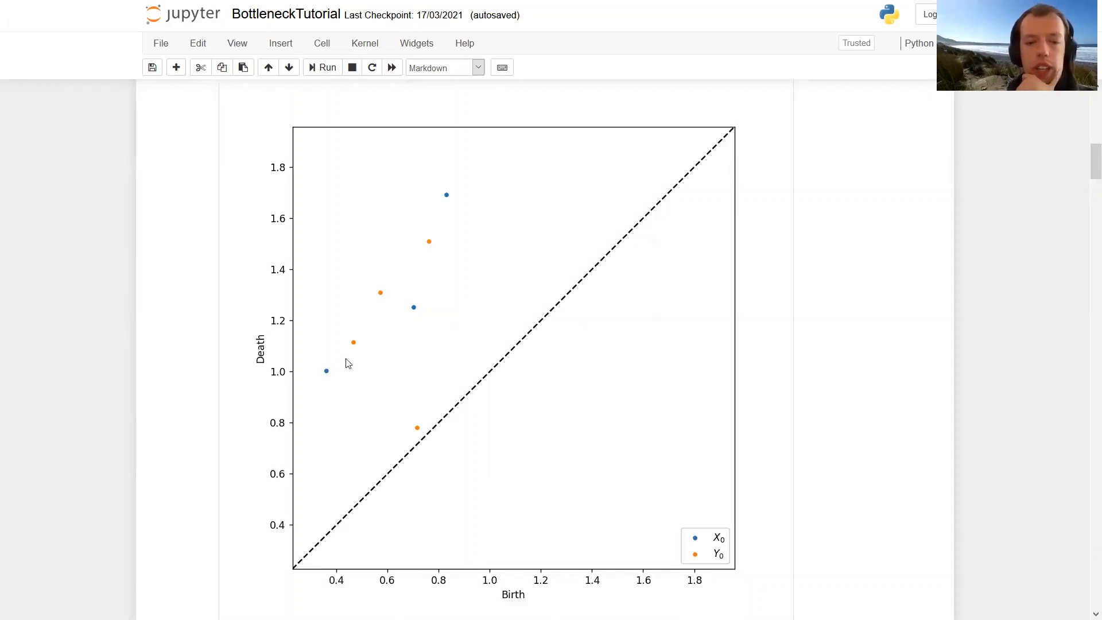
pyautogui.moveTo(345, 372)
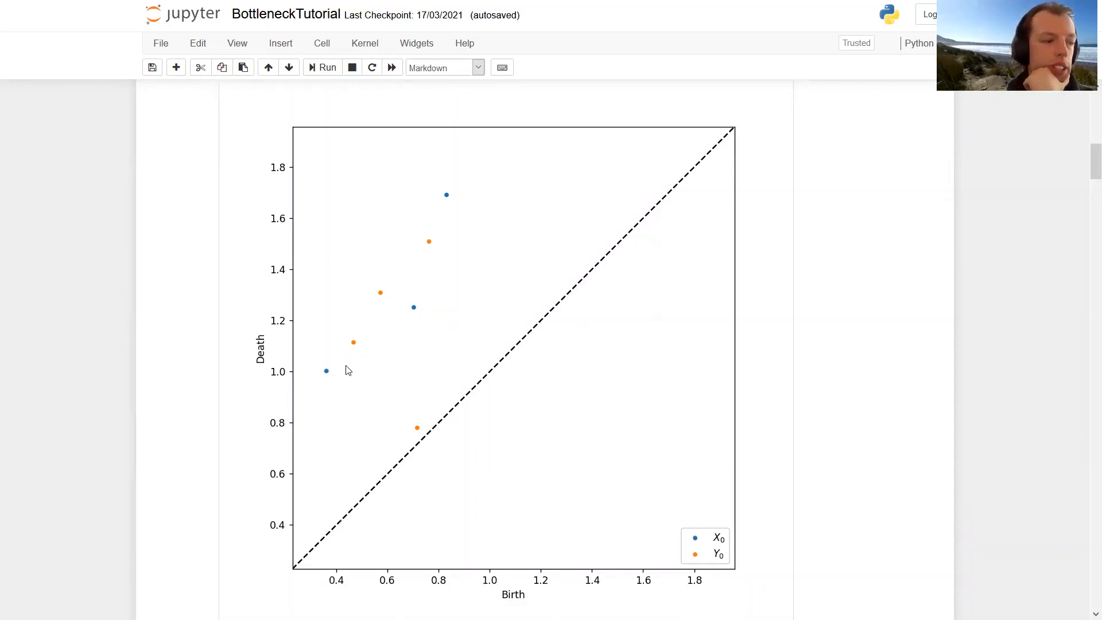
pyautogui.moveTo(253, 397)
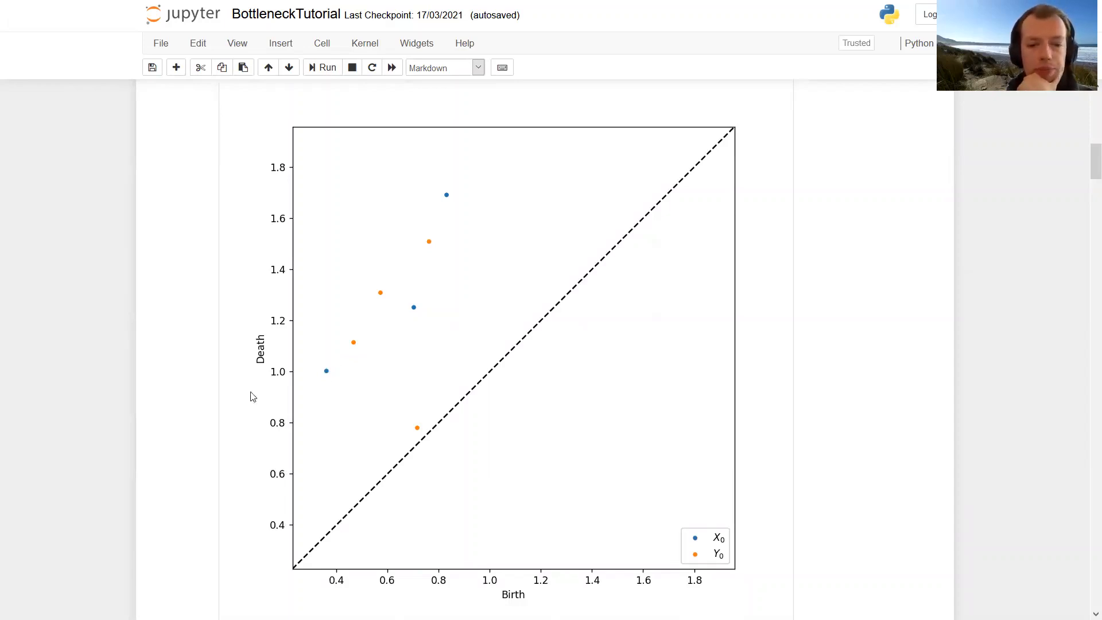
pyautogui.scroll(-3)
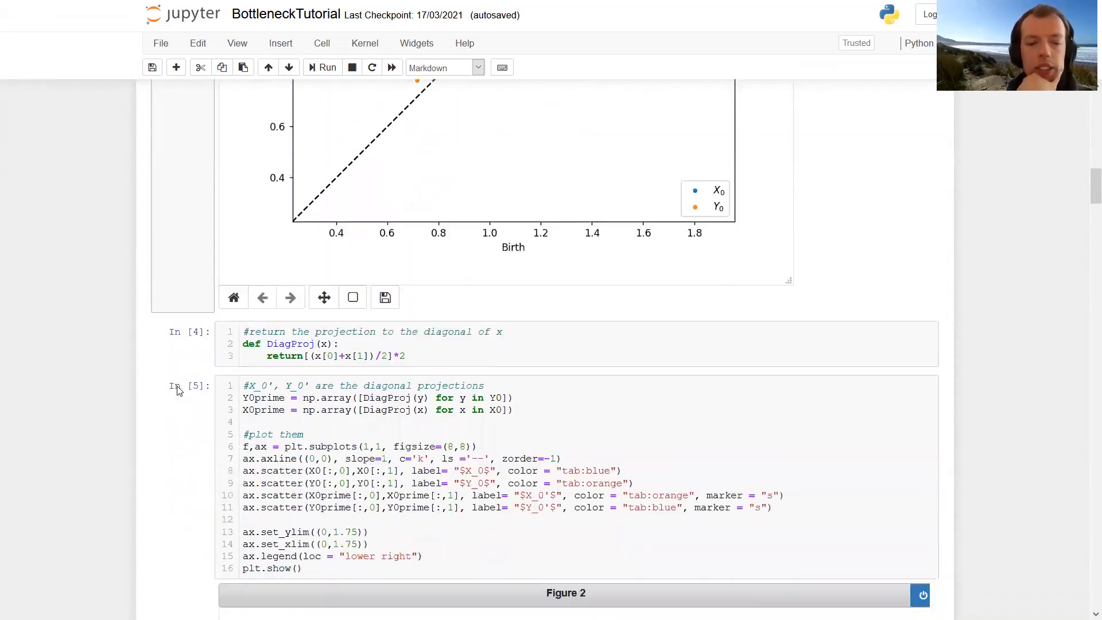
pyautogui.scroll(-3)
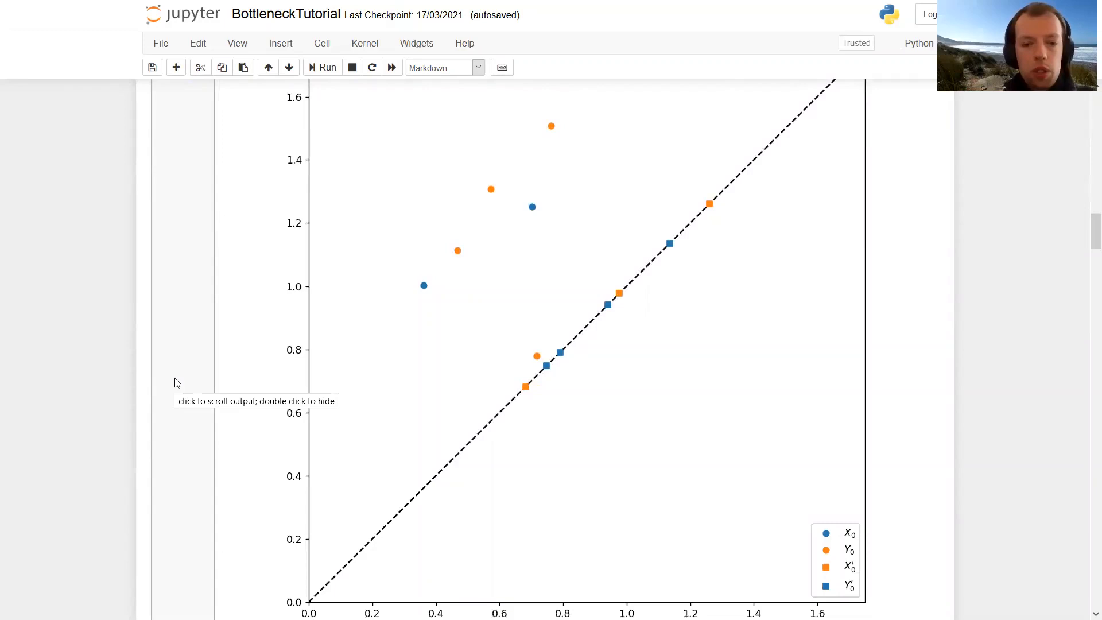
pyautogui.moveTo(420, 289)
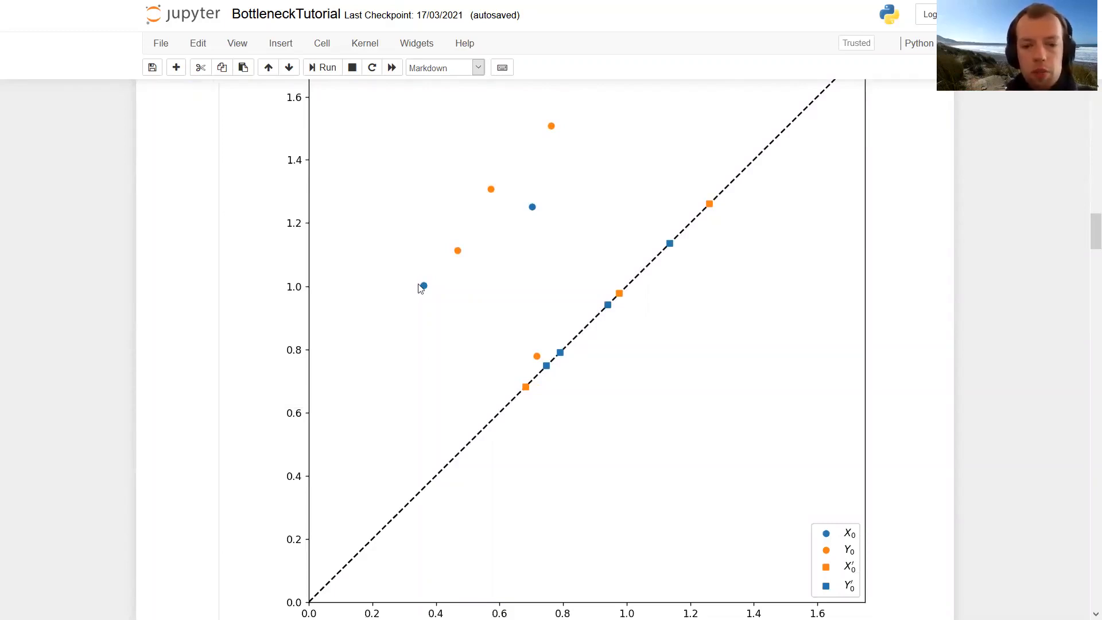
pyautogui.moveTo(489, 383)
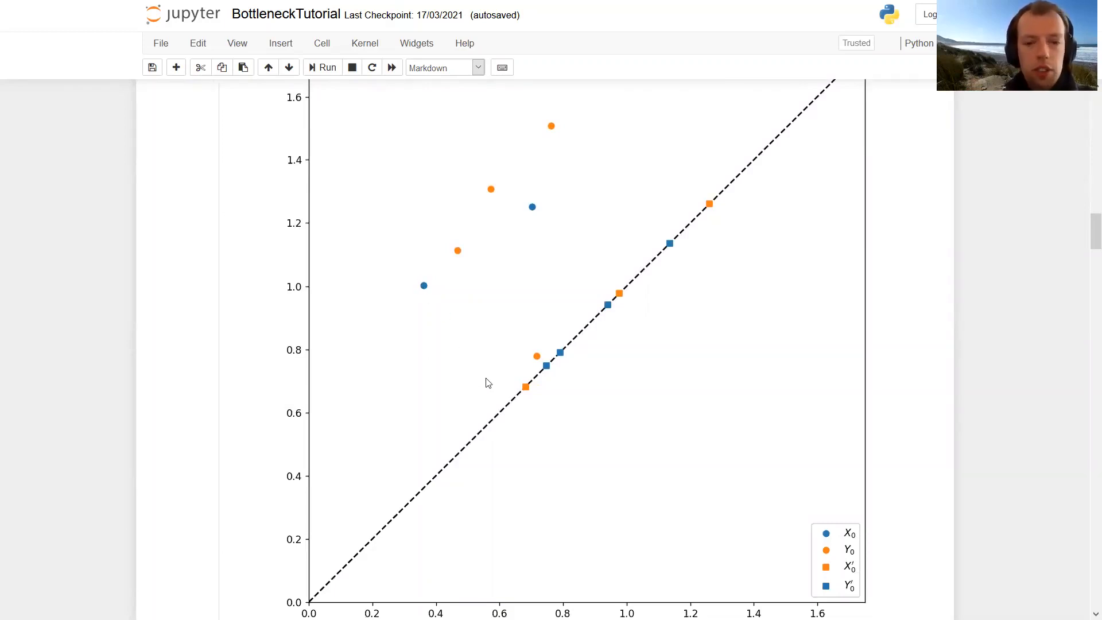
pyautogui.moveTo(472, 408)
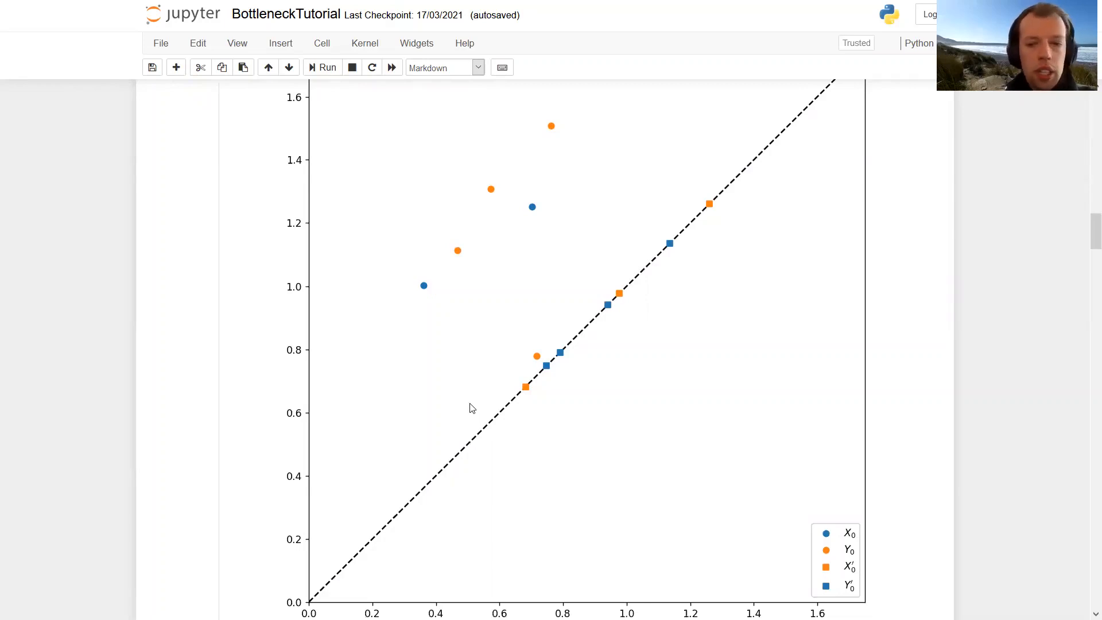
pyautogui.moveTo(478, 389)
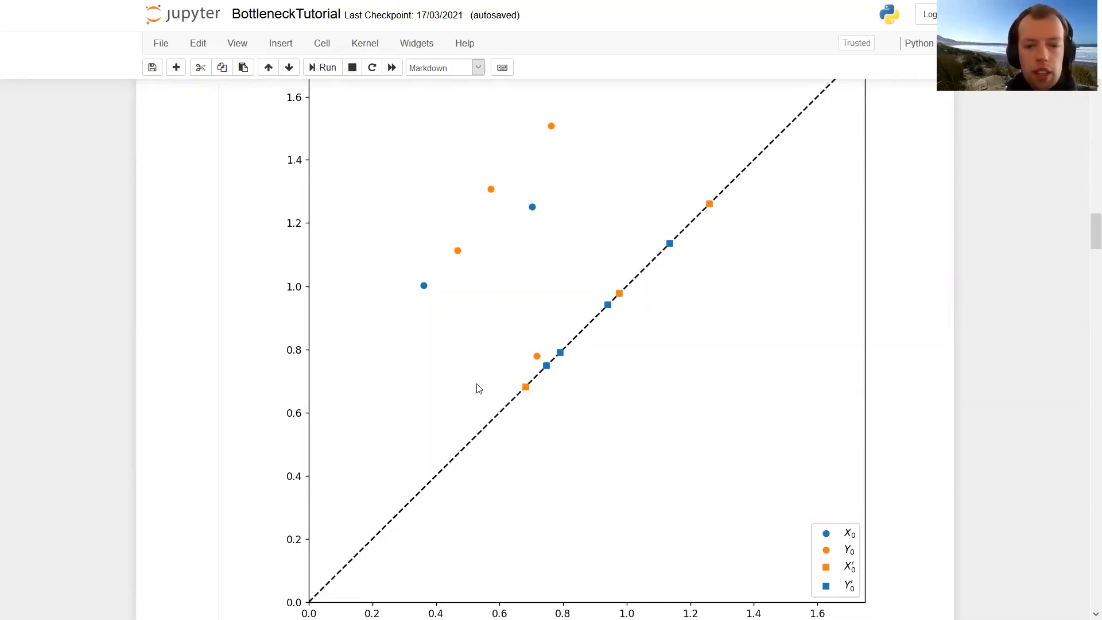
pyautogui.moveTo(560, 358)
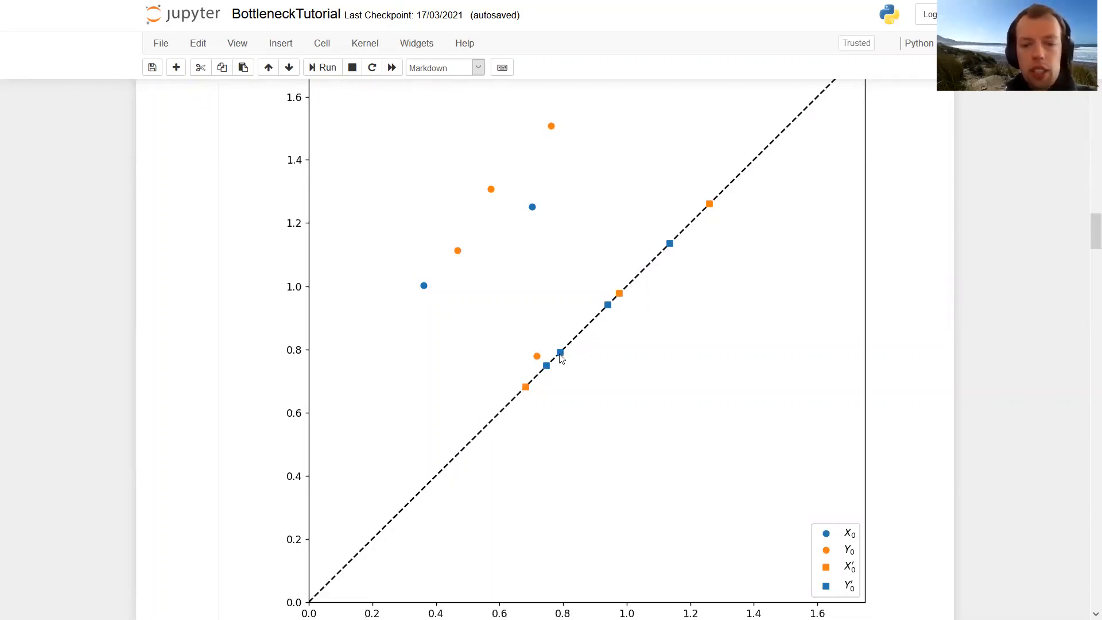
pyautogui.moveTo(397, 304)
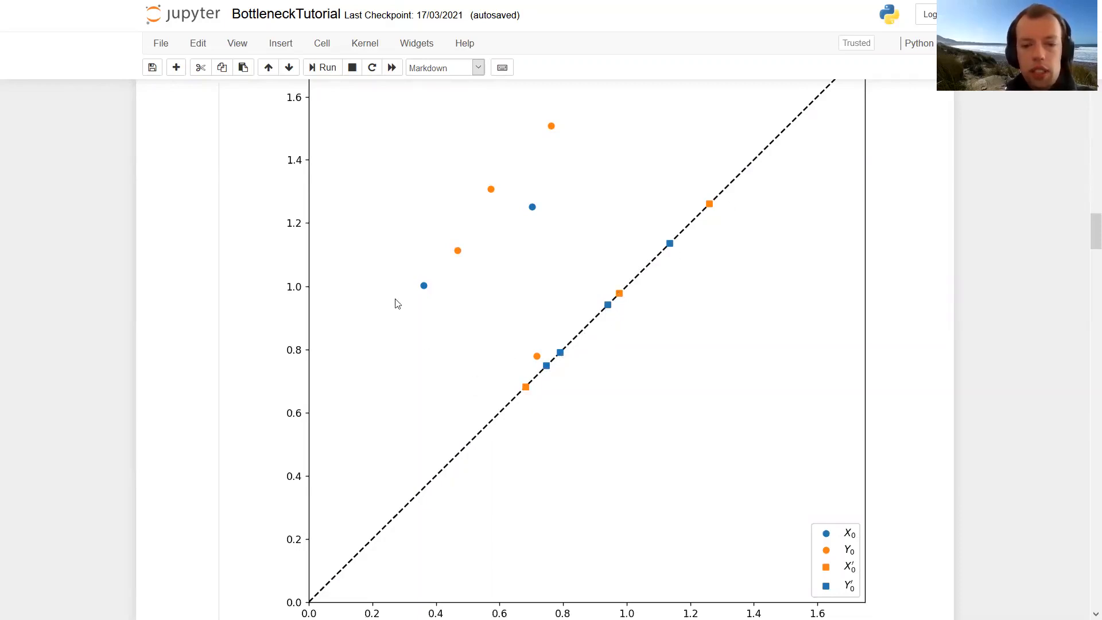
pyautogui.moveTo(425, 291)
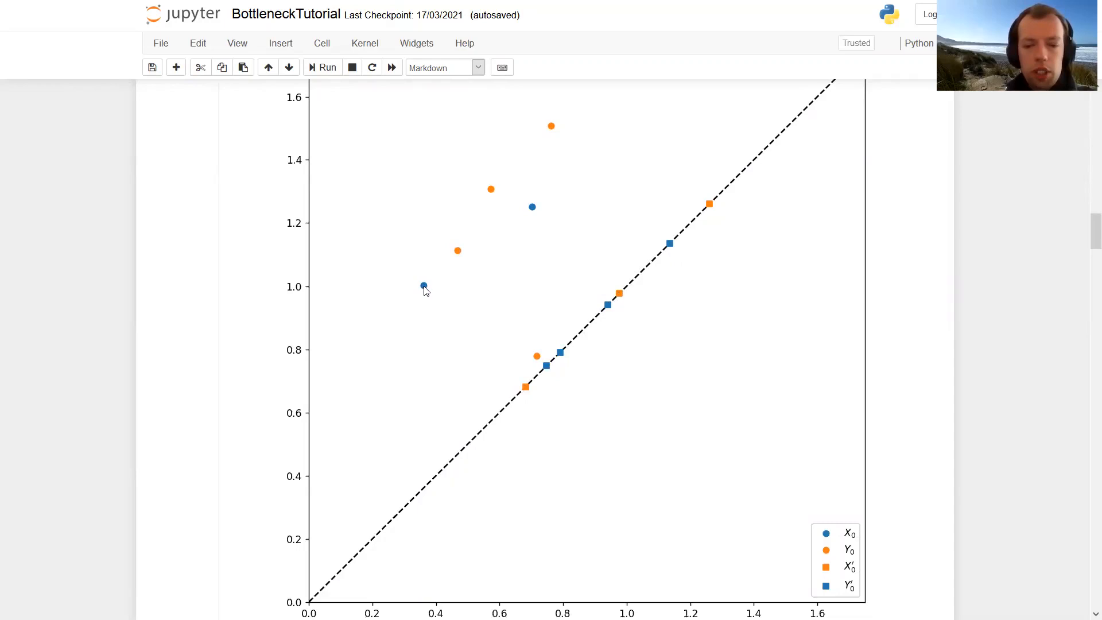
pyautogui.moveTo(517, 380)
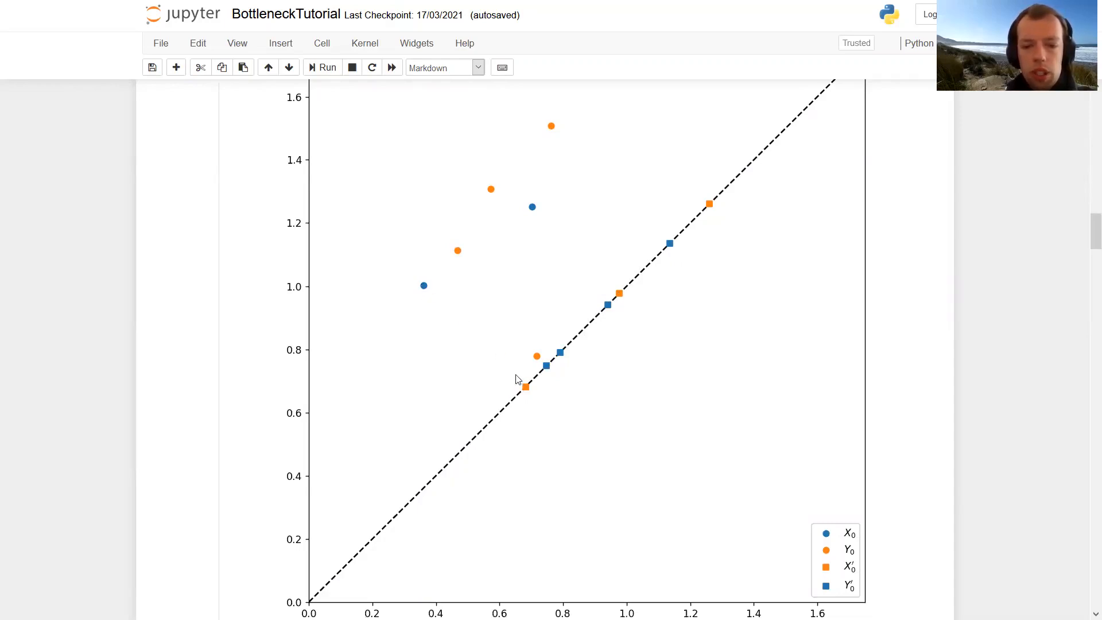
pyautogui.moveTo(484, 390)
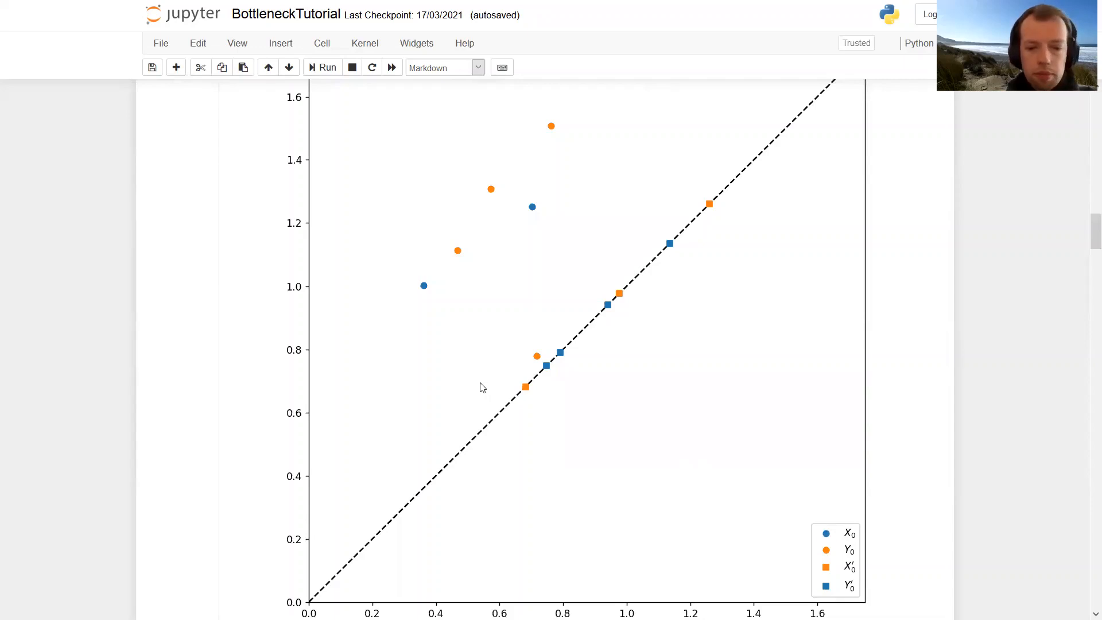
pyautogui.moveTo(503, 397)
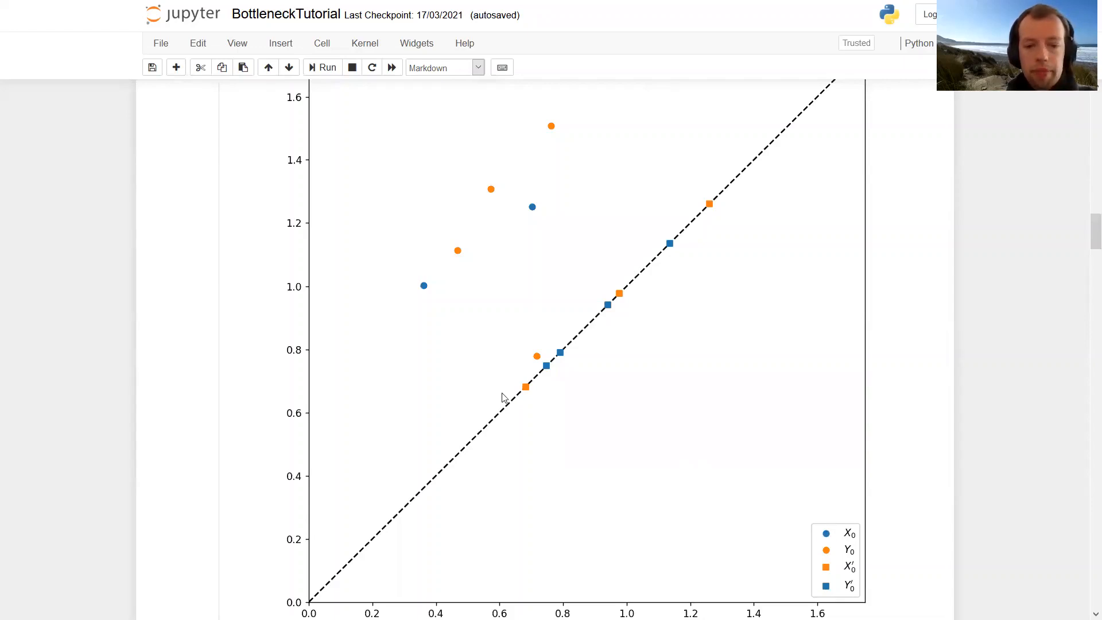
# Step: Scroll to the scatter plot of X0, Y0 and their projections X0', Y0' on the diagonal
pyautogui.scroll(-3)
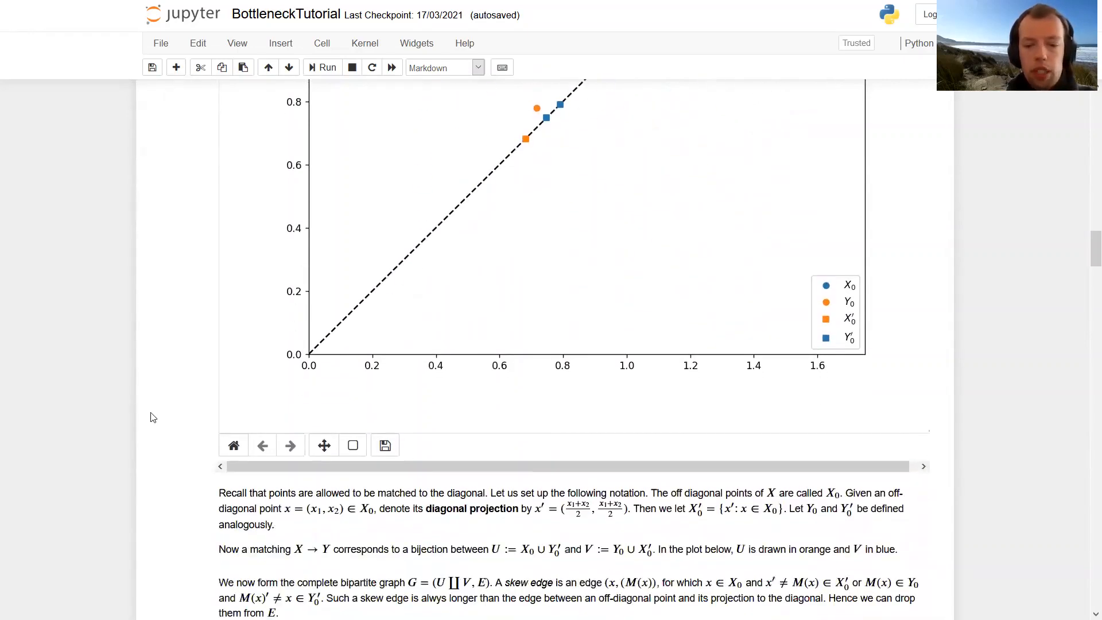
pyautogui.scroll(-3)
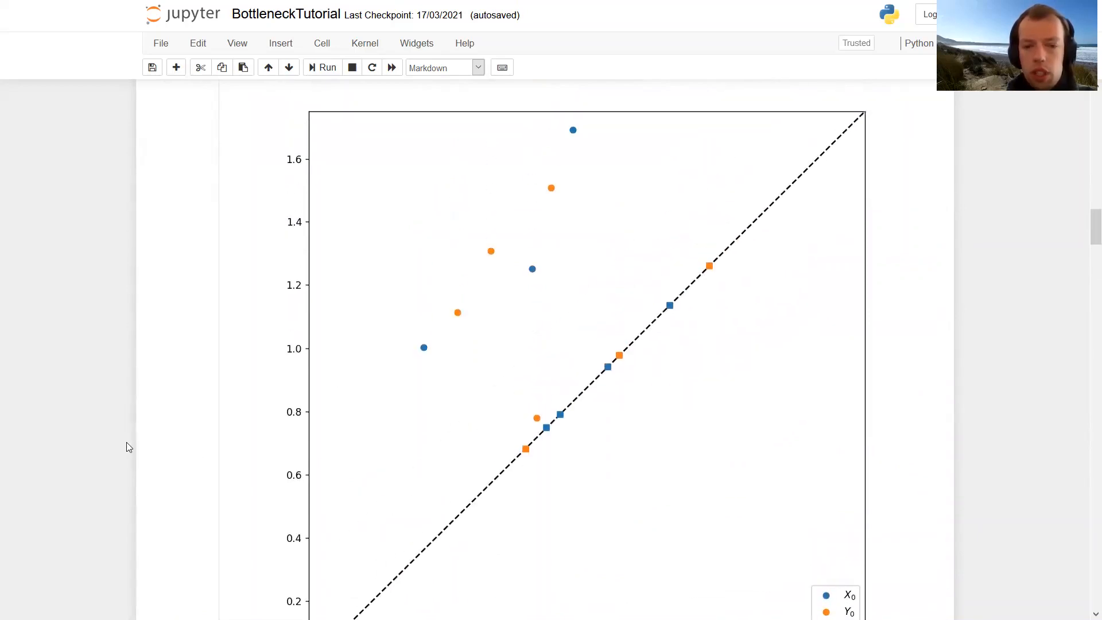
pyautogui.moveTo(138, 448)
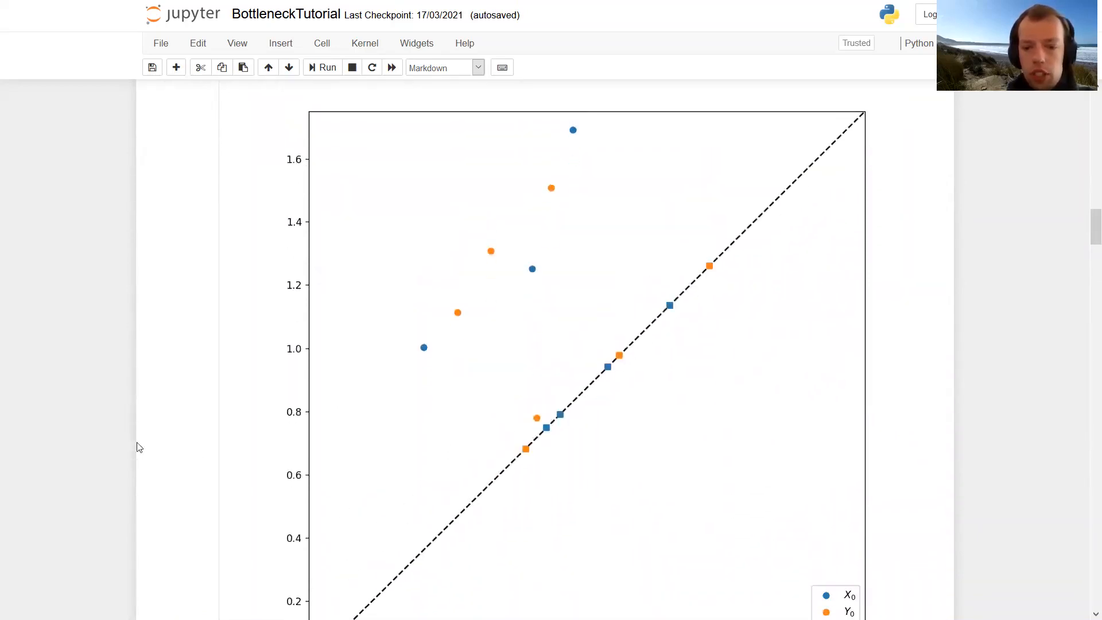
pyautogui.moveTo(546, 285)
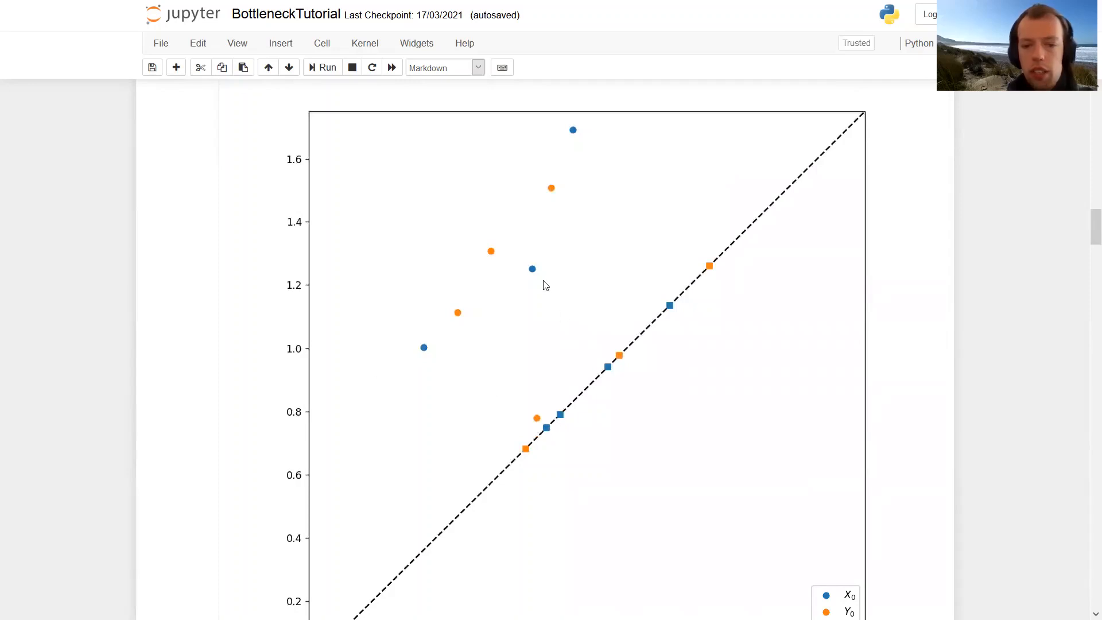
pyautogui.moveTo(524, 459)
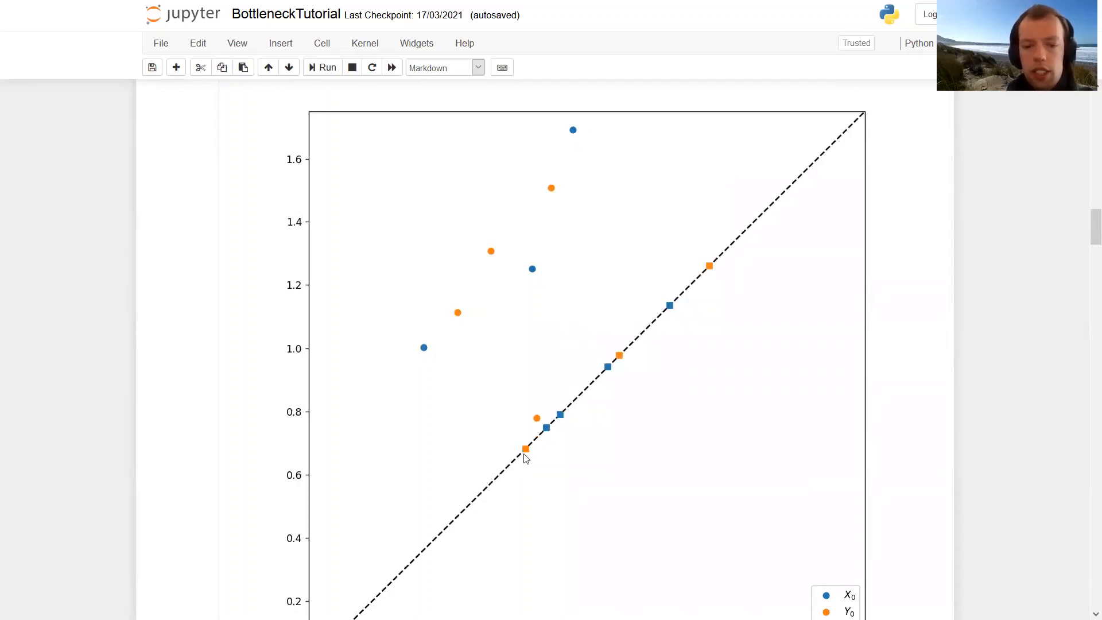
pyautogui.moveTo(687, 262)
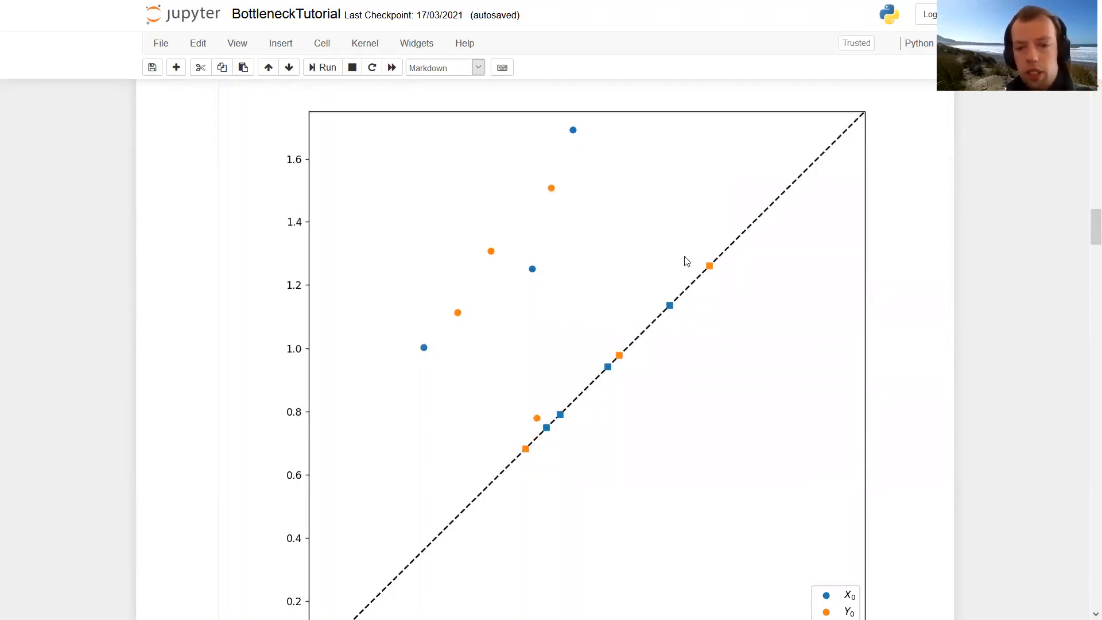
pyautogui.moveTo(115, 310)
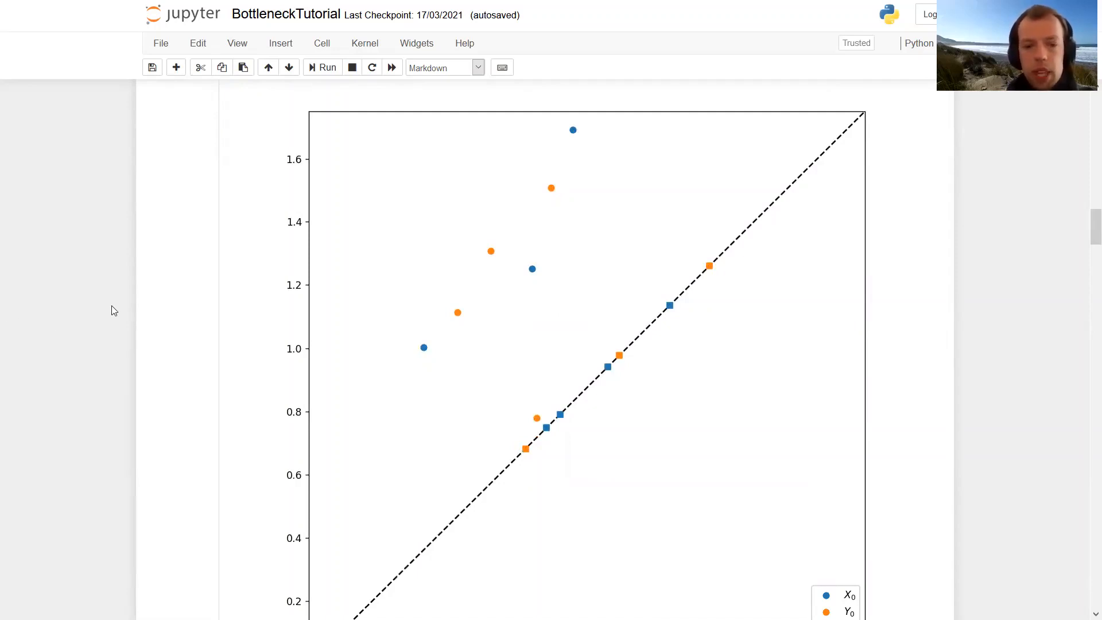
pyautogui.moveTo(178, 304)
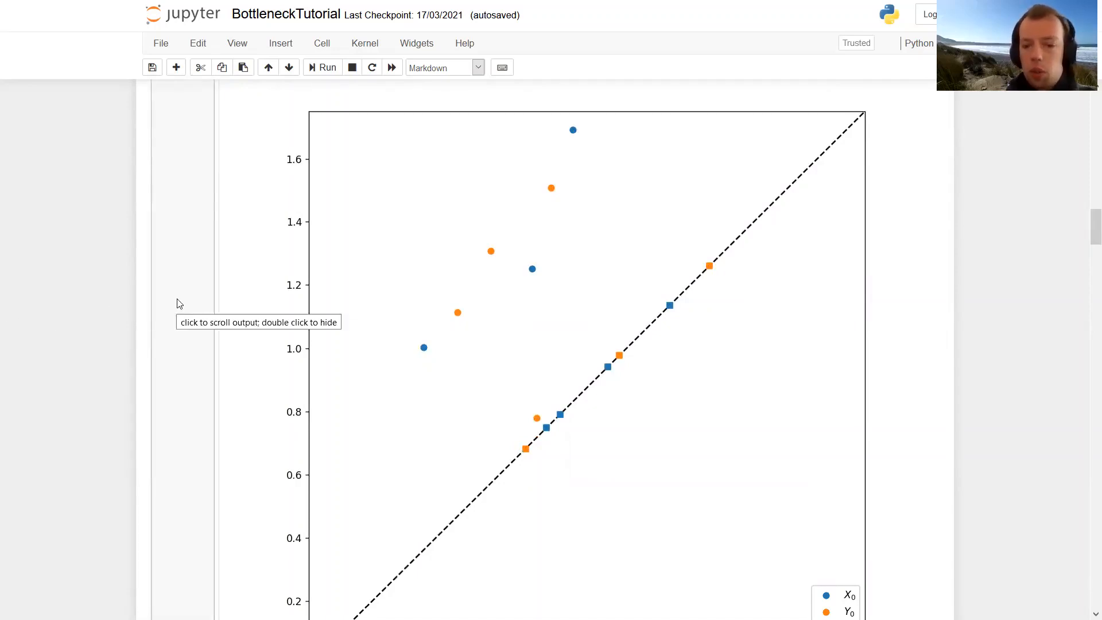
pyautogui.moveTo(225, 386)
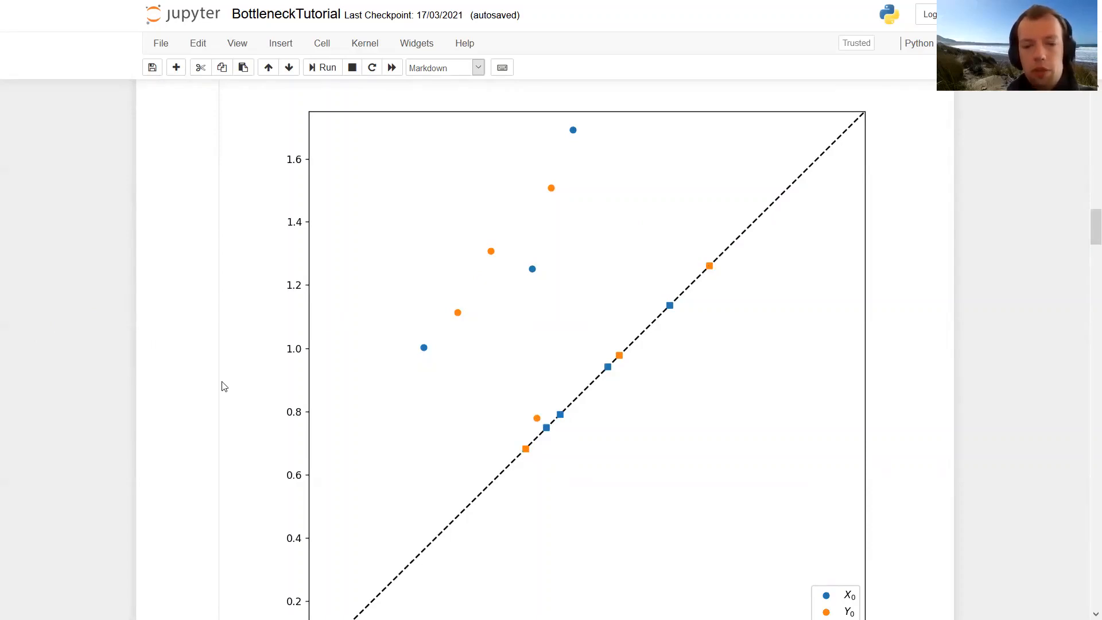
pyautogui.moveTo(231, 376)
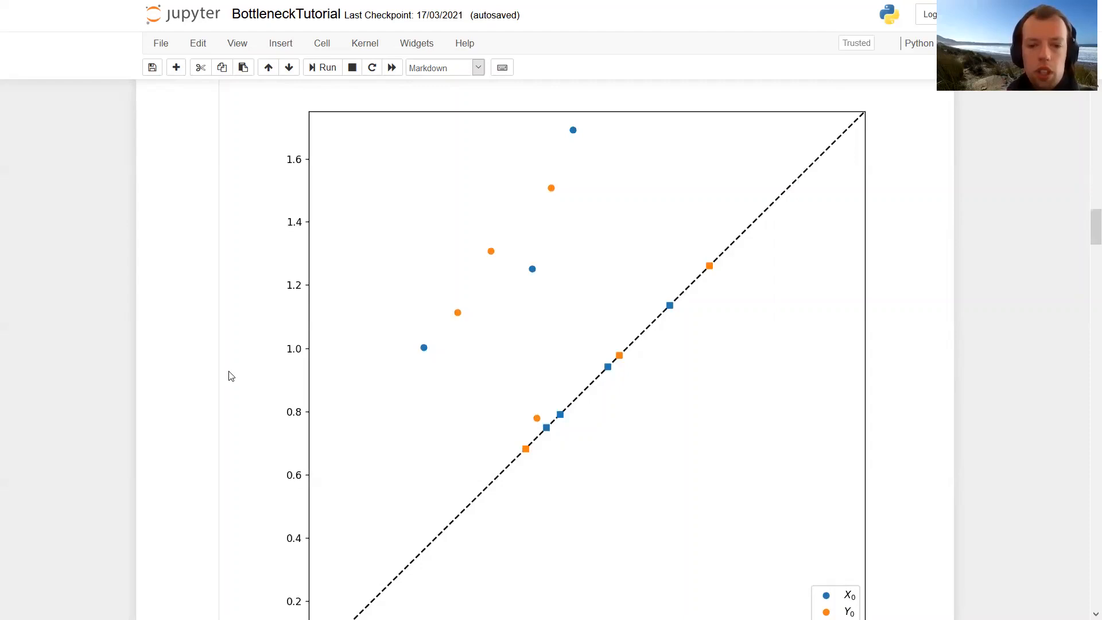
pyautogui.moveTo(424, 350)
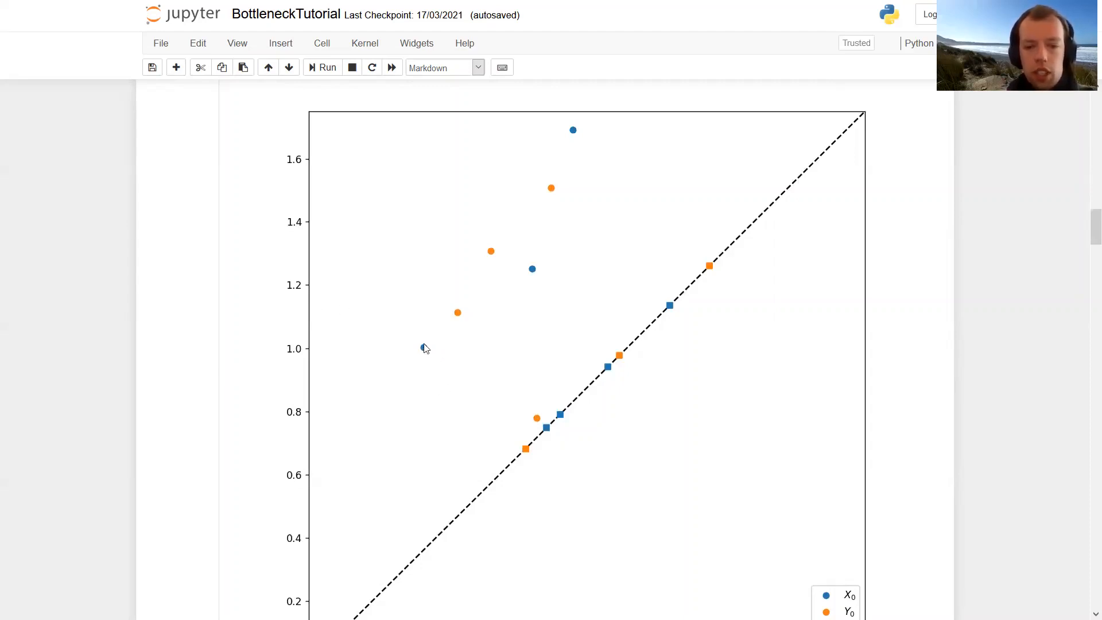
pyautogui.moveTo(526, 451)
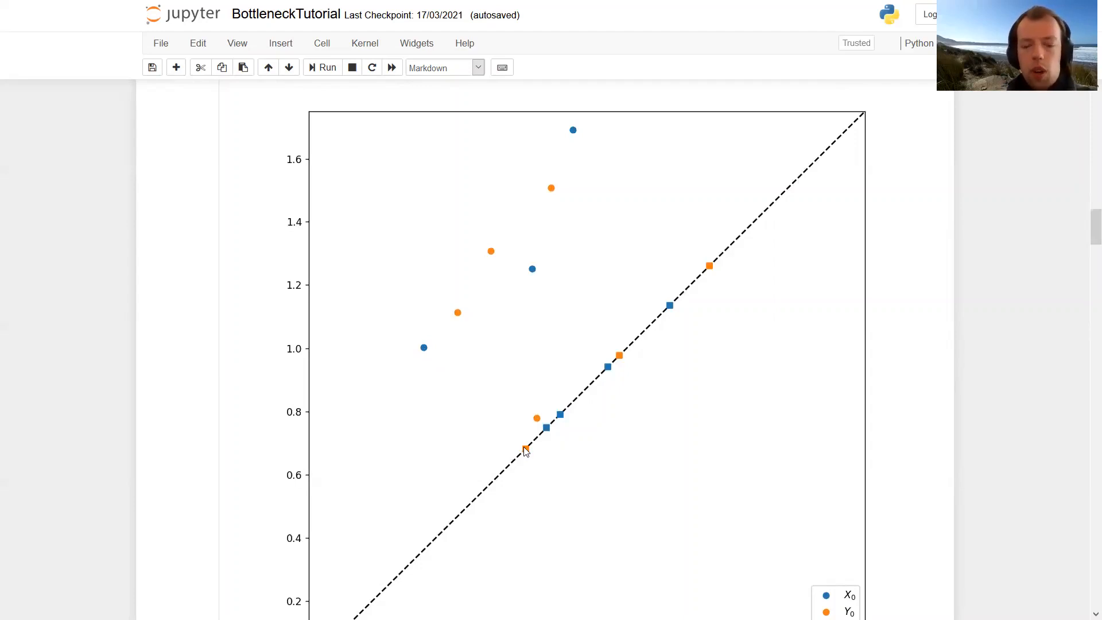
pyautogui.moveTo(499, 427)
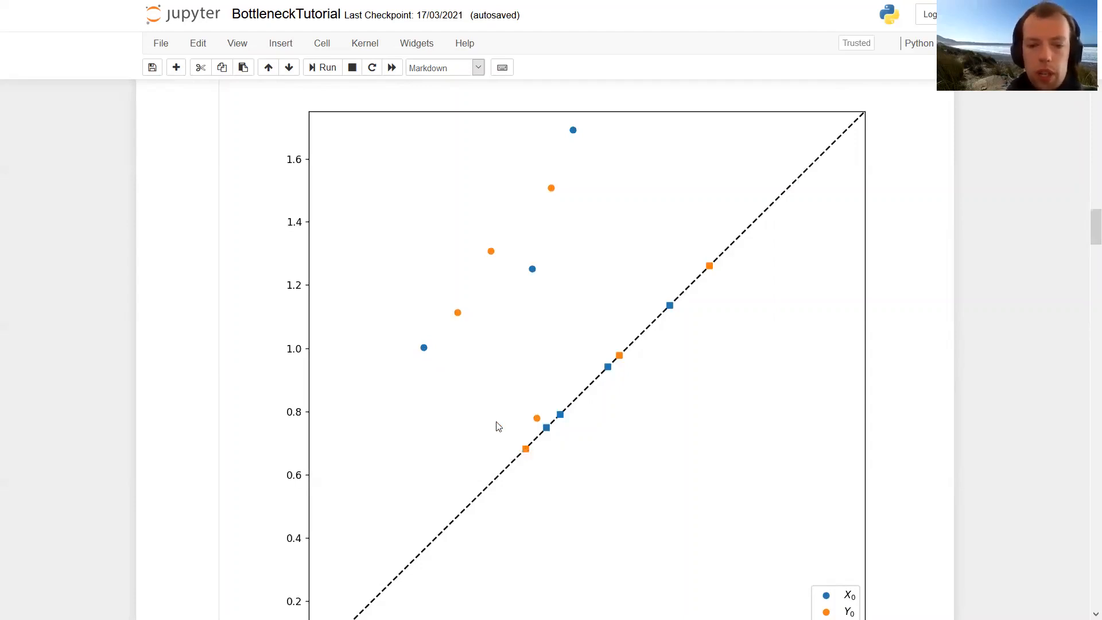
pyautogui.moveTo(423, 354)
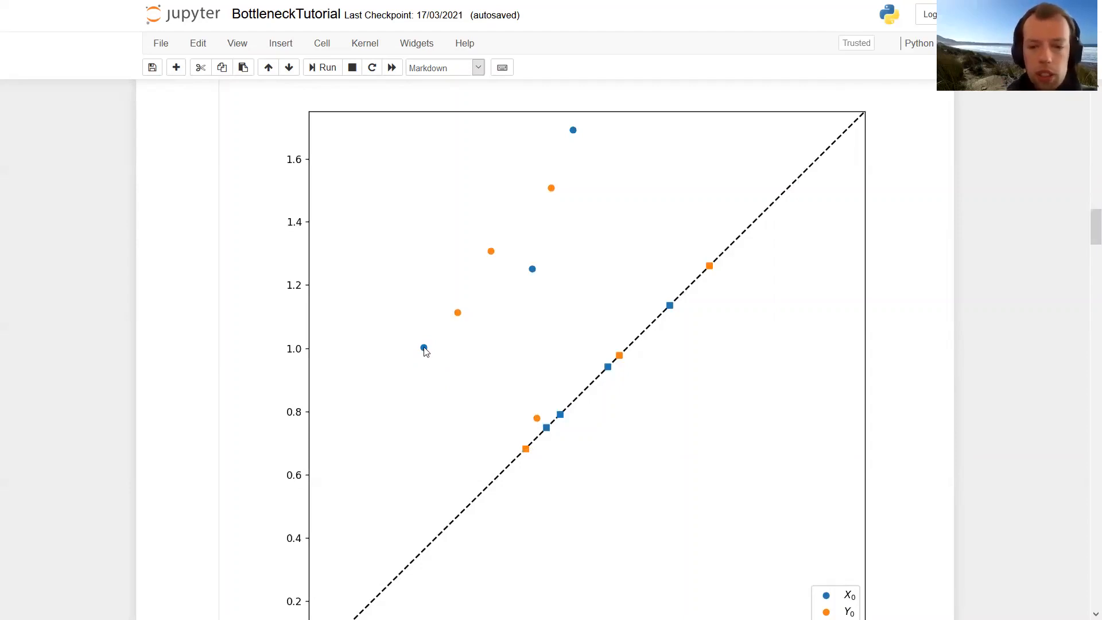
pyautogui.moveTo(436, 364)
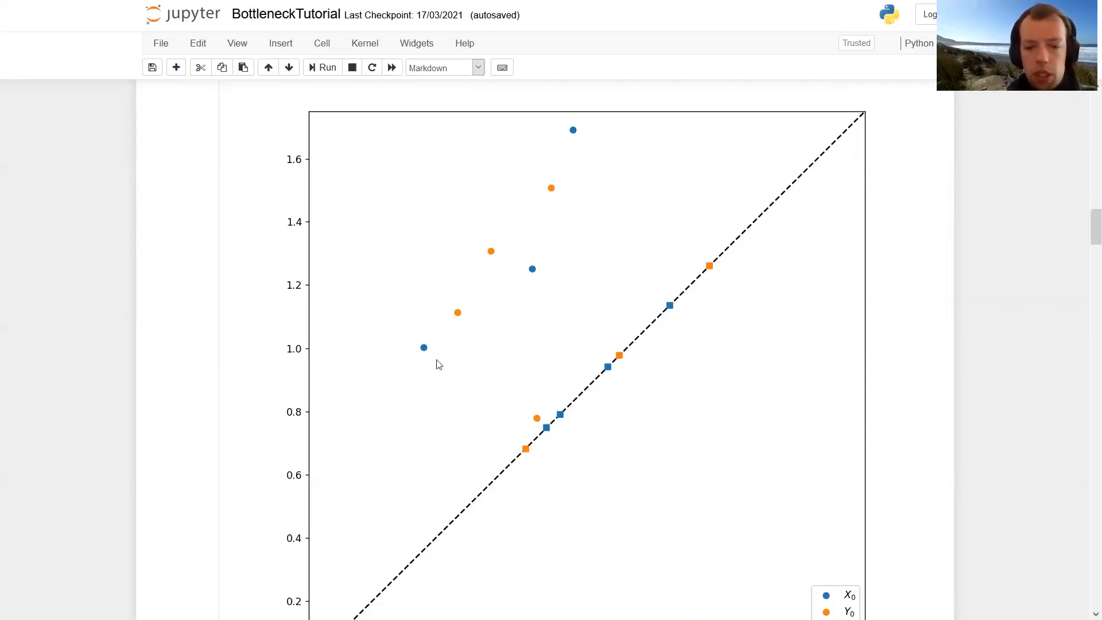
pyautogui.moveTo(422, 350)
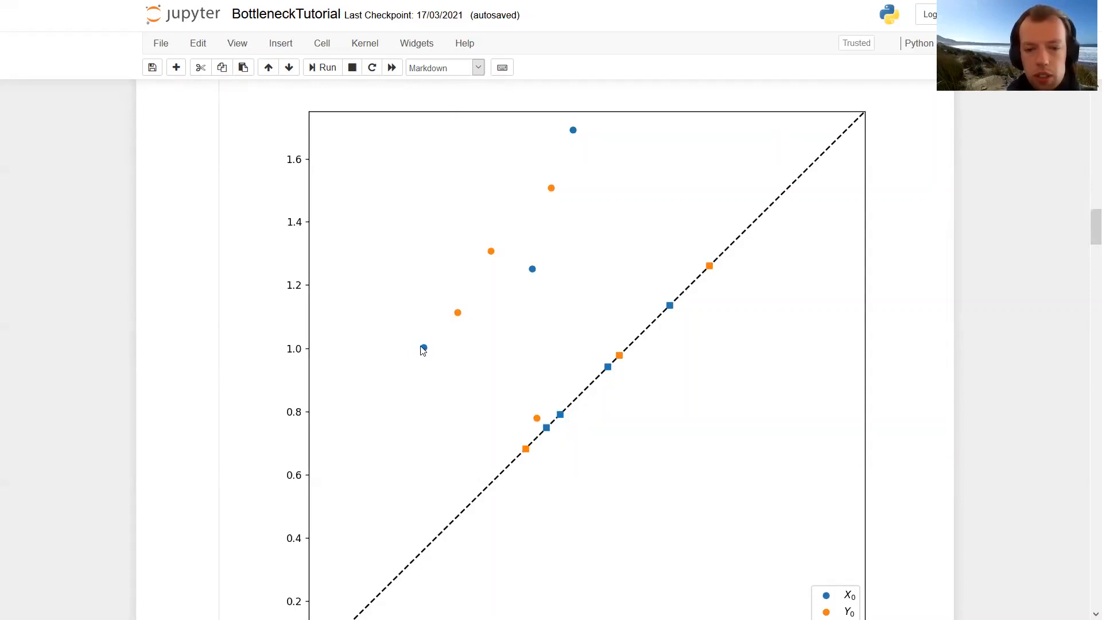
pyautogui.moveTo(438, 350)
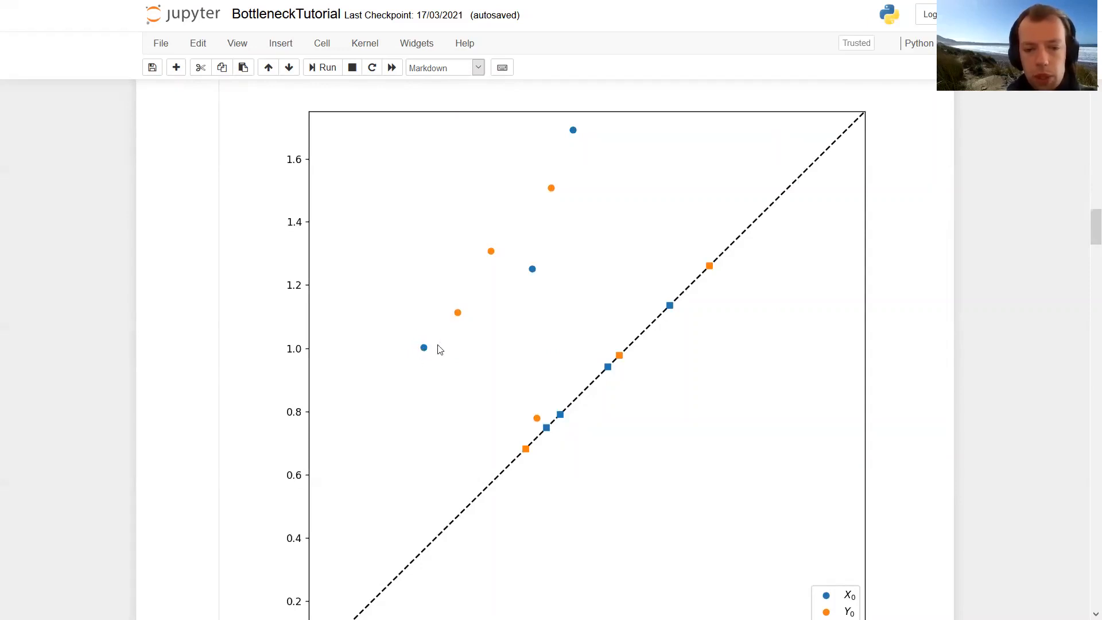
pyautogui.moveTo(471, 352)
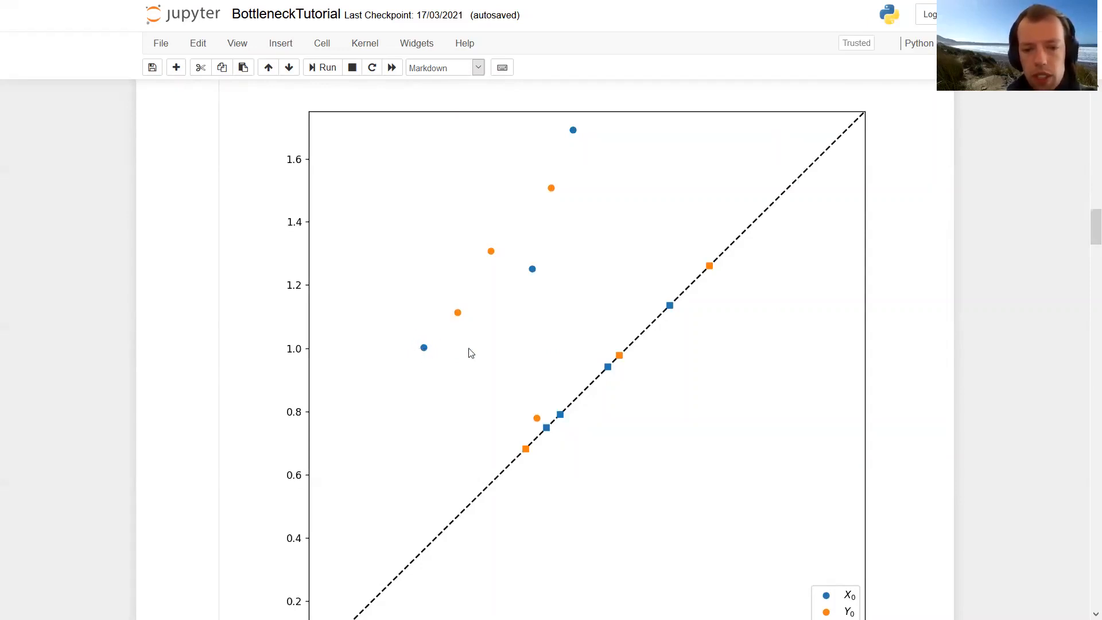
pyautogui.moveTo(710, 274)
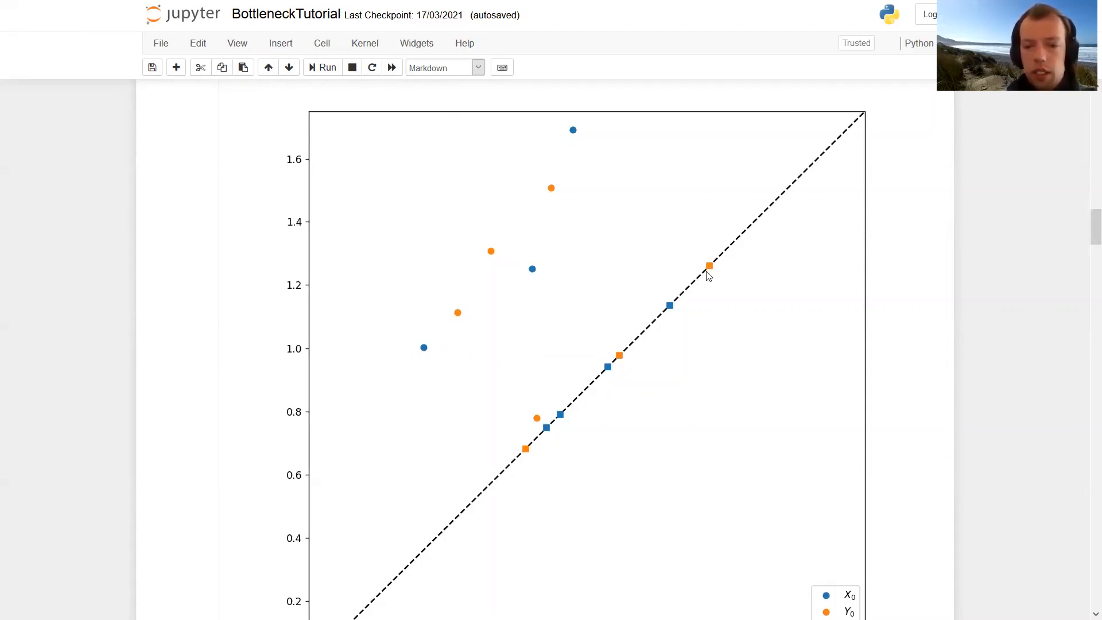
pyautogui.moveTo(415, 368)
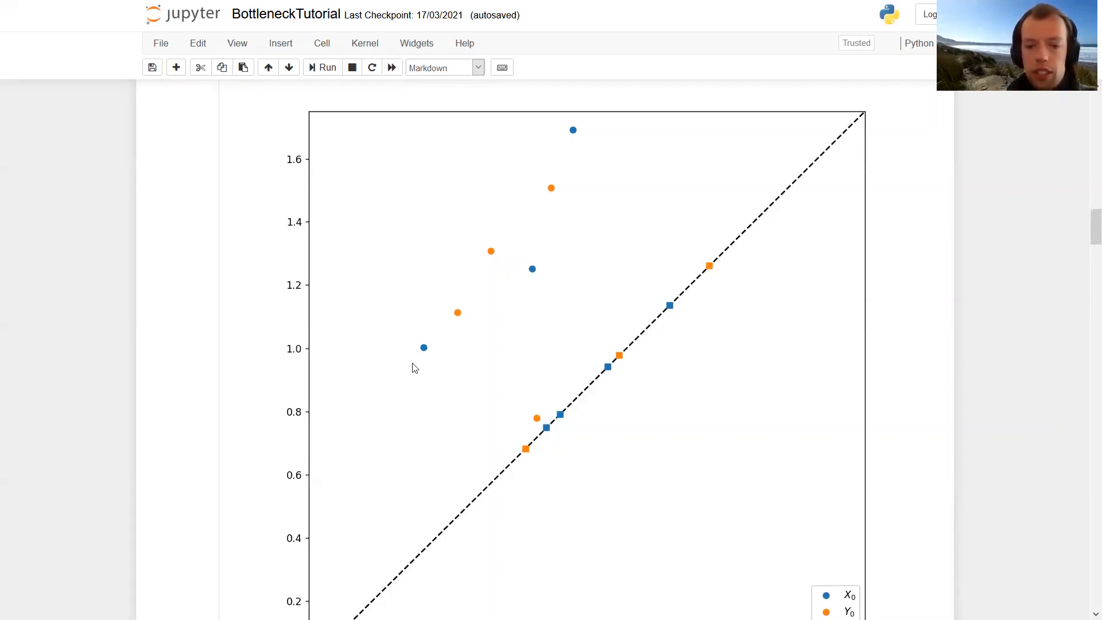
pyautogui.moveTo(457, 368)
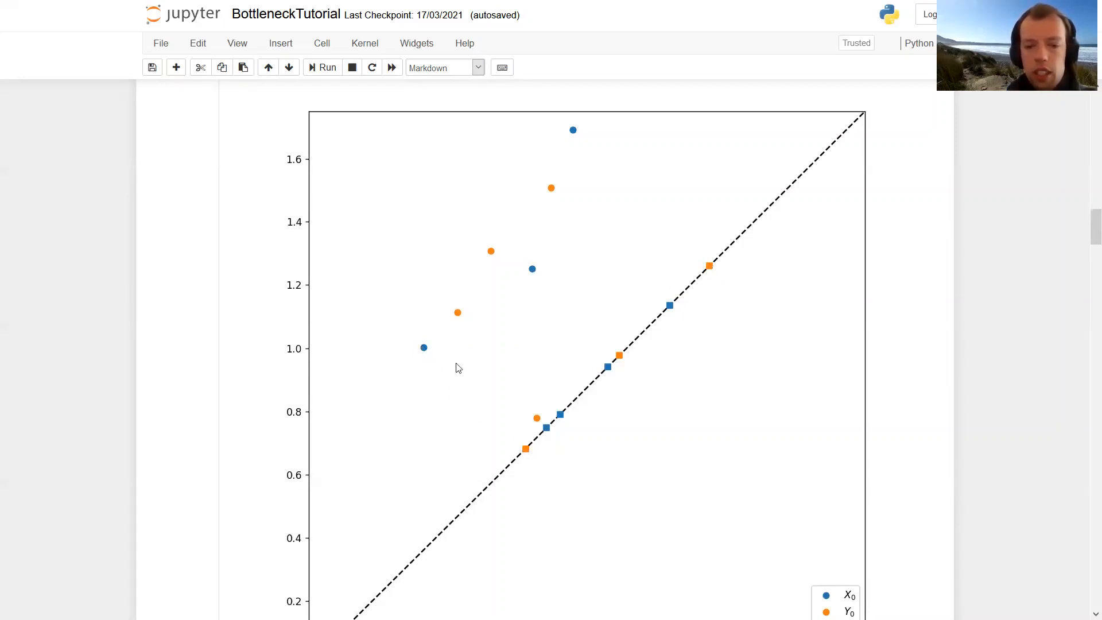
pyautogui.moveTo(471, 414)
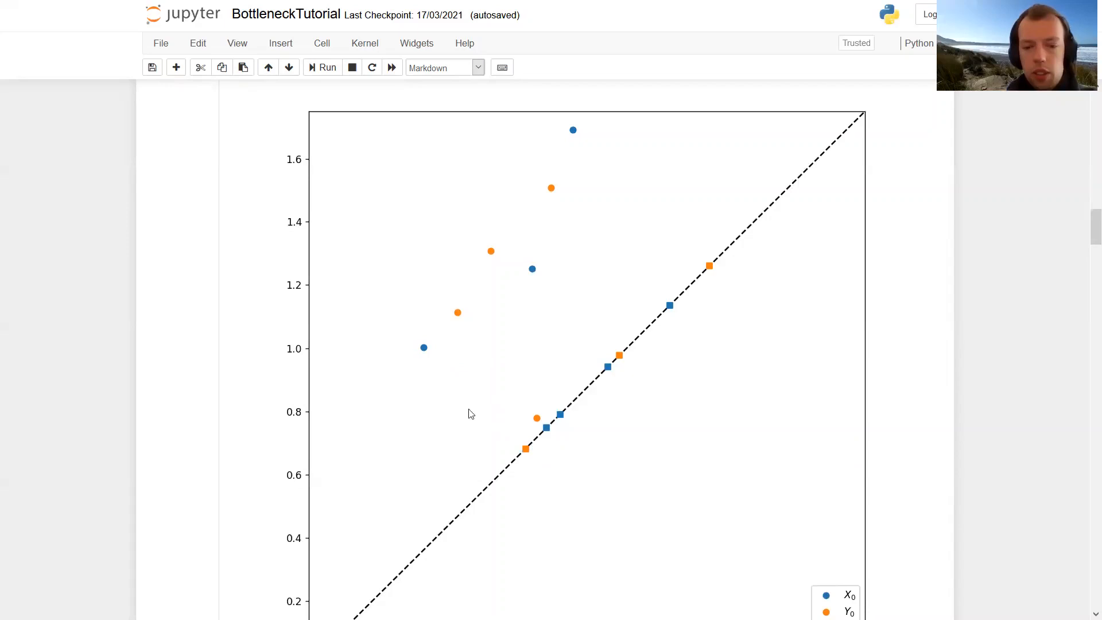
pyautogui.moveTo(394, 351)
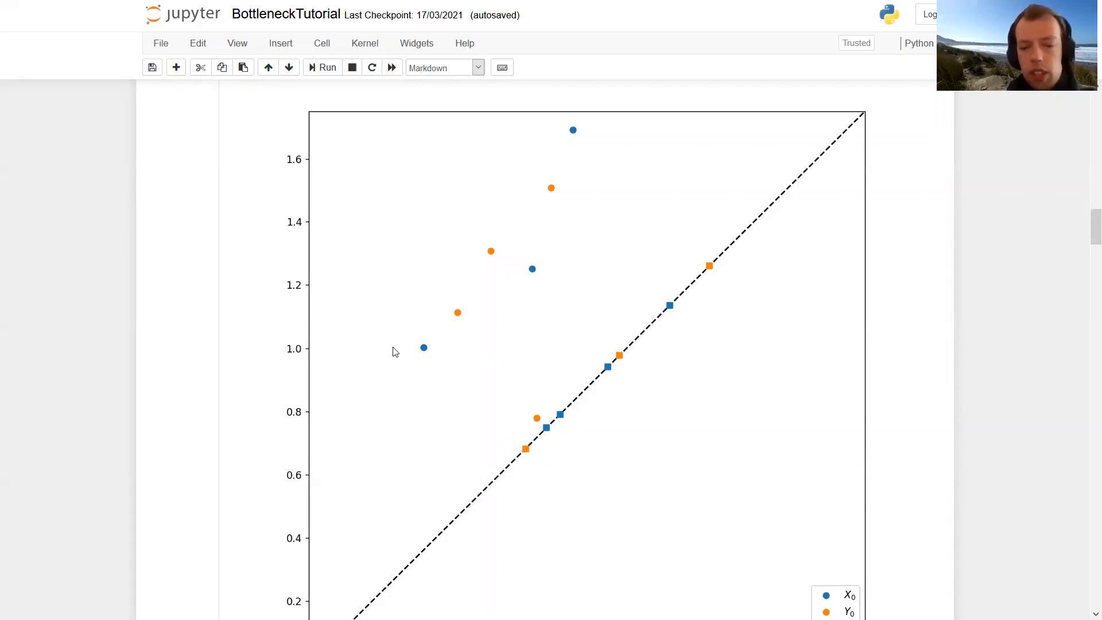
pyautogui.moveTo(170, 357)
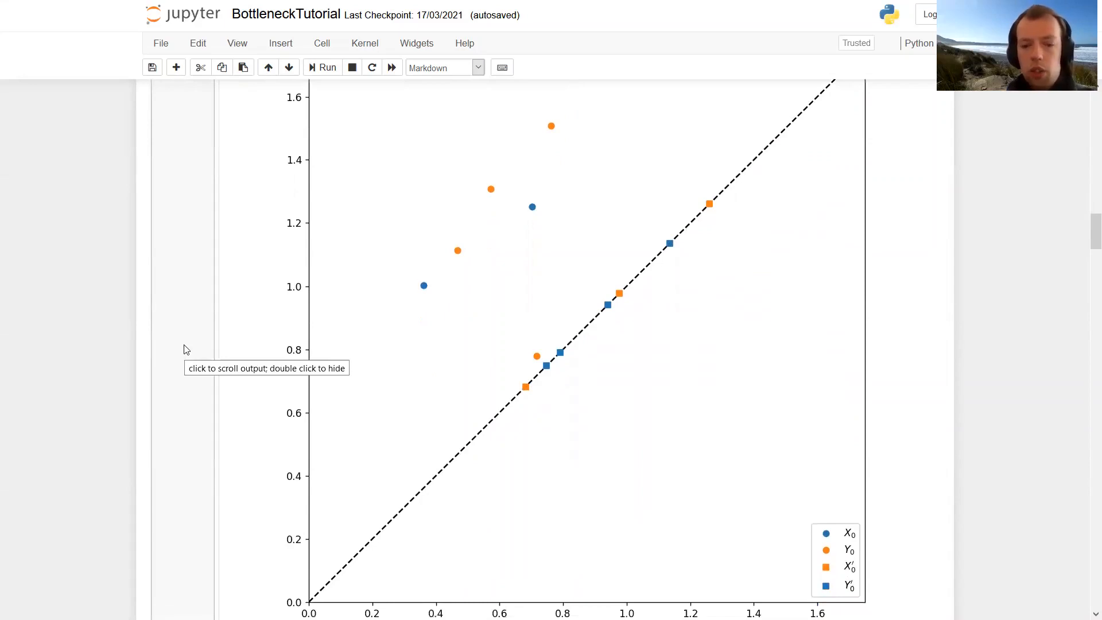
pyautogui.moveTo(262, 344)
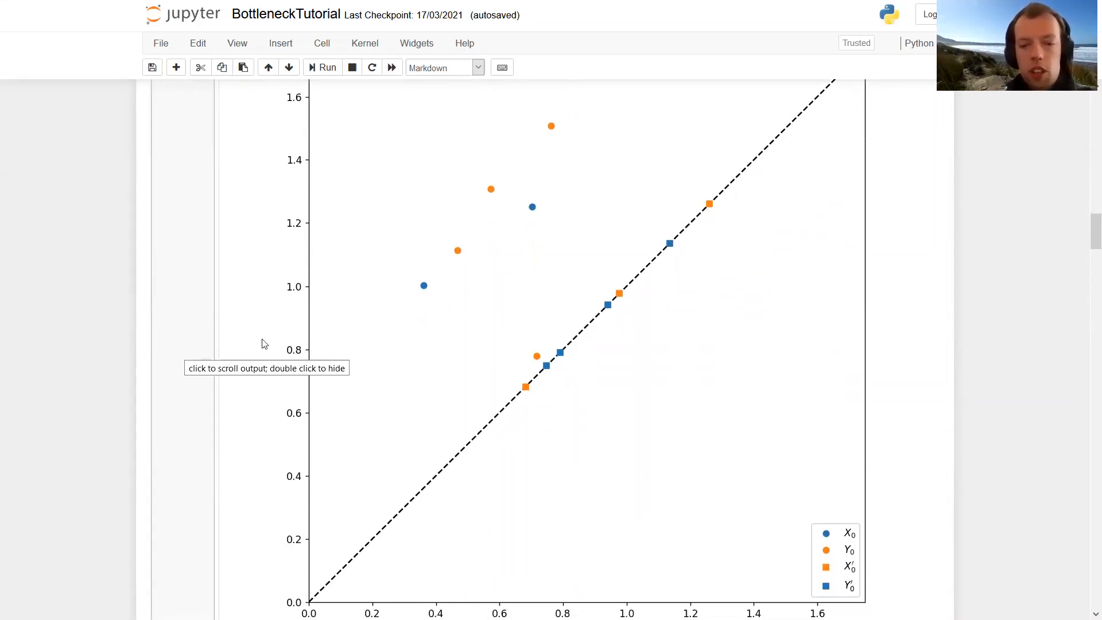
pyautogui.moveTo(458, 343)
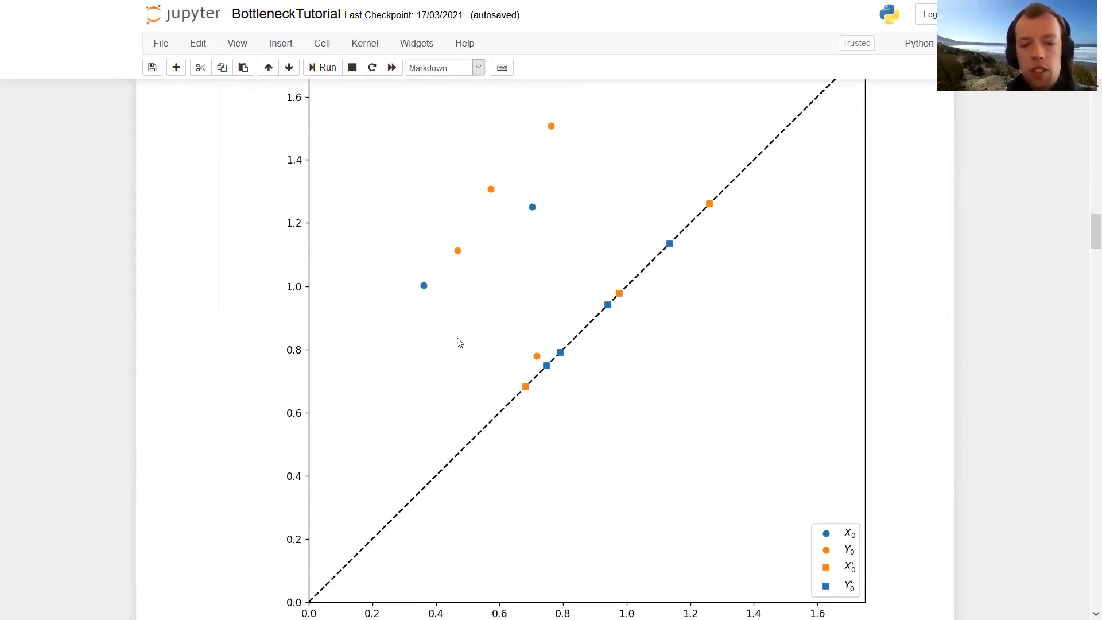
pyautogui.moveTo(426, 292)
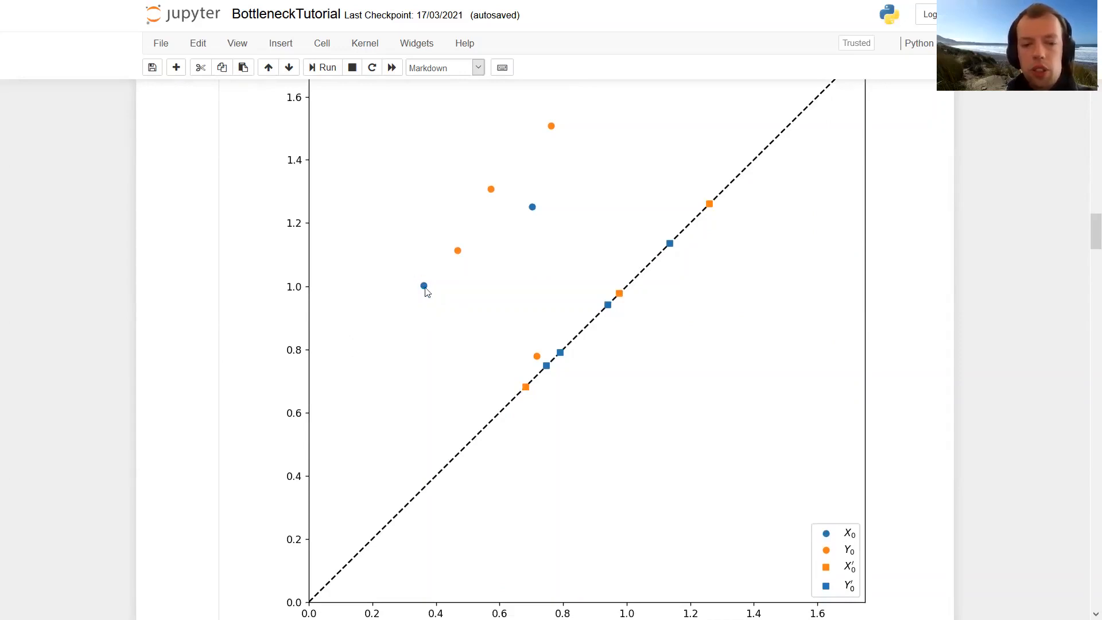
pyautogui.moveTo(483, 371)
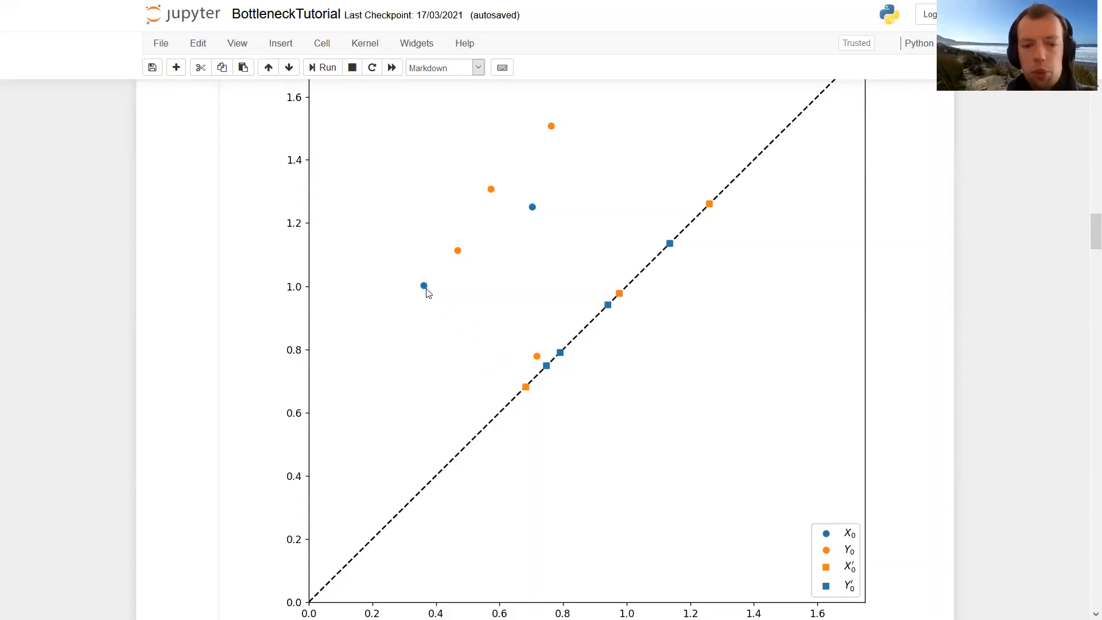
# Step: Scroll to the diagonal-projection and matching definitions and the edge-drawing code cell In [6]
pyautogui.scroll(-3)
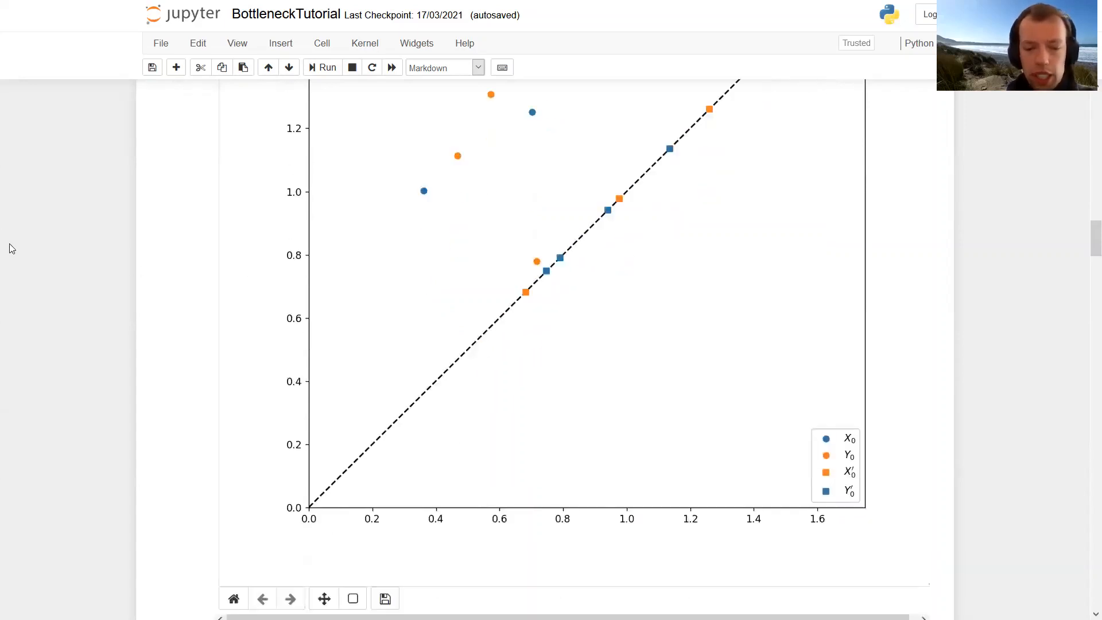
pyautogui.scroll(-3)
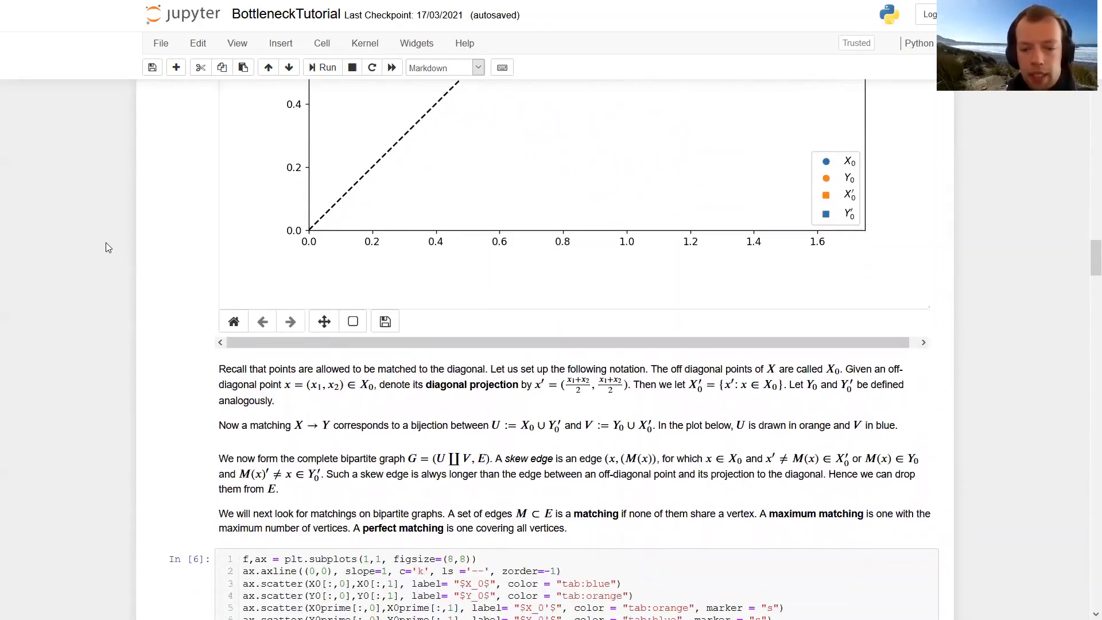
pyautogui.scroll(-3)
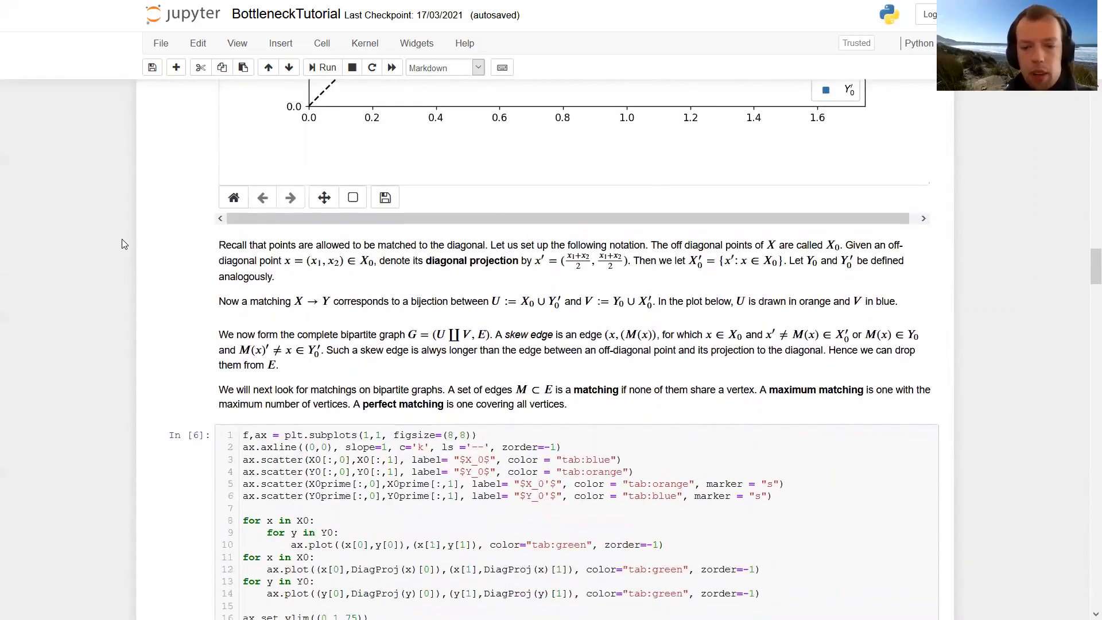
pyautogui.moveTo(122, 263)
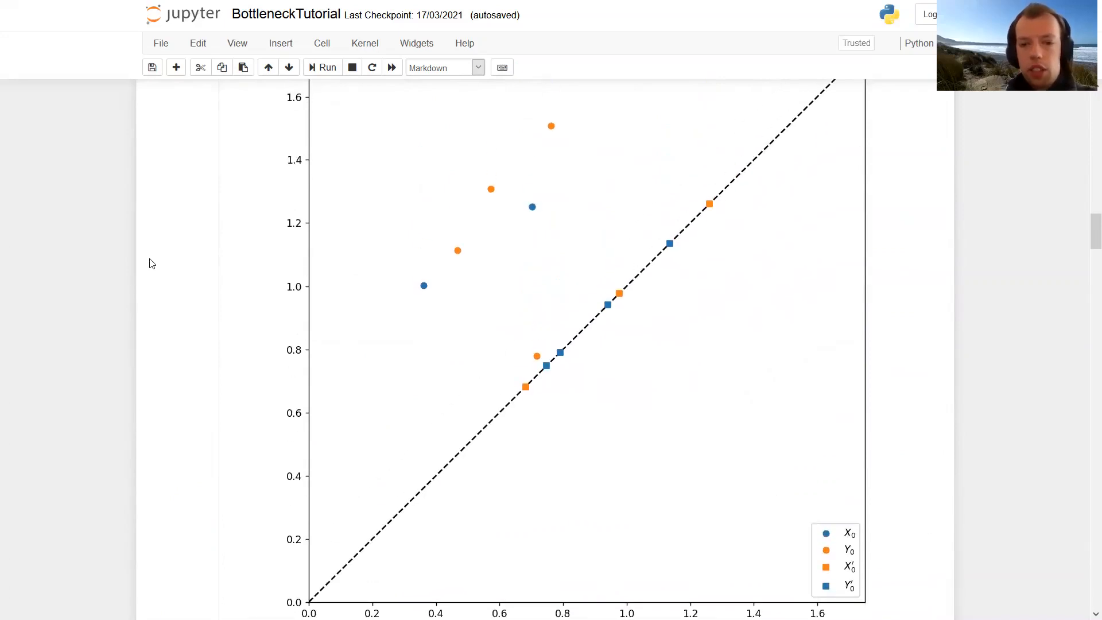
pyautogui.scroll(3)
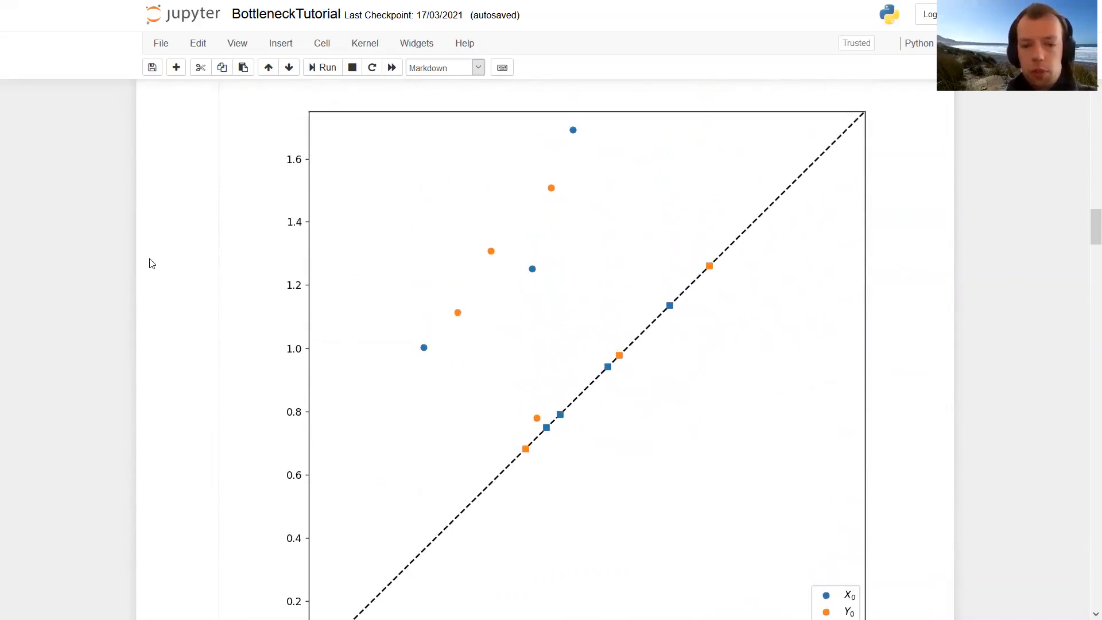
pyautogui.moveTo(147, 262)
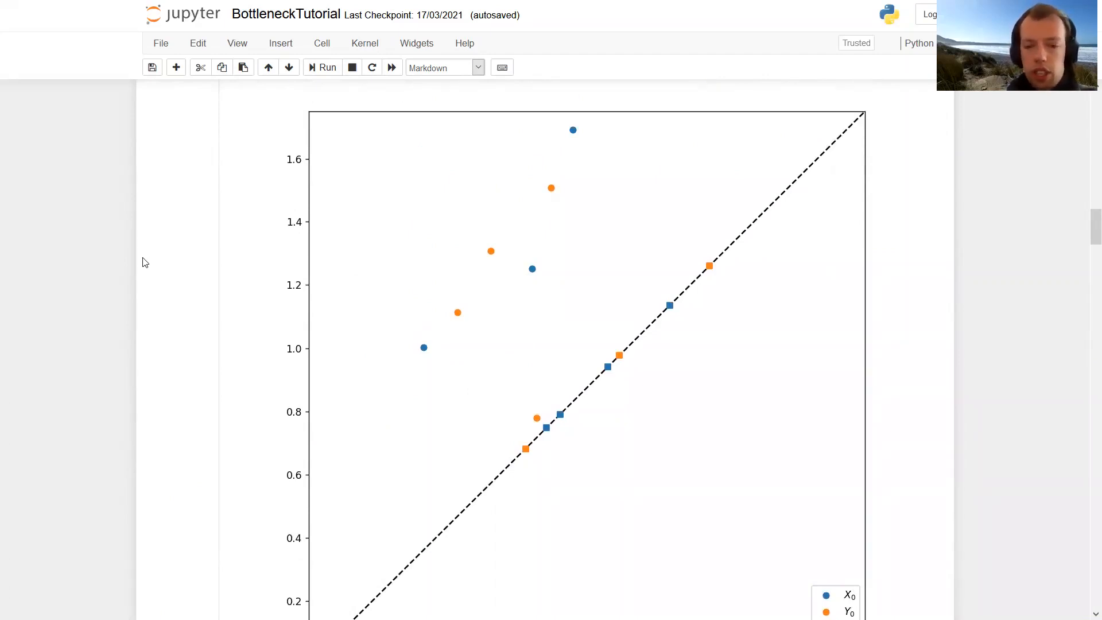
pyautogui.scroll(-3)
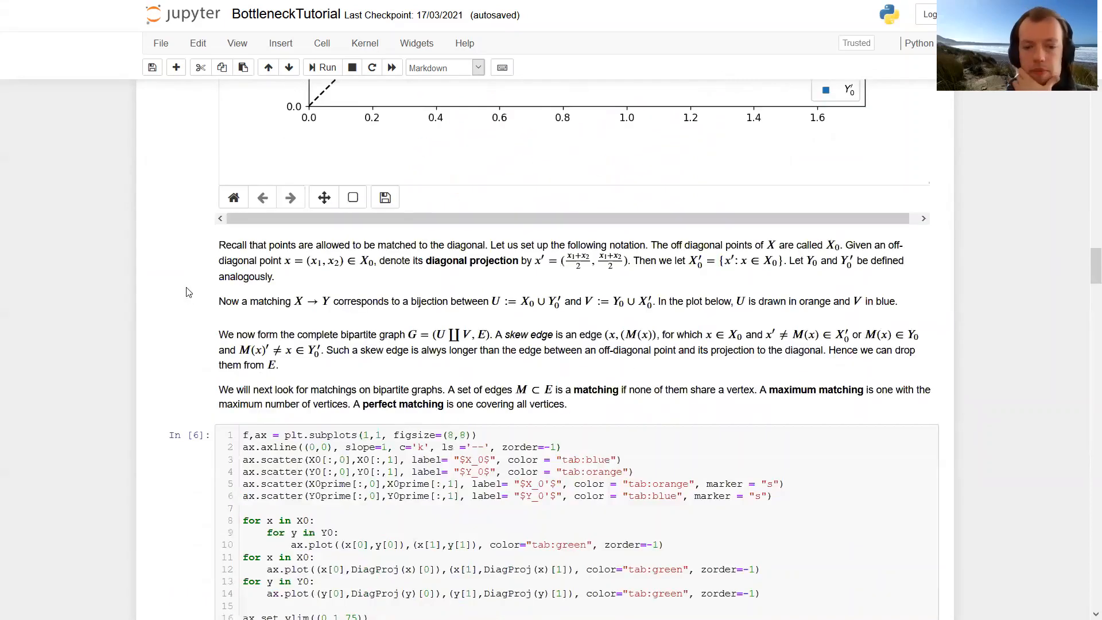
# Step: Scroll to Figure 3's green edges joining diagram points and their diagonal projections
pyautogui.scroll(-3)
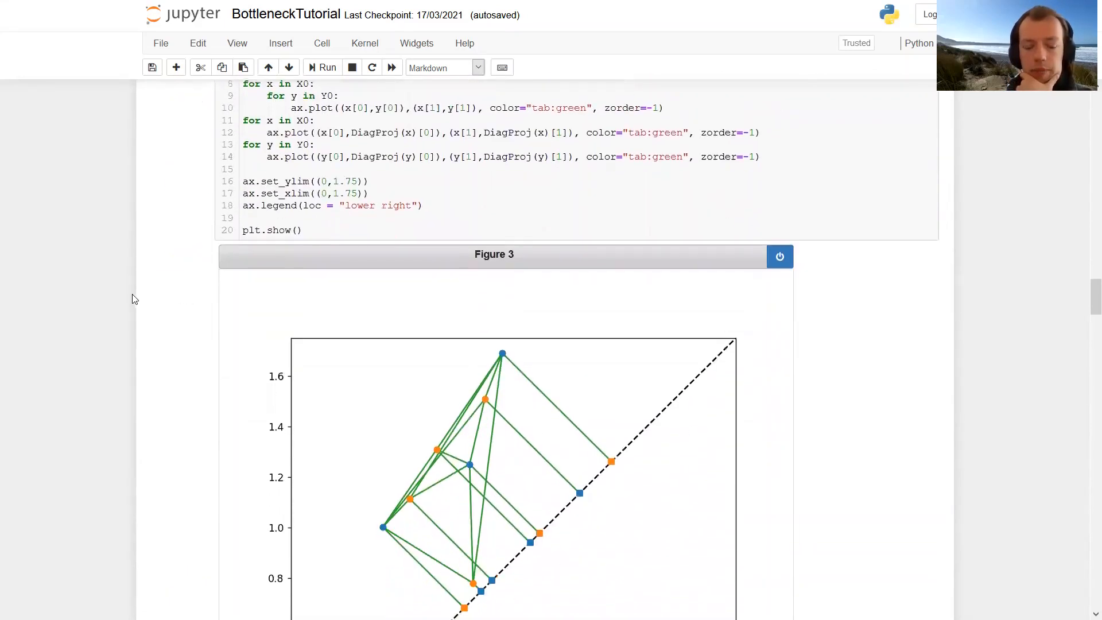
pyautogui.scroll(-3)
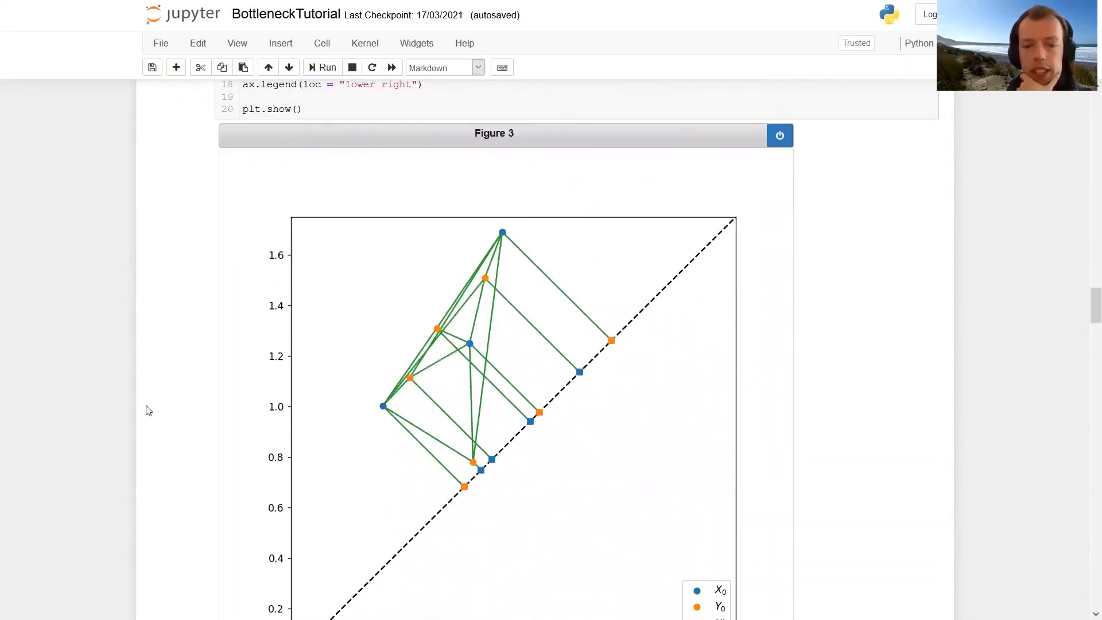
pyautogui.scroll(-3)
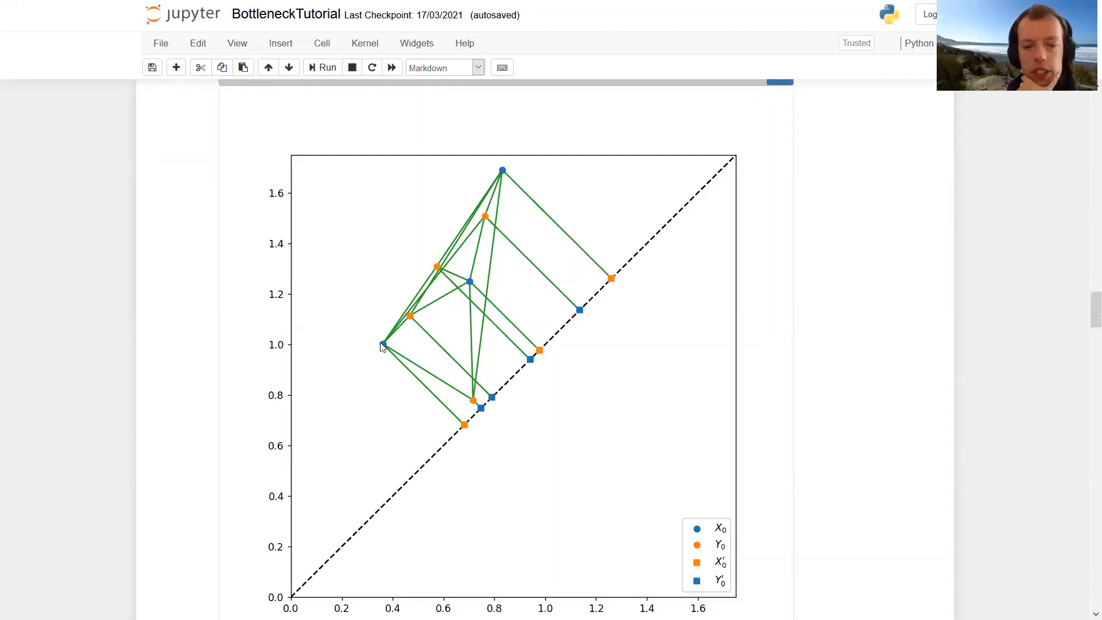
pyautogui.moveTo(372, 342)
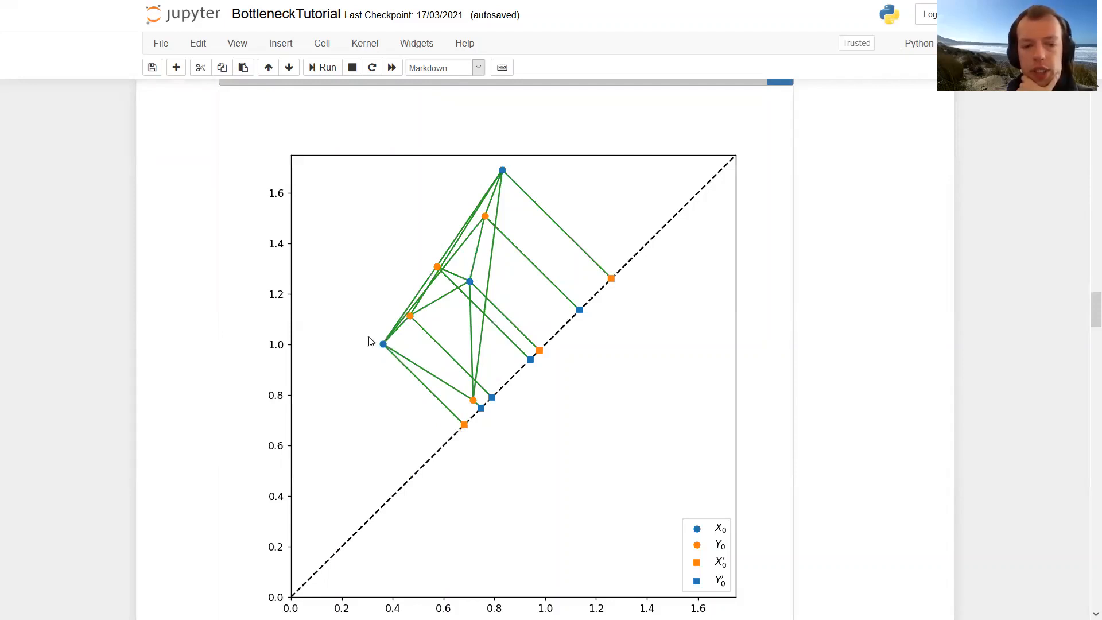
pyautogui.moveTo(376, 335)
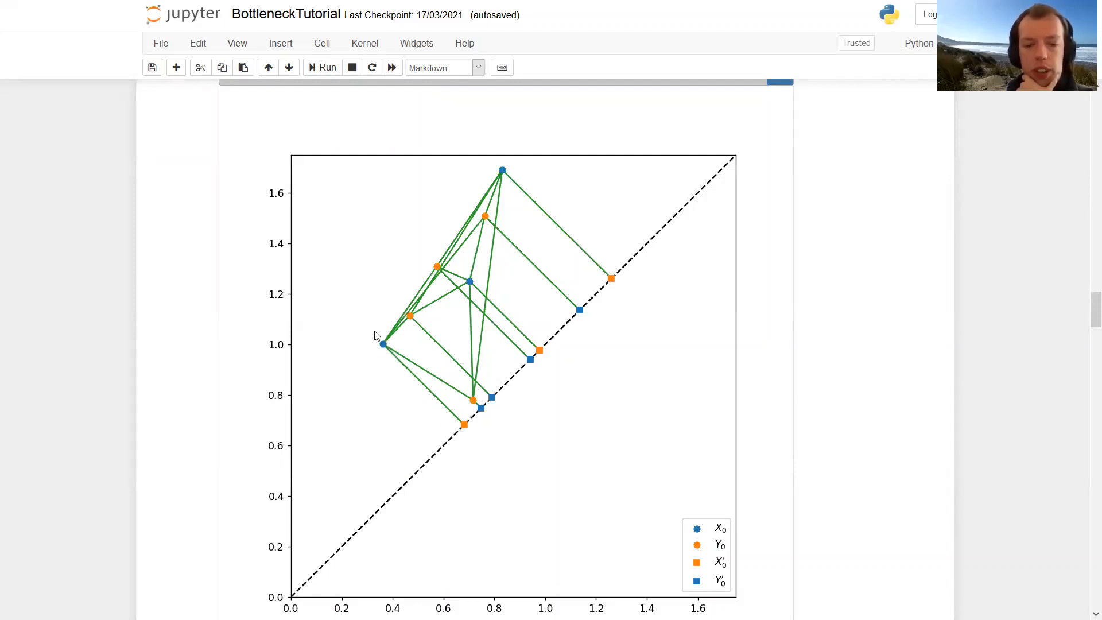
pyautogui.moveTo(379, 348)
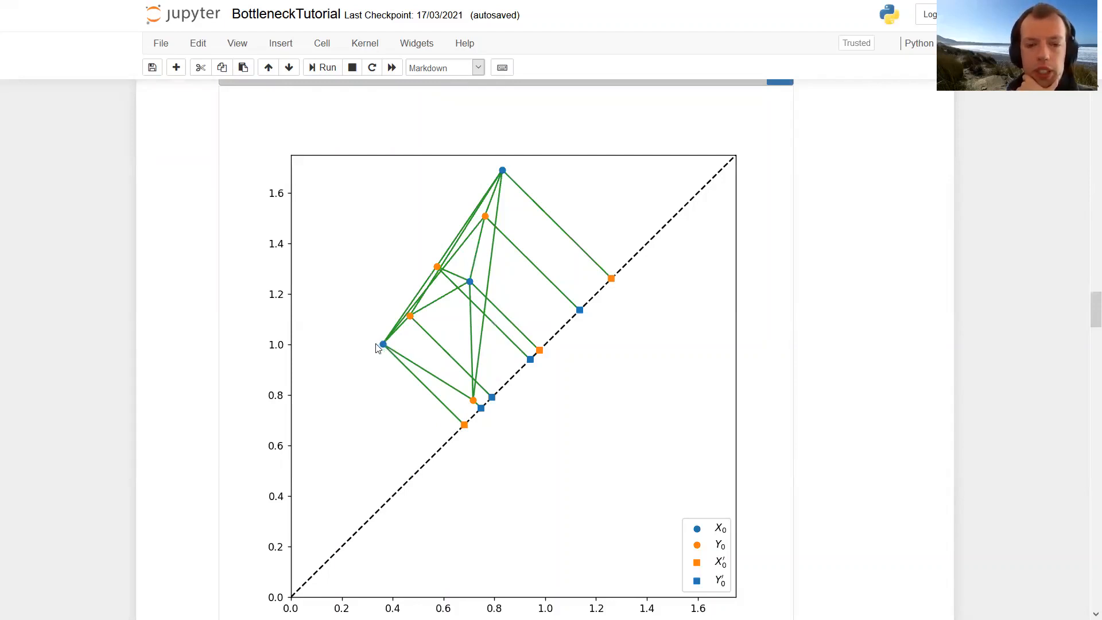
pyautogui.moveTo(423, 292)
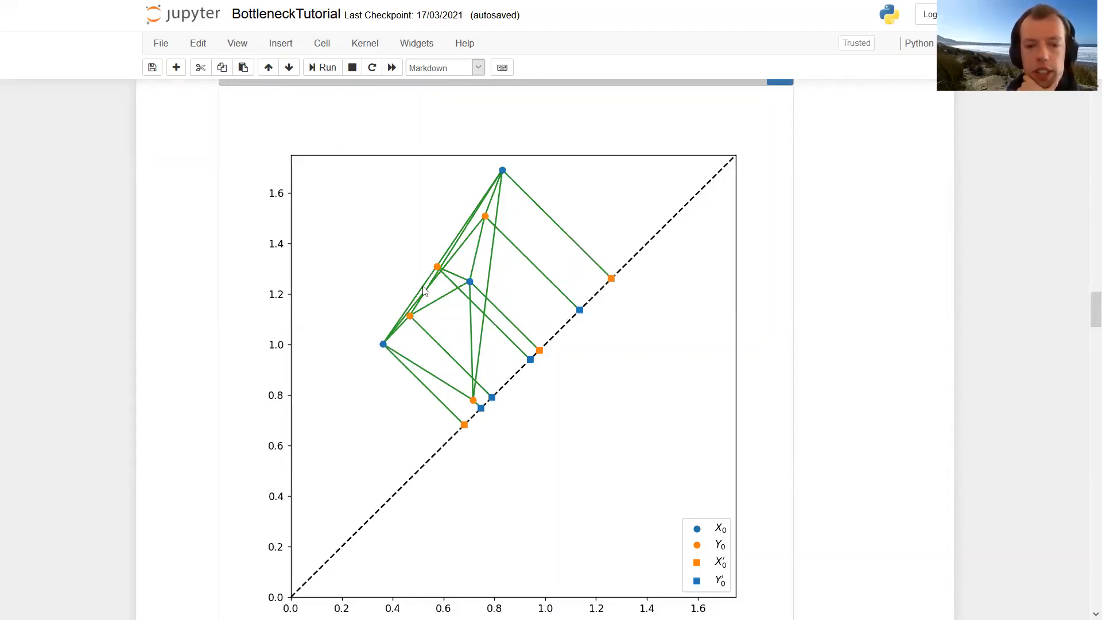
pyautogui.moveTo(486, 227)
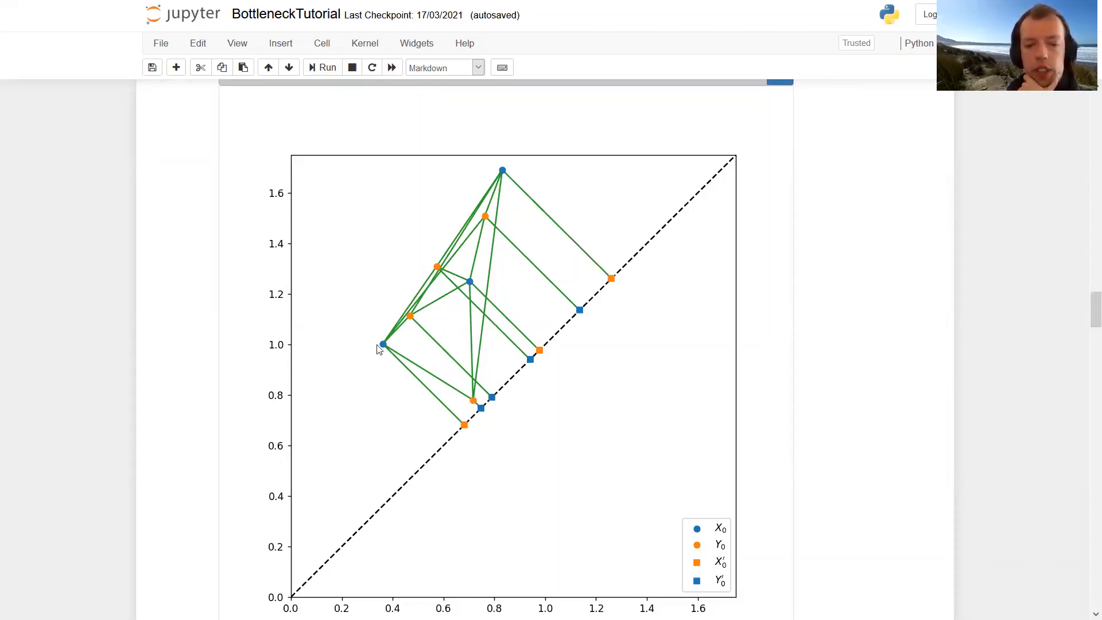
pyautogui.moveTo(248, 381)
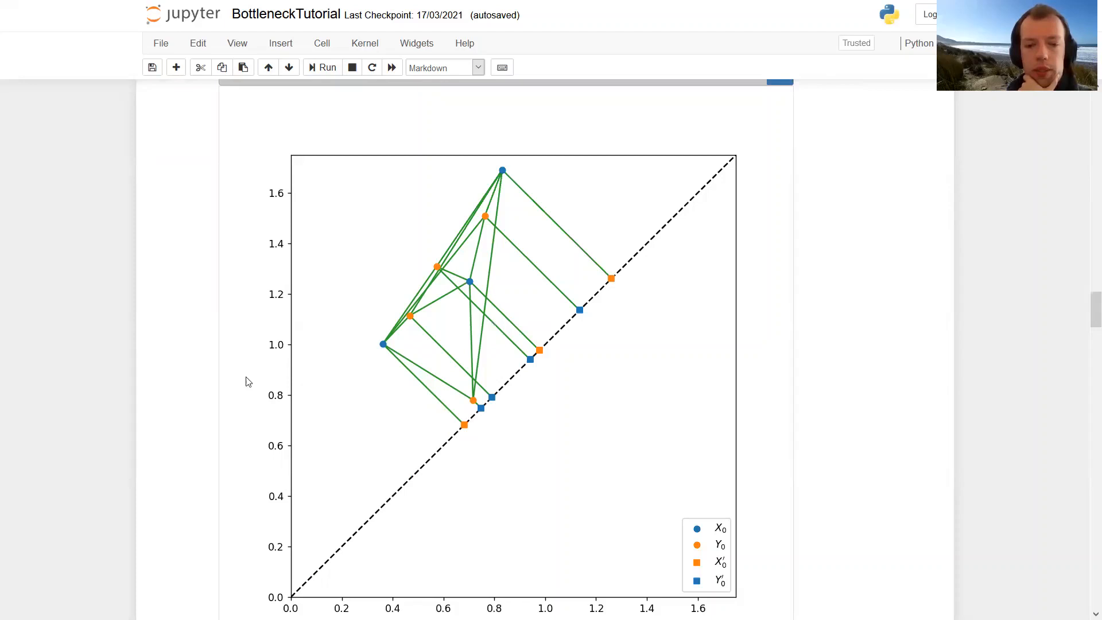
pyautogui.moveTo(94, 337)
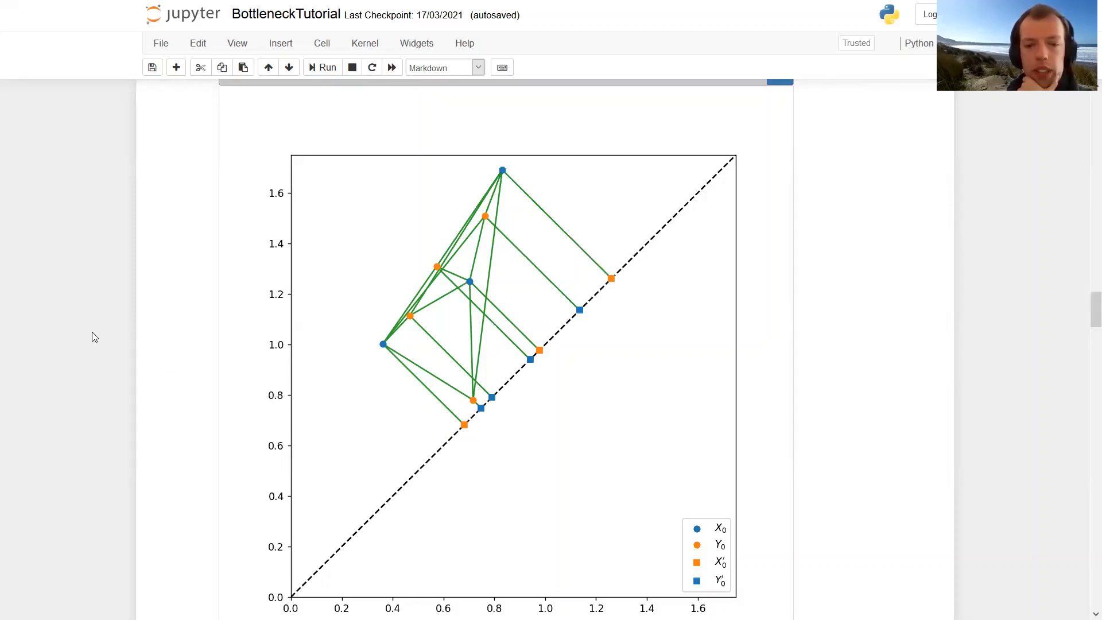
pyautogui.scroll(-3)
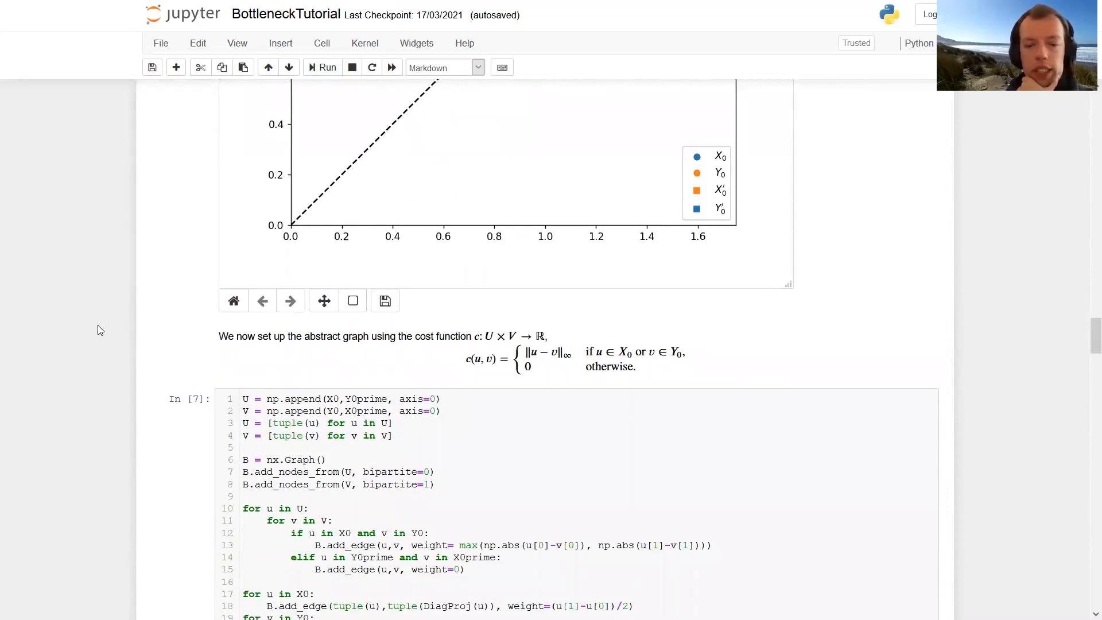
pyautogui.scroll(-3)
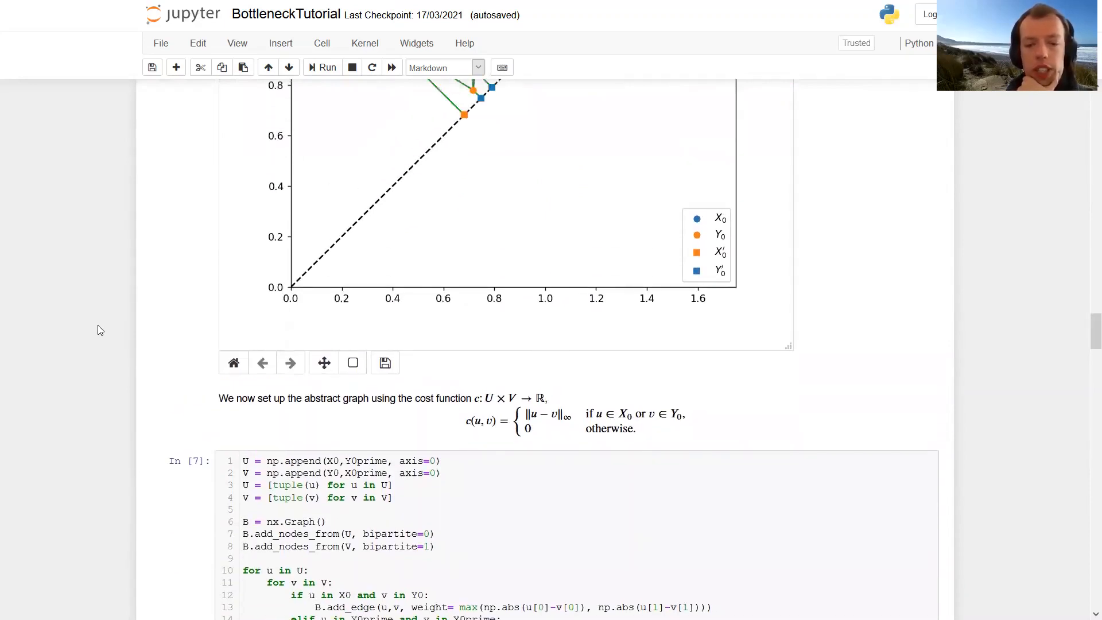
pyautogui.scroll(3)
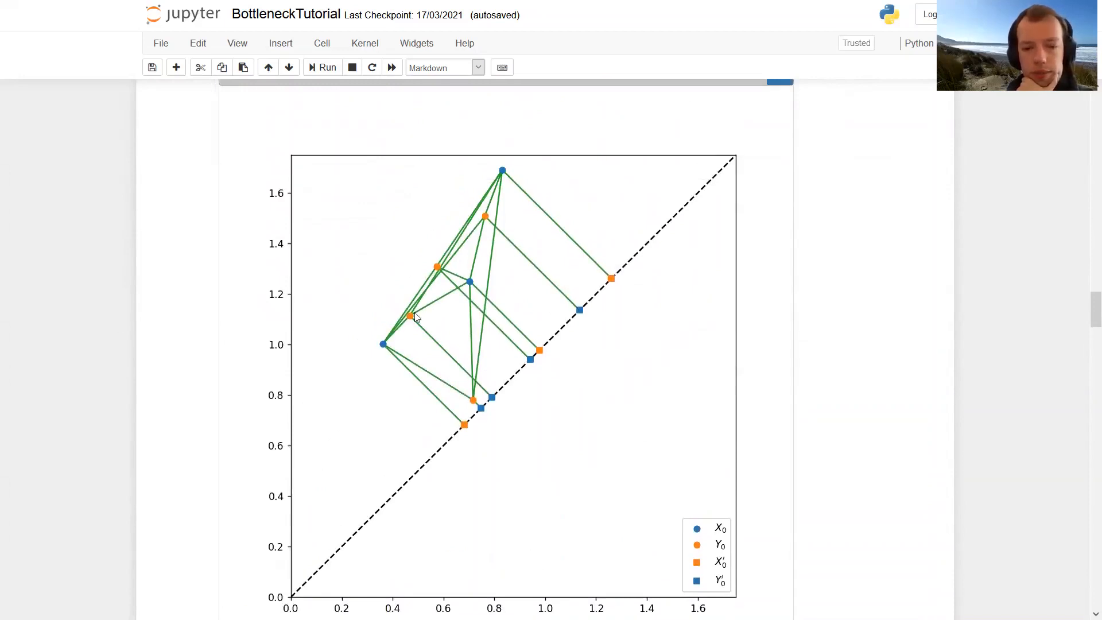
pyautogui.moveTo(403, 397)
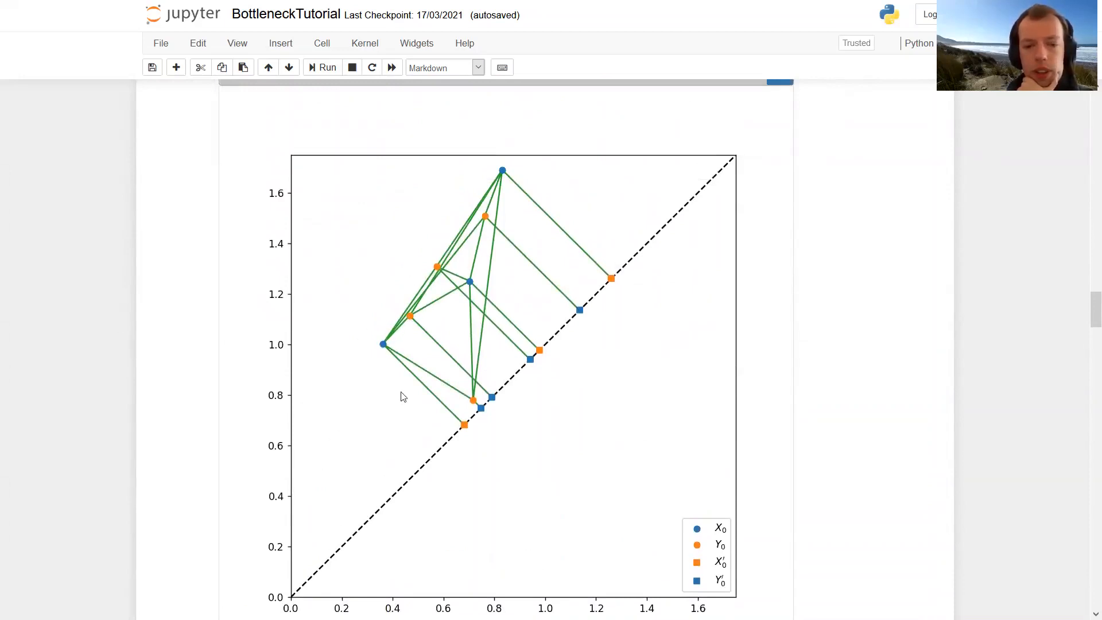
pyautogui.moveTo(454, 414)
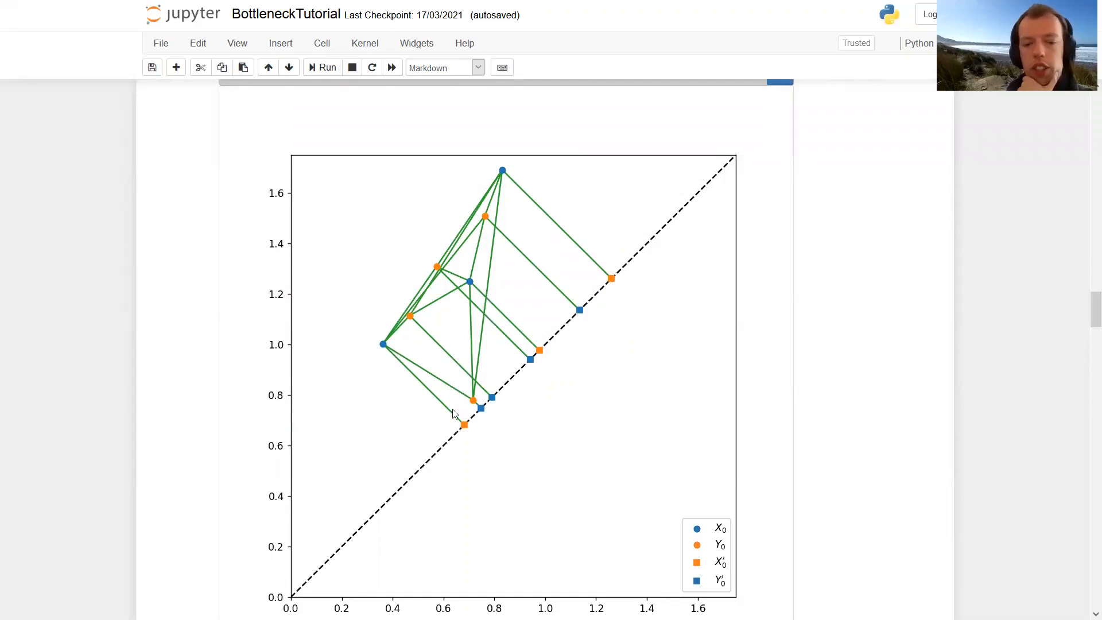
pyautogui.moveTo(451, 426)
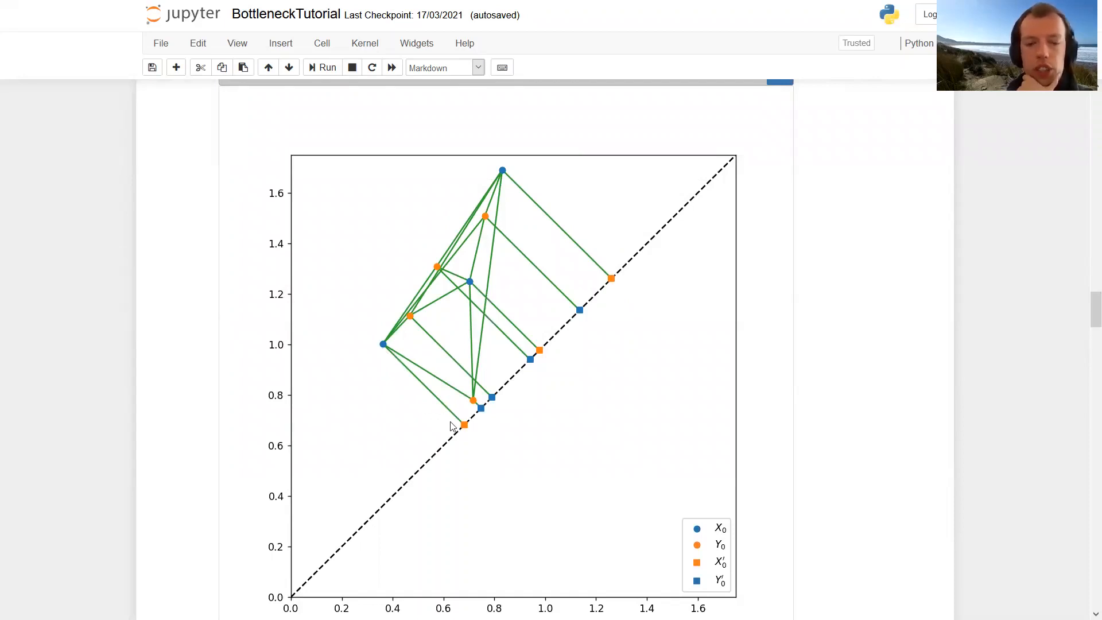
pyautogui.moveTo(455, 442)
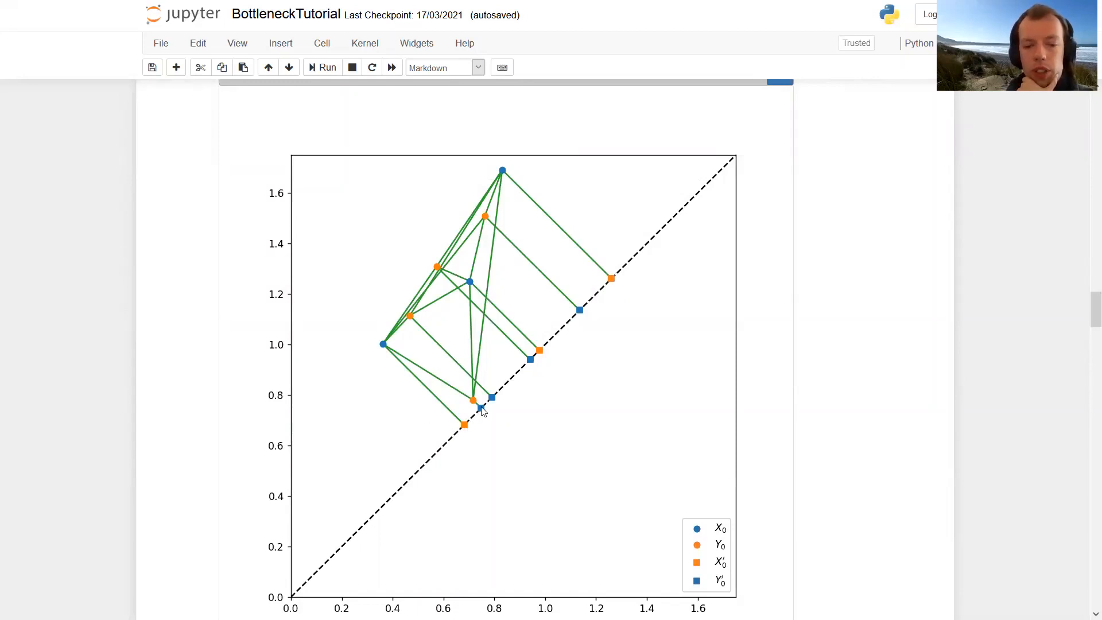
pyautogui.moveTo(589, 310)
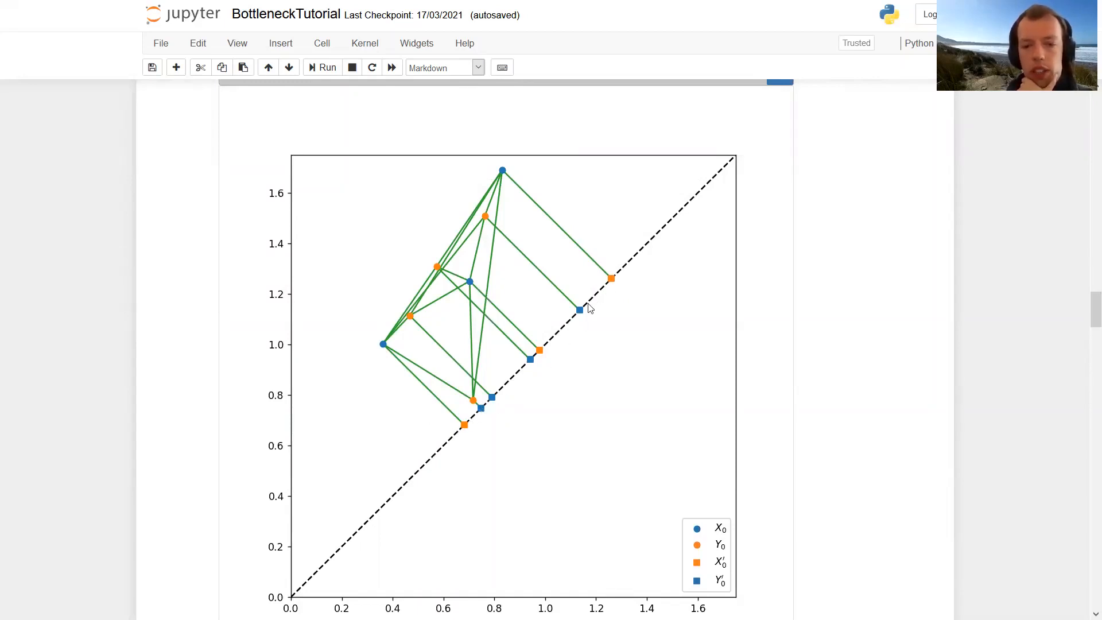
pyautogui.moveTo(579, 326)
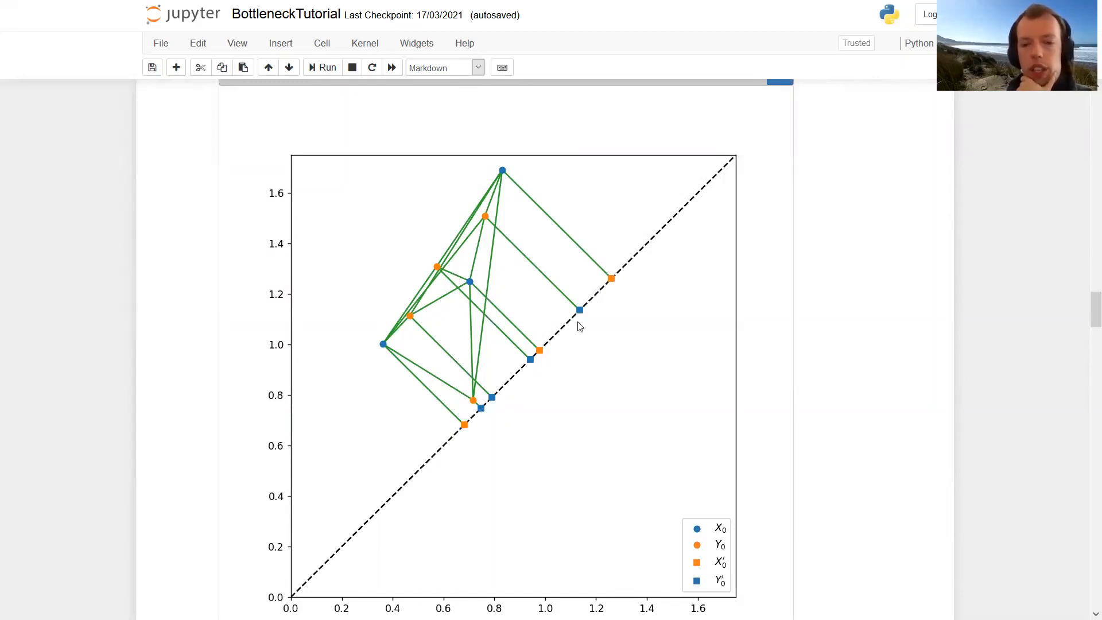
pyautogui.moveTo(575, 326)
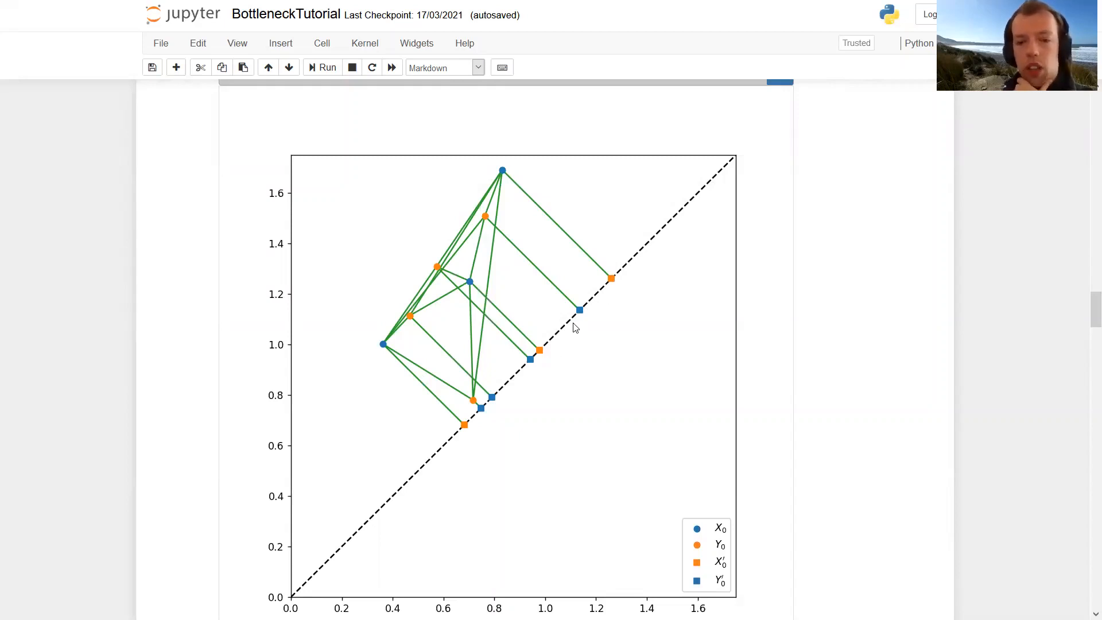
# Step: Scroll past the graph setup cell to Figure 4, the u–v bipartite graph from cell In [9]
pyautogui.scroll(-3)
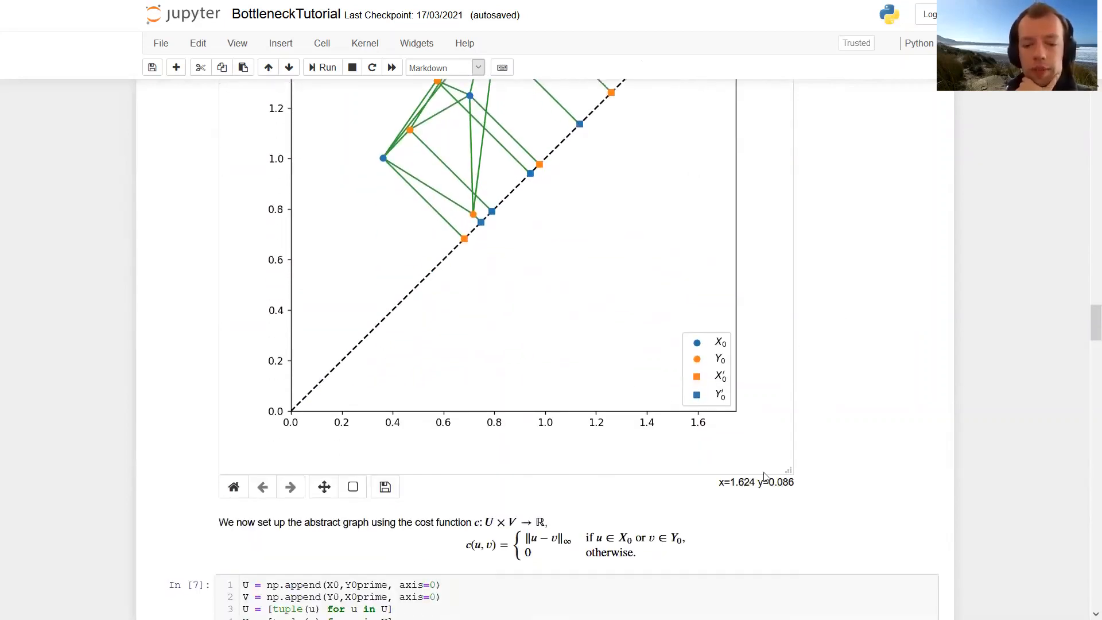
pyautogui.scroll(-3)
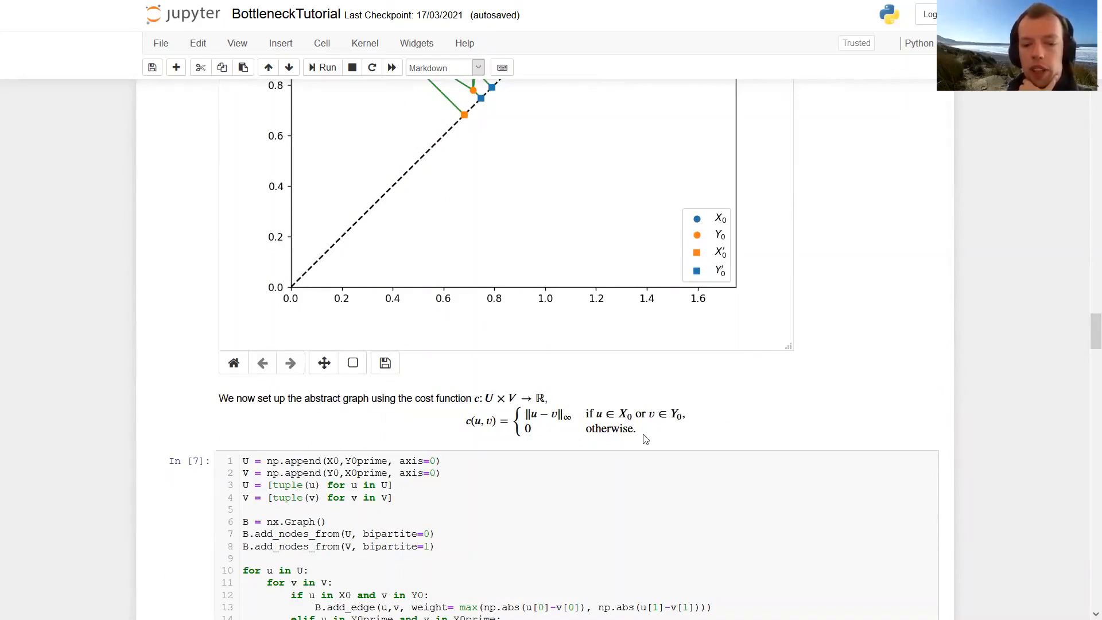
pyautogui.moveTo(498, 391)
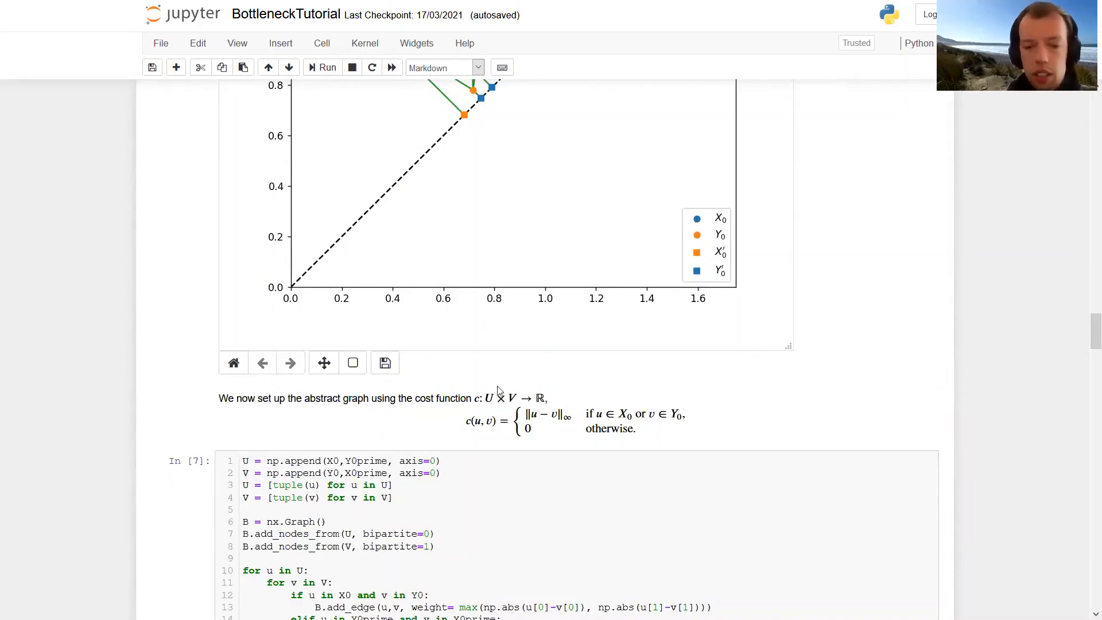
pyautogui.scroll(-3)
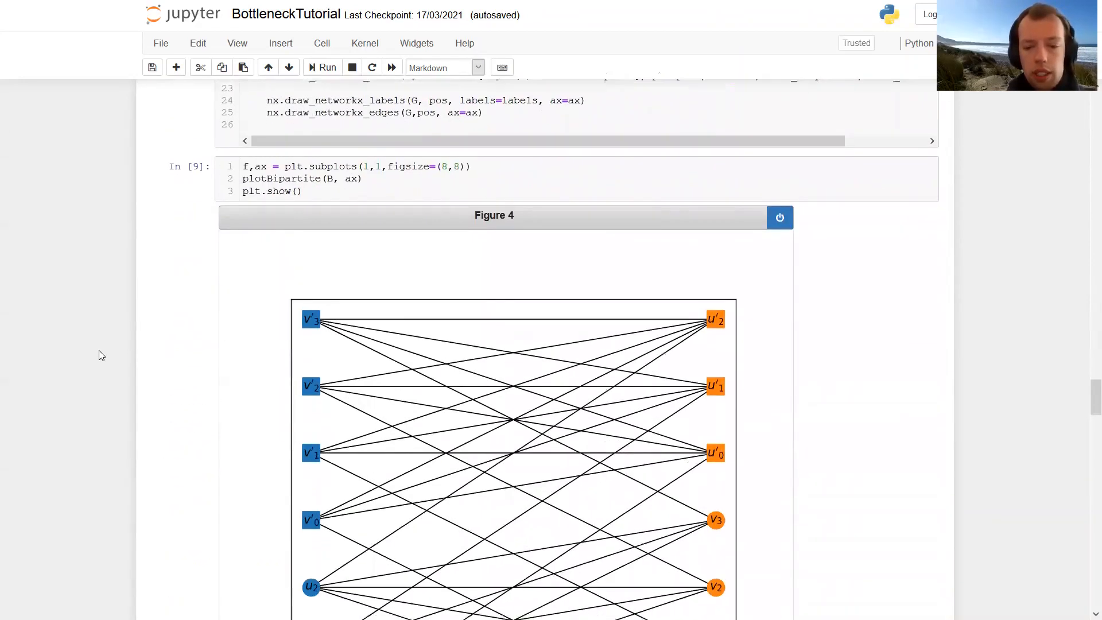
pyautogui.scroll(-3)
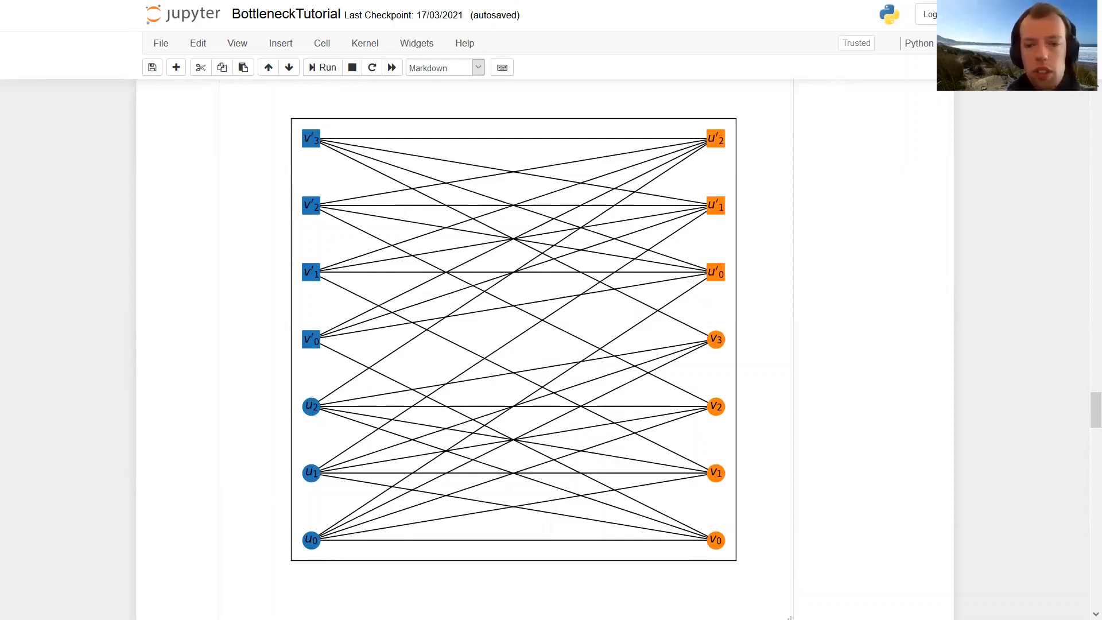
pyautogui.moveTo(364, 540)
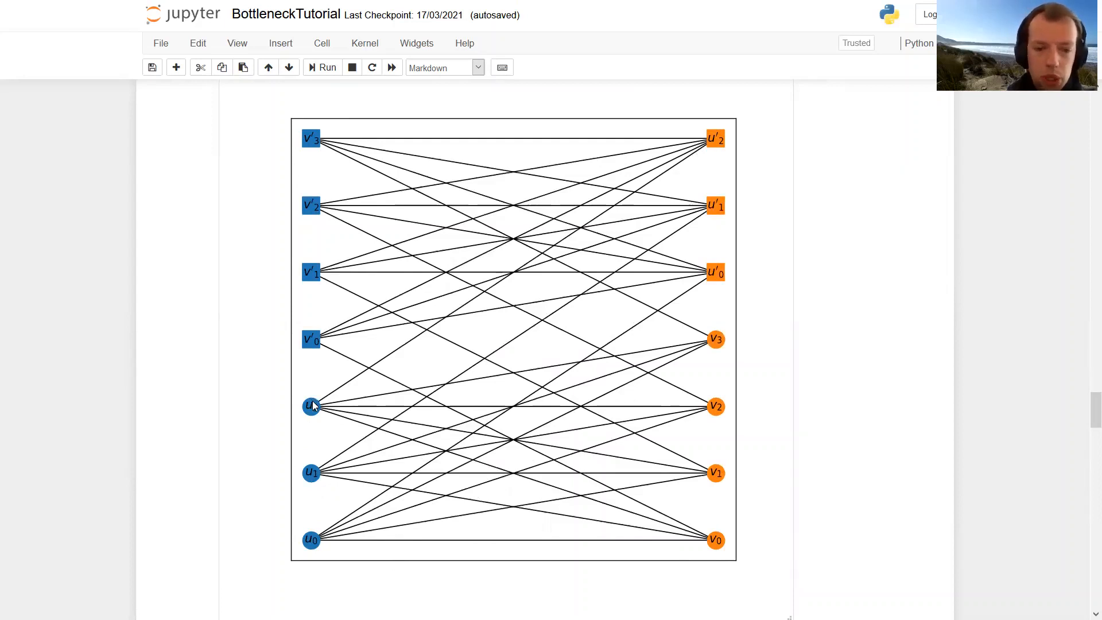
pyautogui.moveTo(377, 395)
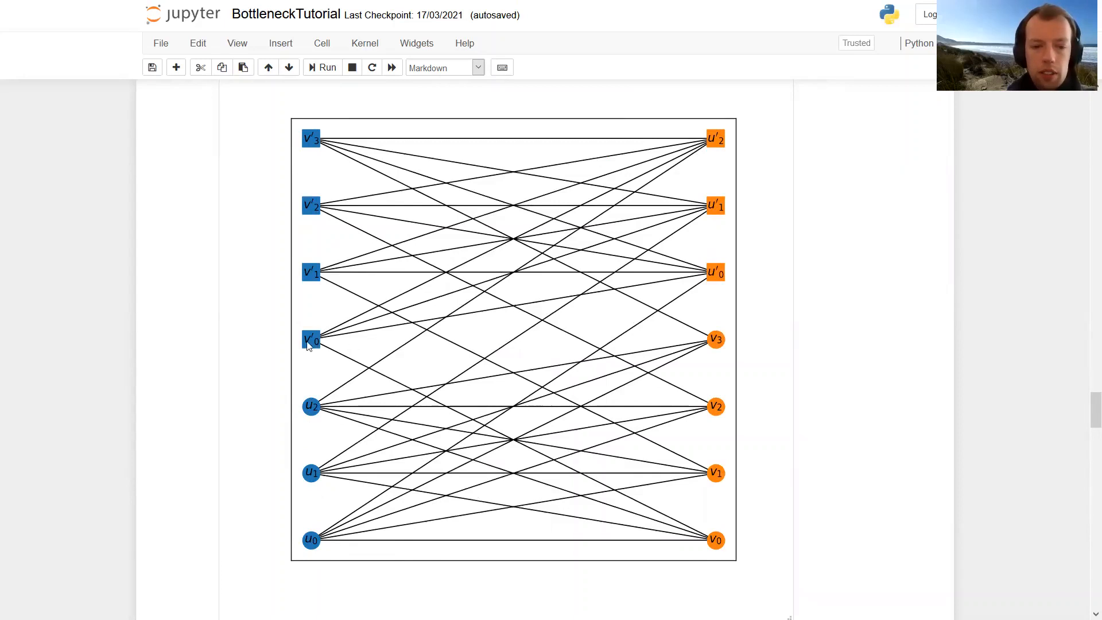
pyautogui.moveTo(731, 325)
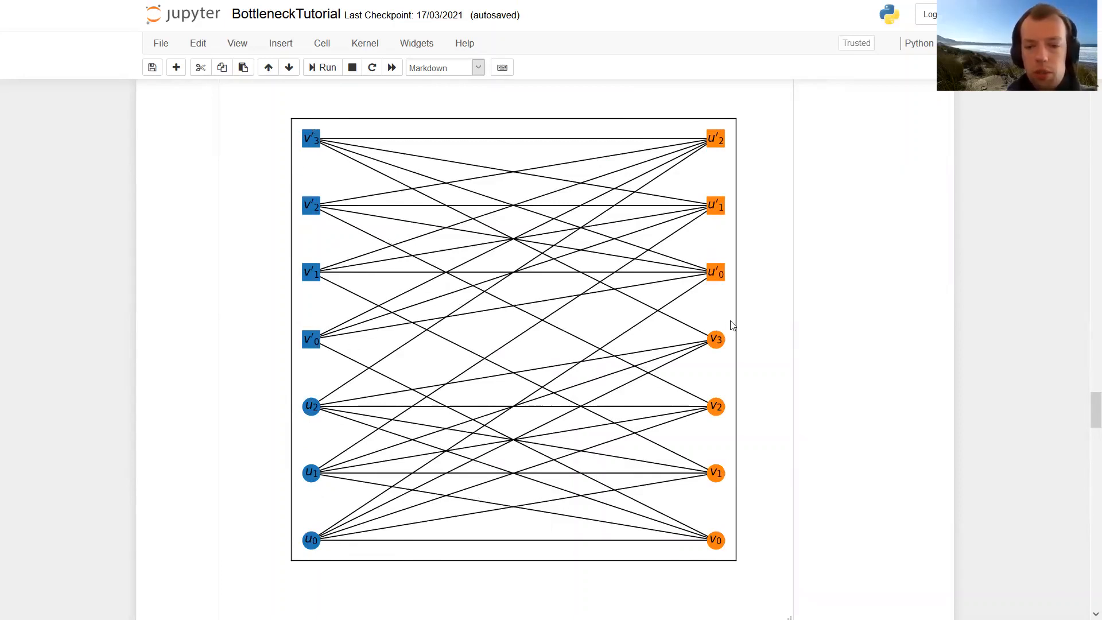
pyautogui.moveTo(724, 331)
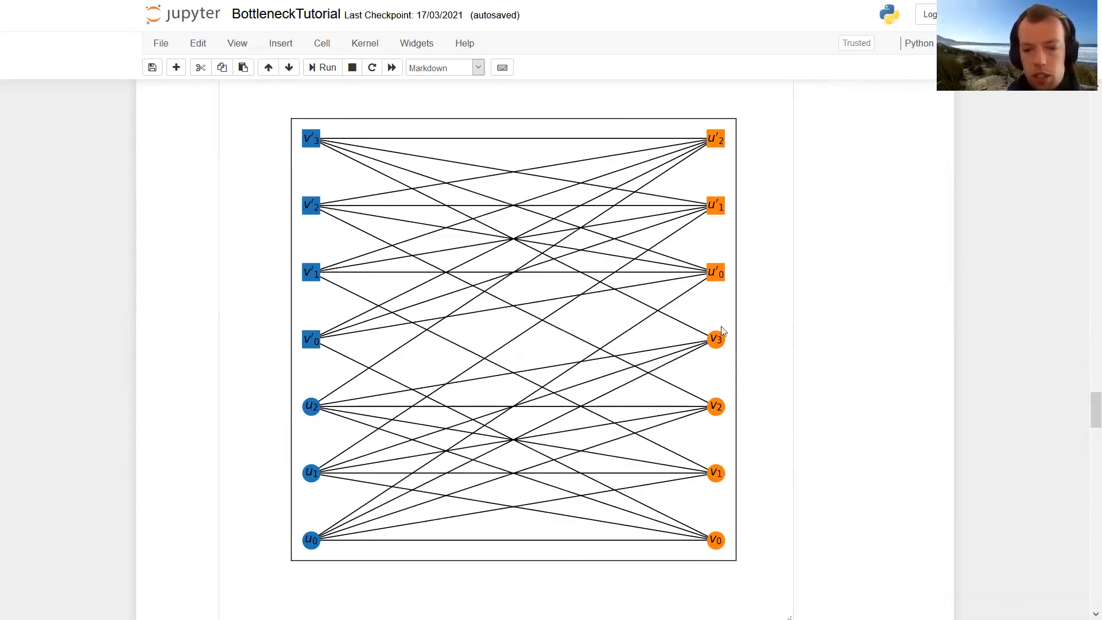
pyautogui.moveTo(720, 550)
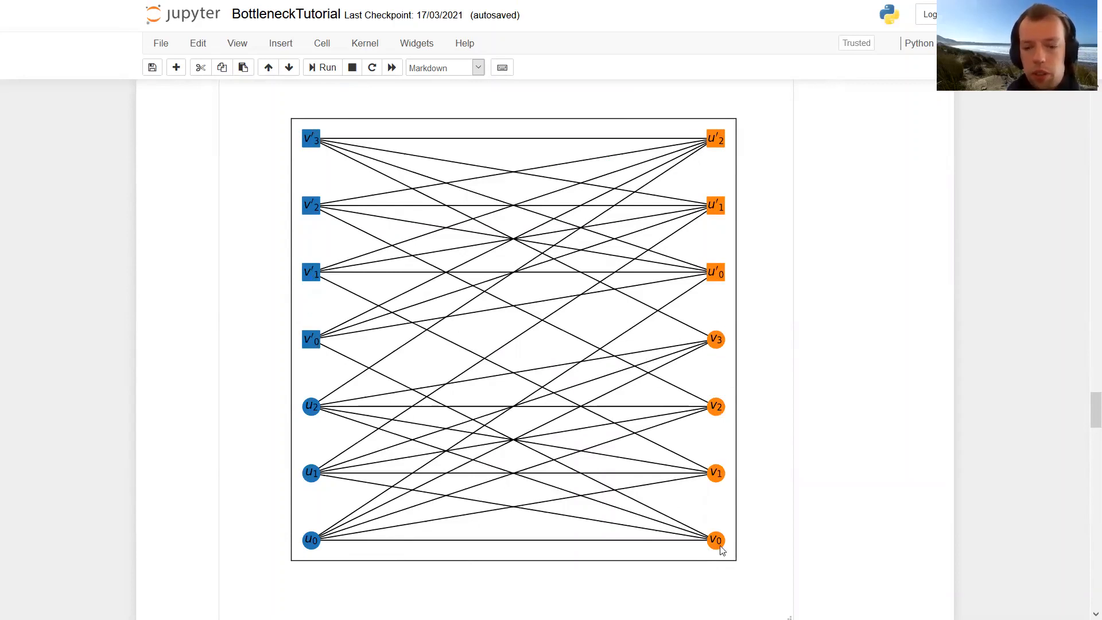
pyautogui.moveTo(702, 345)
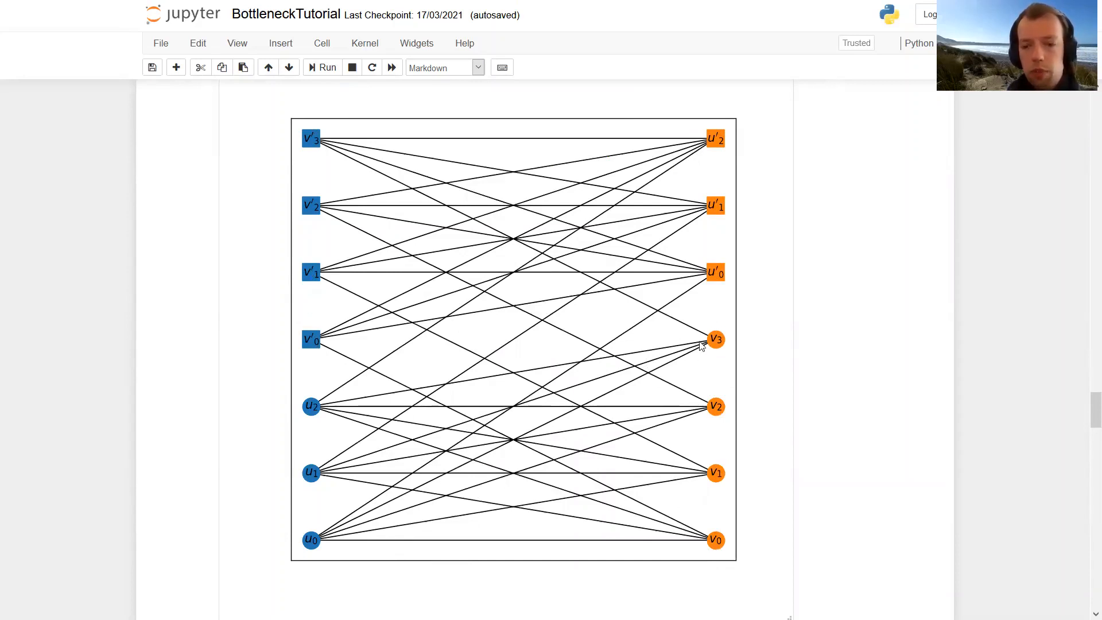
pyautogui.moveTo(647, 455)
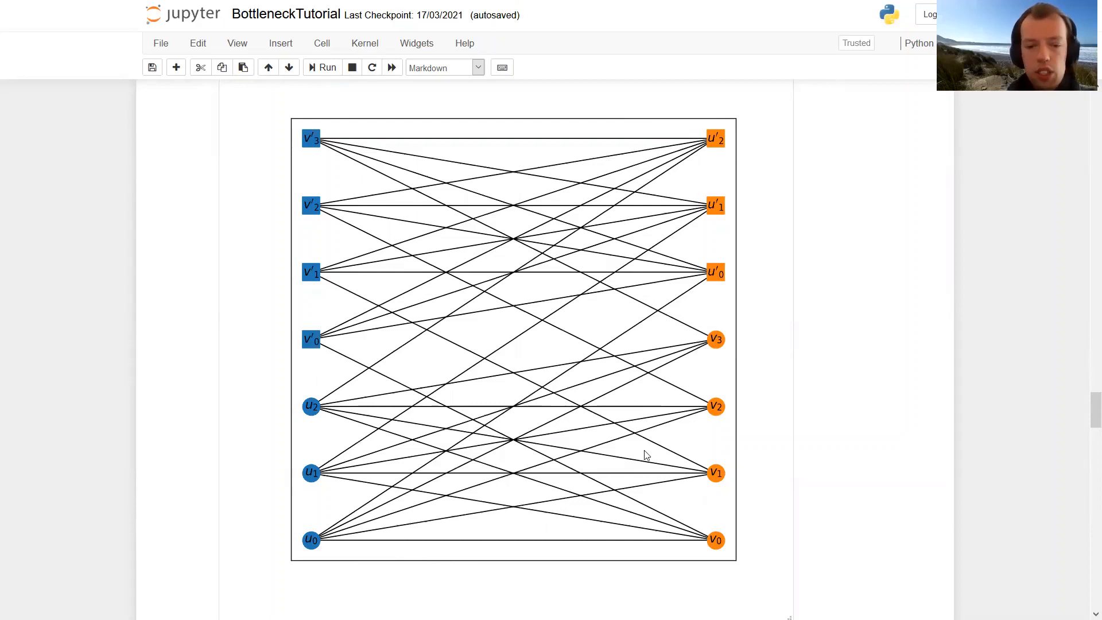
pyautogui.moveTo(339, 513)
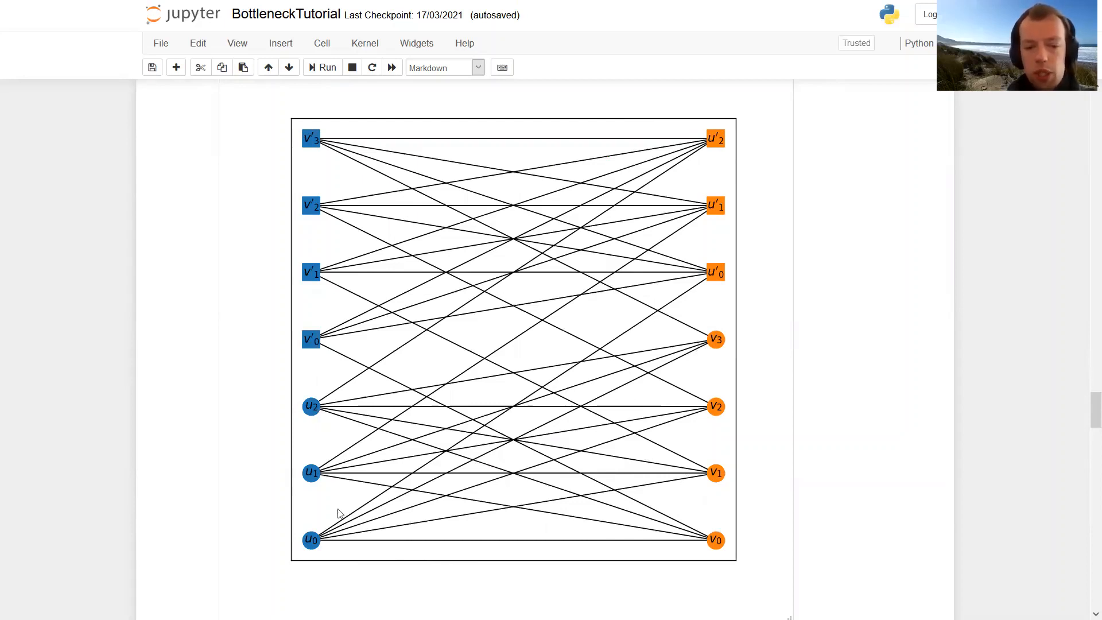
pyautogui.moveTo(917, 373)
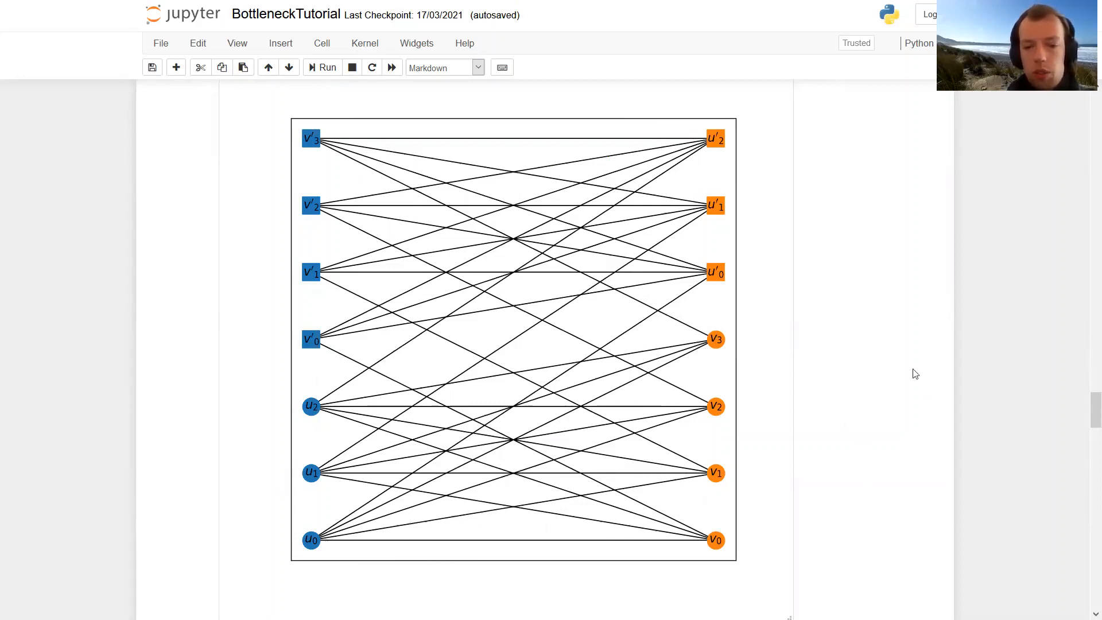
pyautogui.moveTo(842, 107)
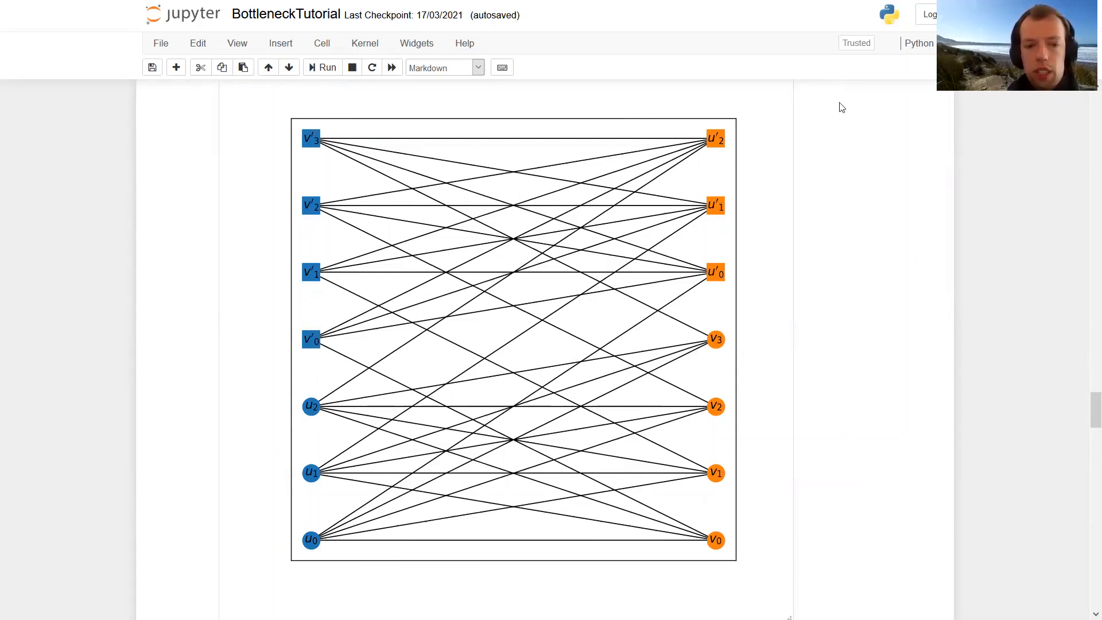
pyautogui.moveTo(715, 116)
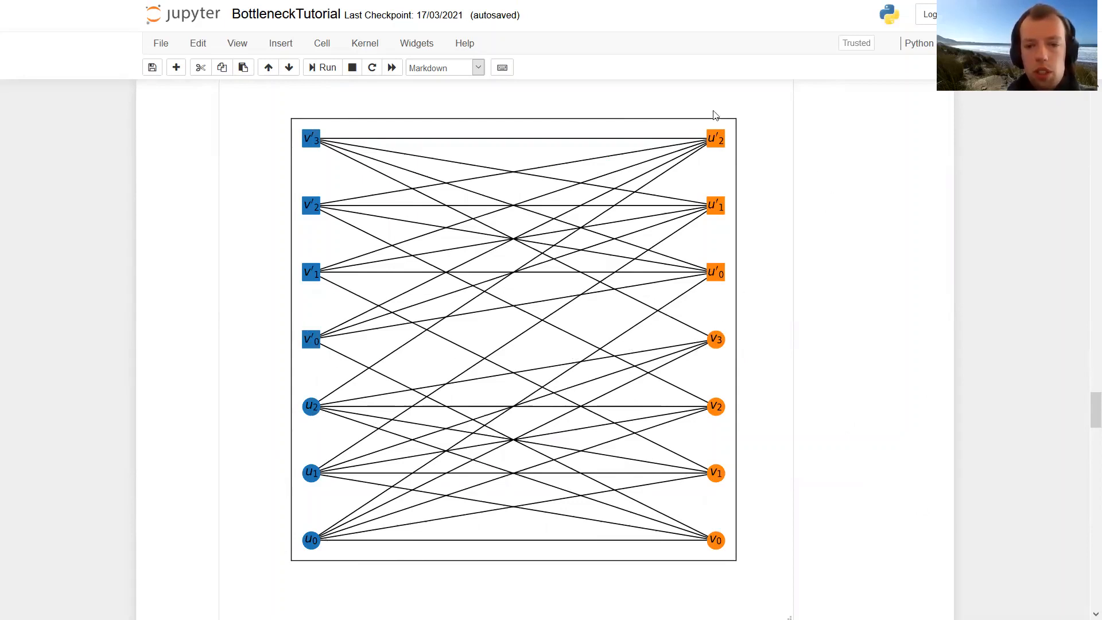
pyautogui.moveTo(313, 404)
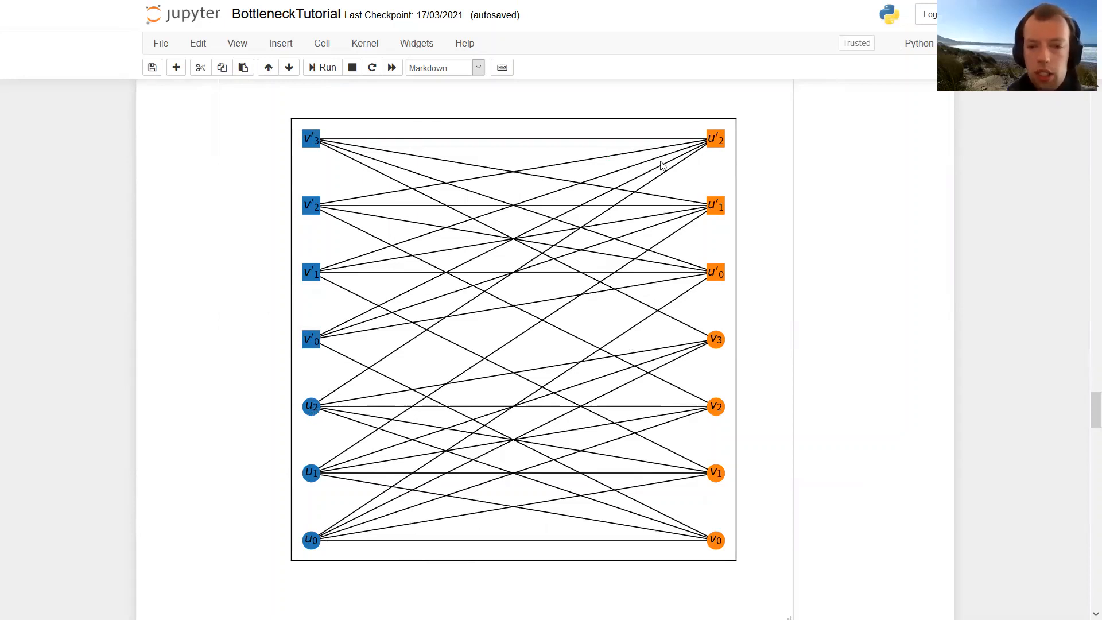
pyautogui.moveTo(712, 204)
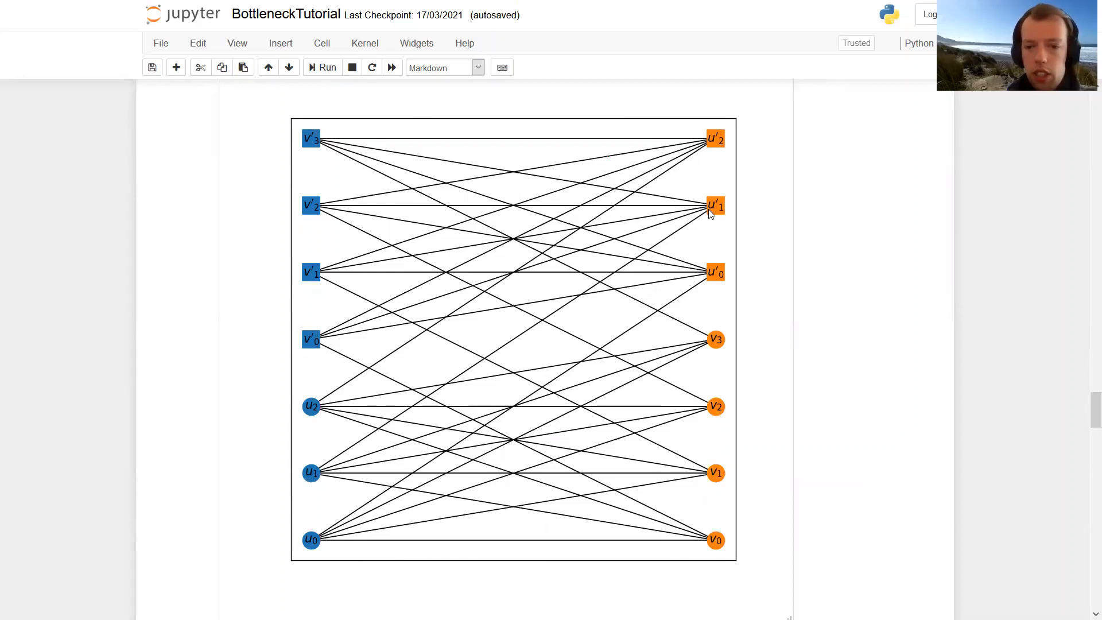
pyautogui.moveTo(591, 388)
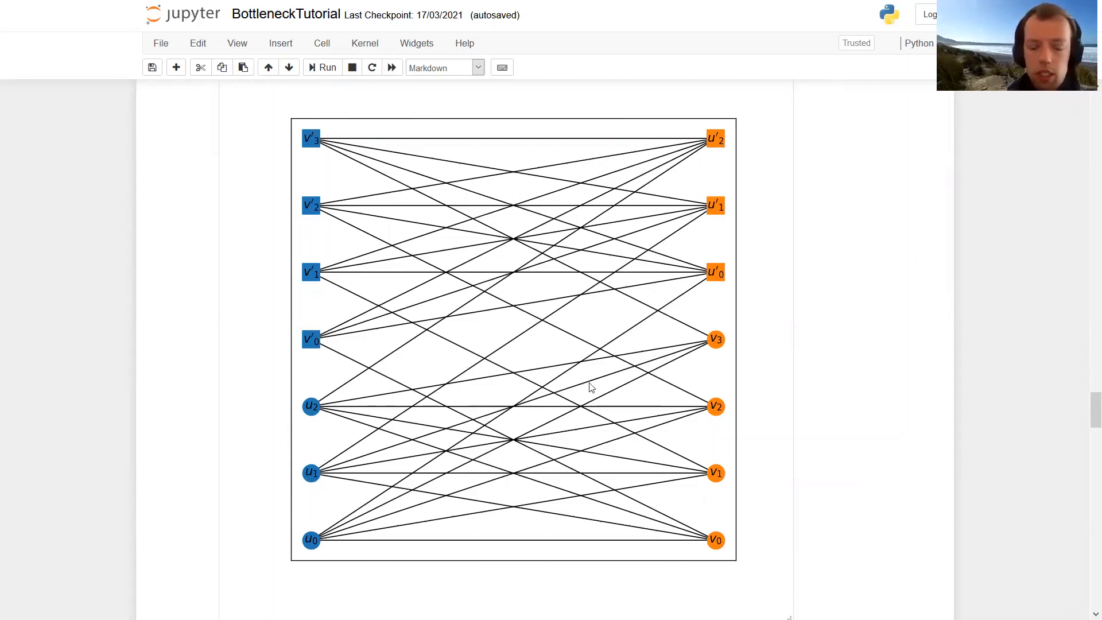
# Step: Scroll past the key-insight lemma and getGeps cell to the eps-slider cell In [11] with Figure 5
pyautogui.scroll(-3)
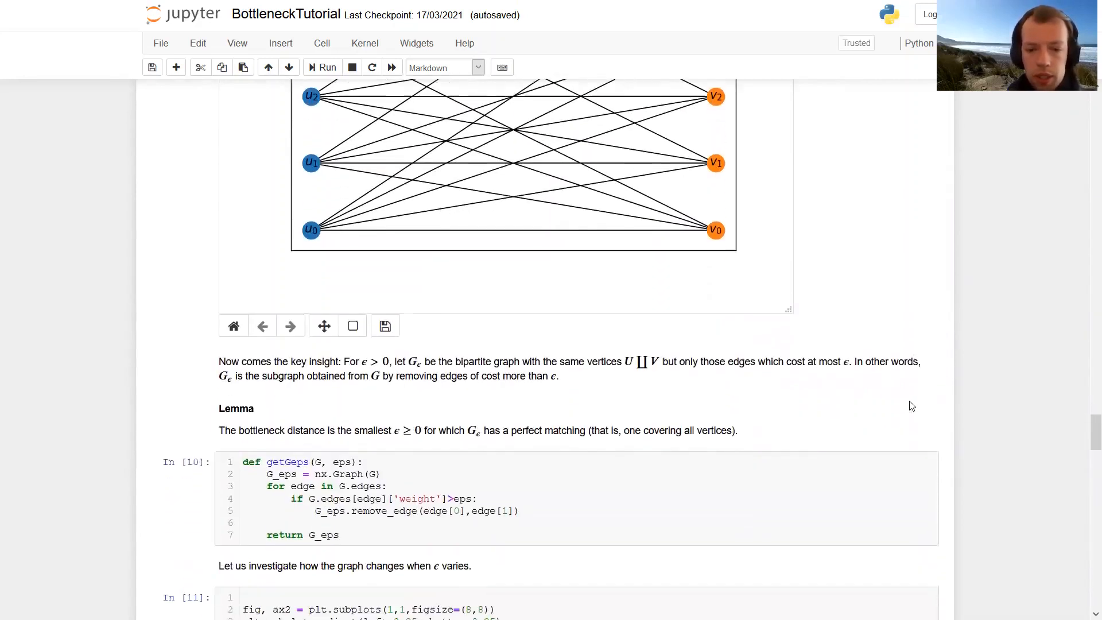
pyautogui.moveTo(919, 393)
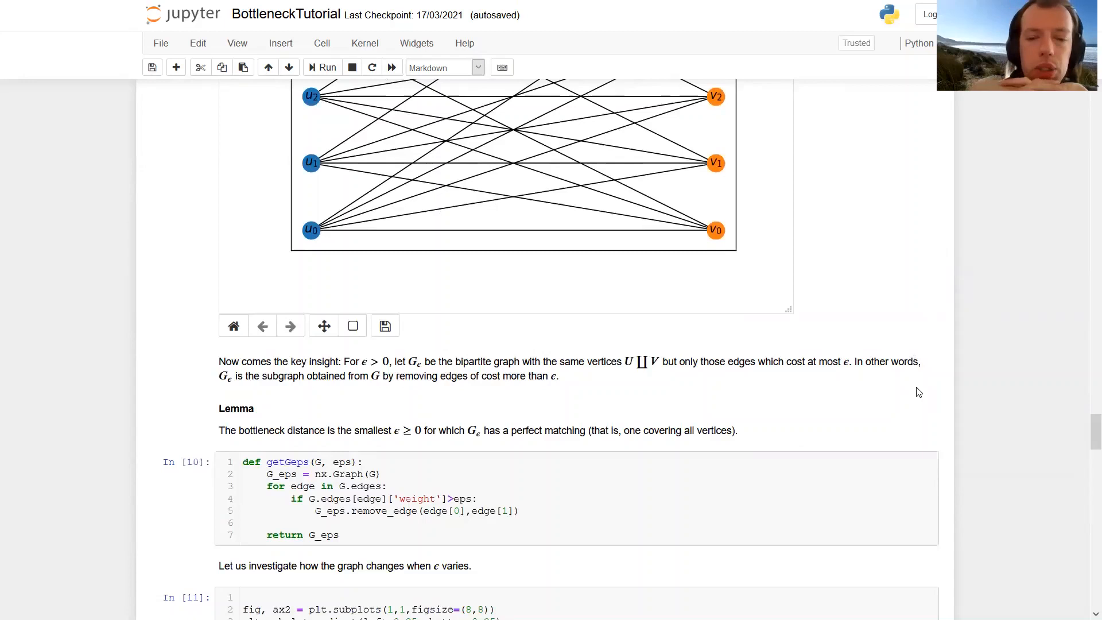
pyautogui.moveTo(877, 388)
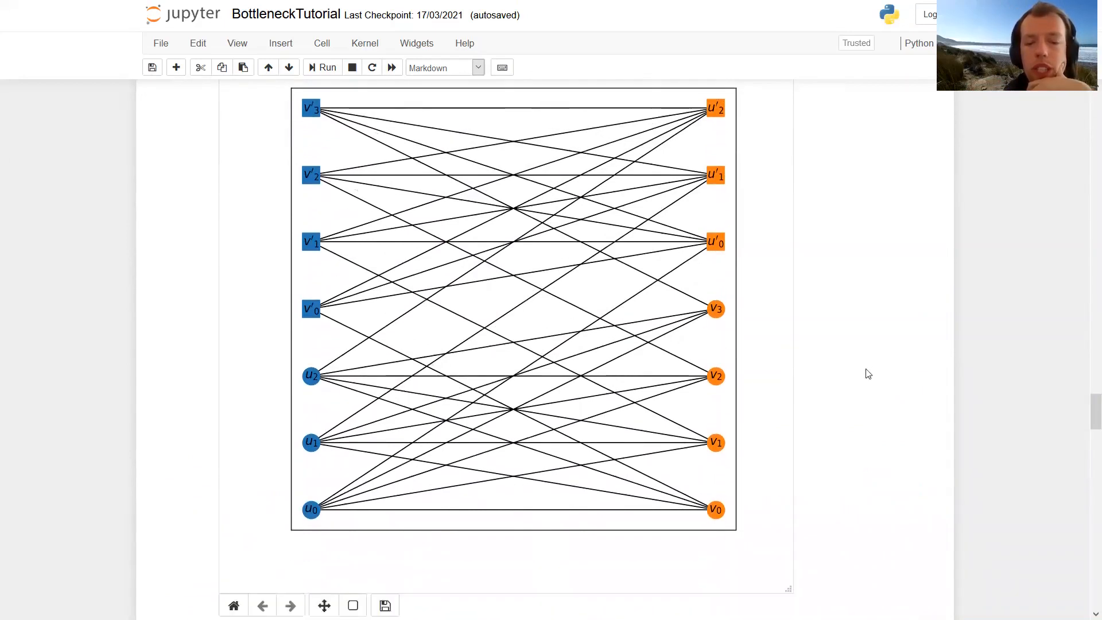
pyautogui.scroll(-3)
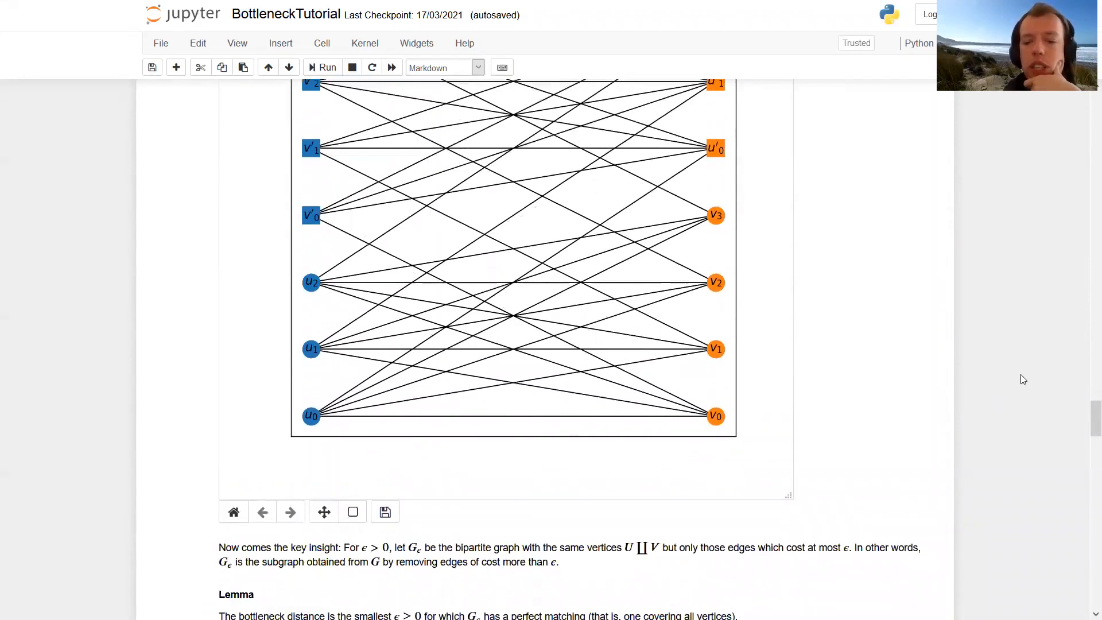
pyautogui.moveTo(937, 374)
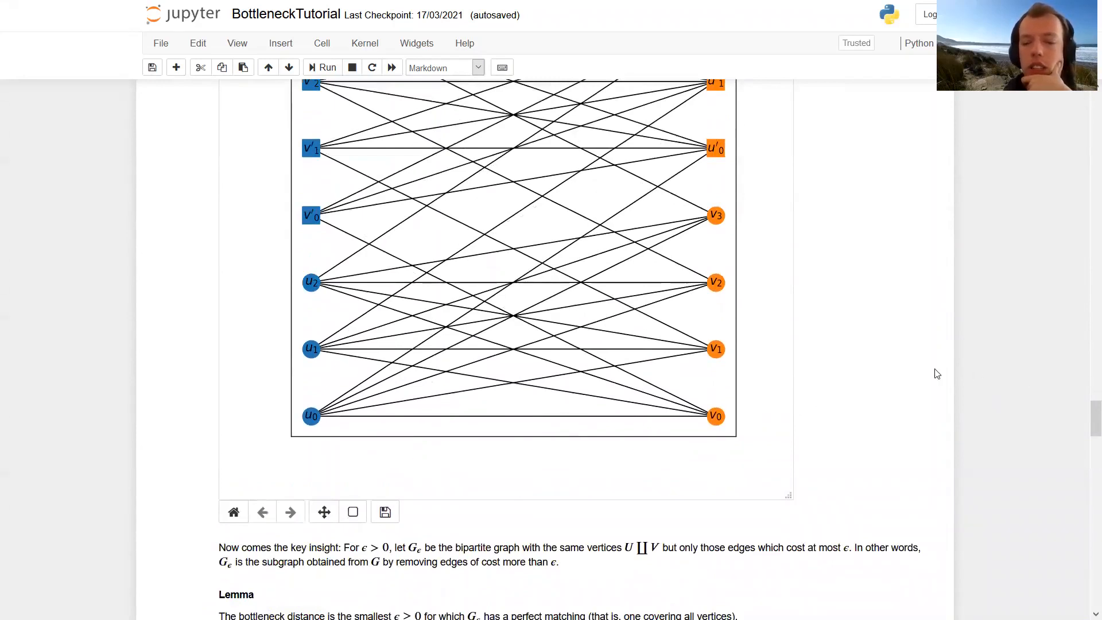
pyautogui.moveTo(290, 344)
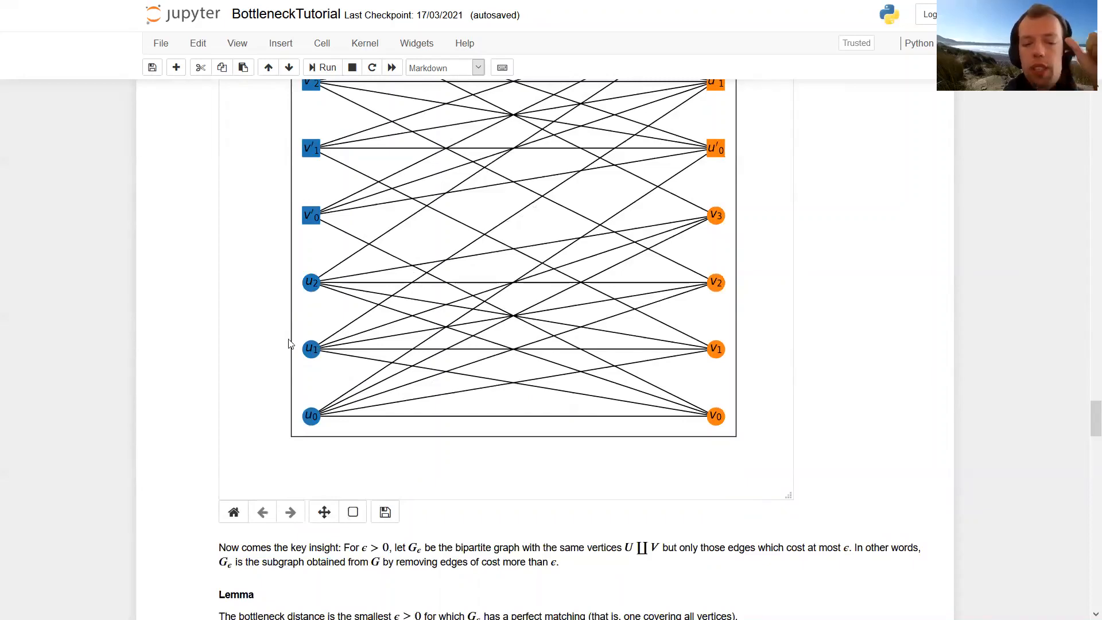
pyautogui.scroll(3)
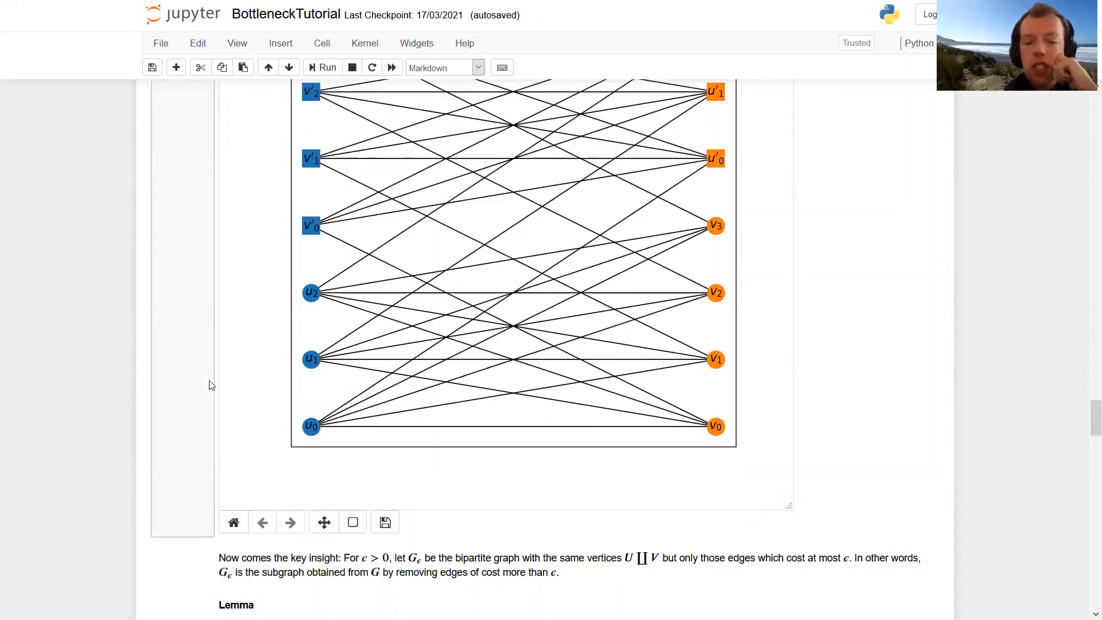
pyautogui.scroll(-3)
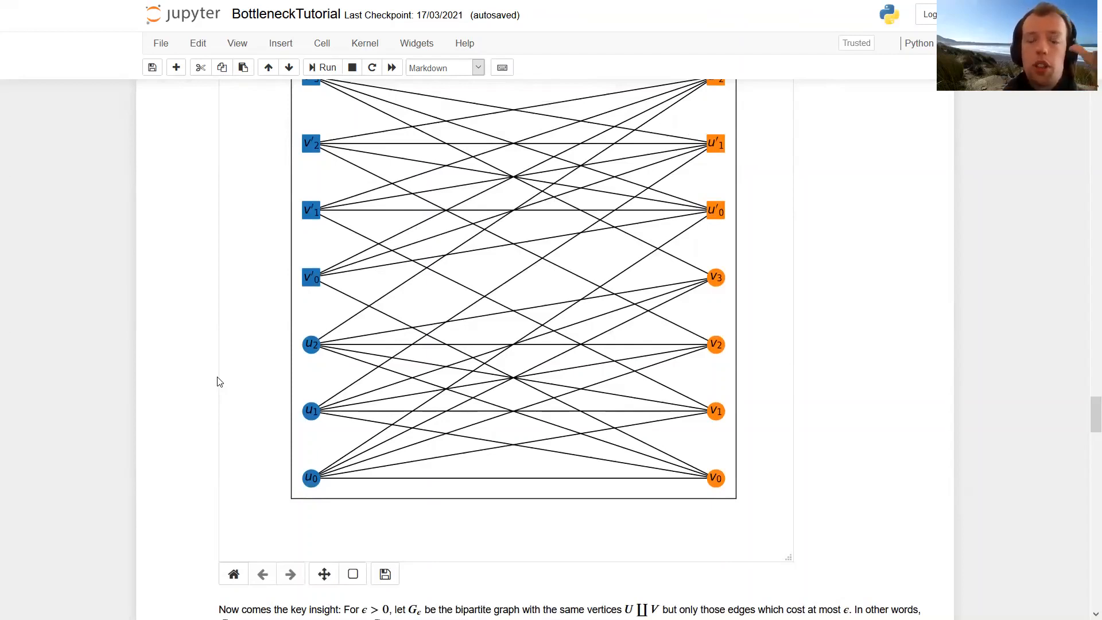
pyautogui.scroll(-3)
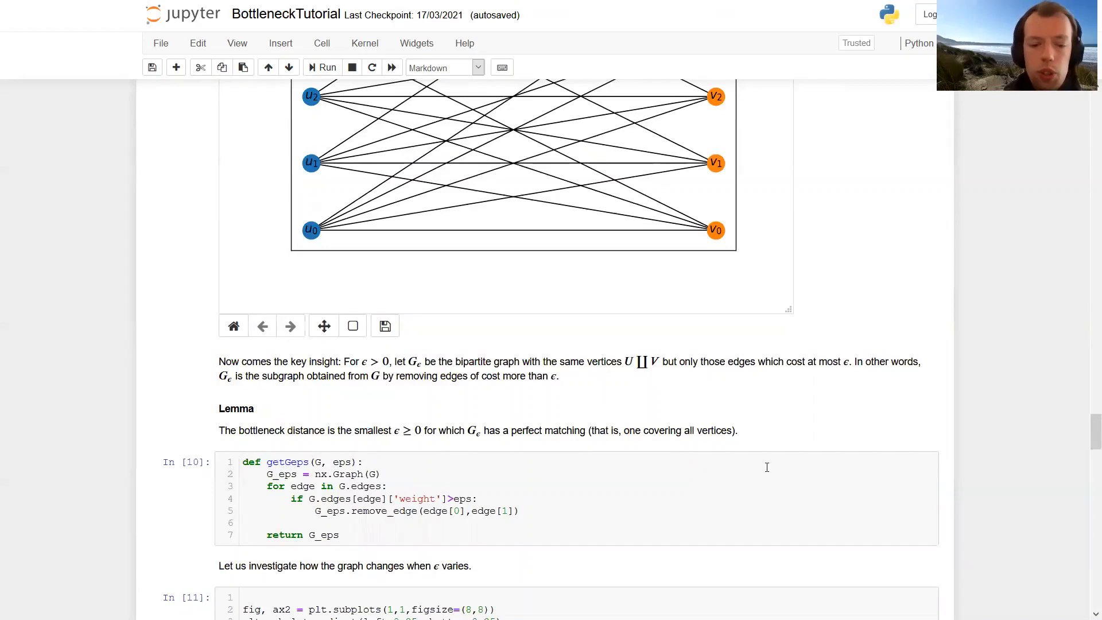
pyautogui.scroll(-3)
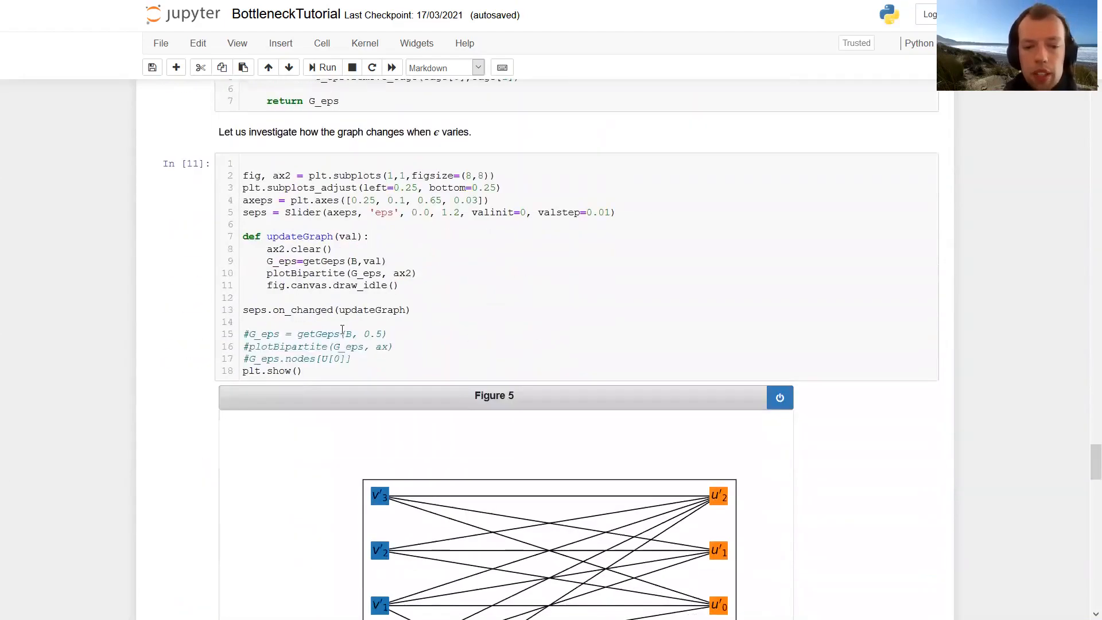
# Step: Rerun the eps-slider cell, then scroll to matching cell In [12] and Figure 6
pyautogui.click(345, 322)
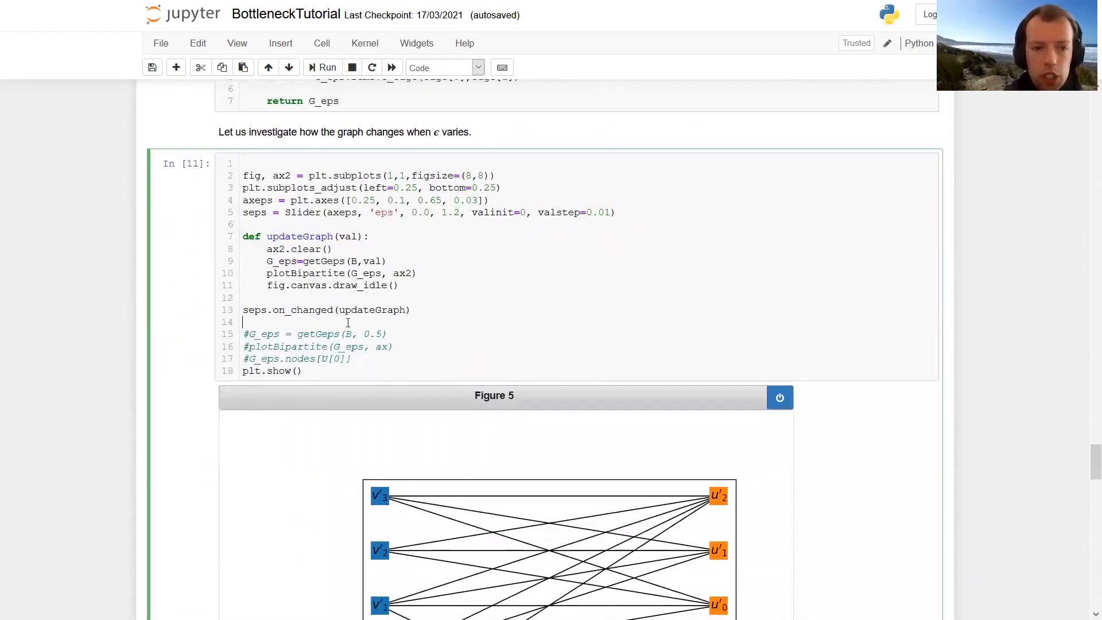
pyautogui.click(322, 67)
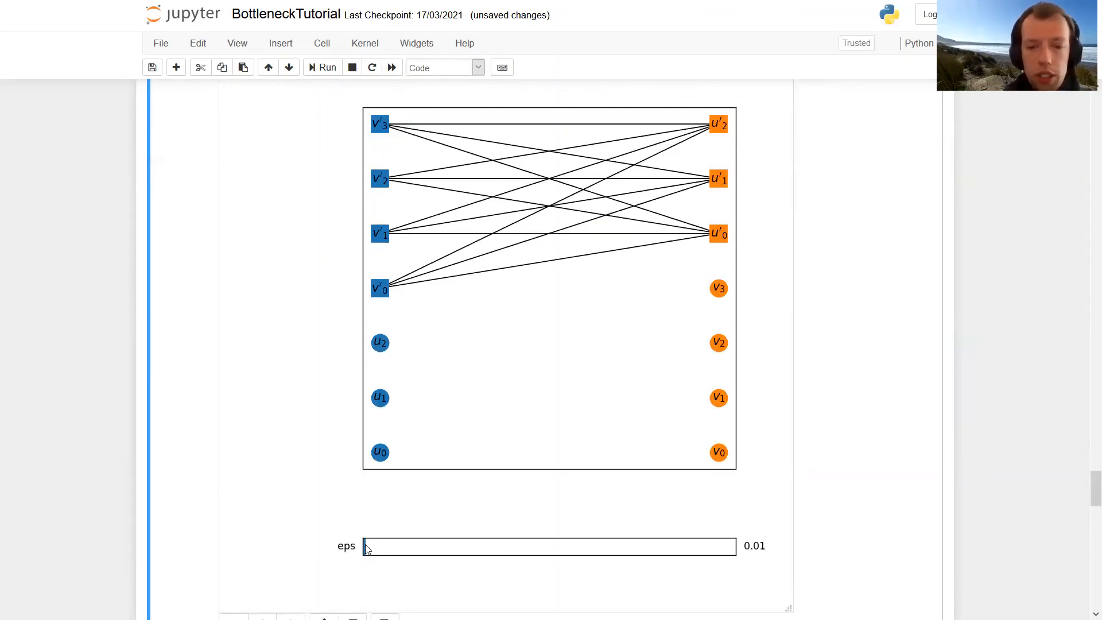
pyautogui.moveTo(601, 190)
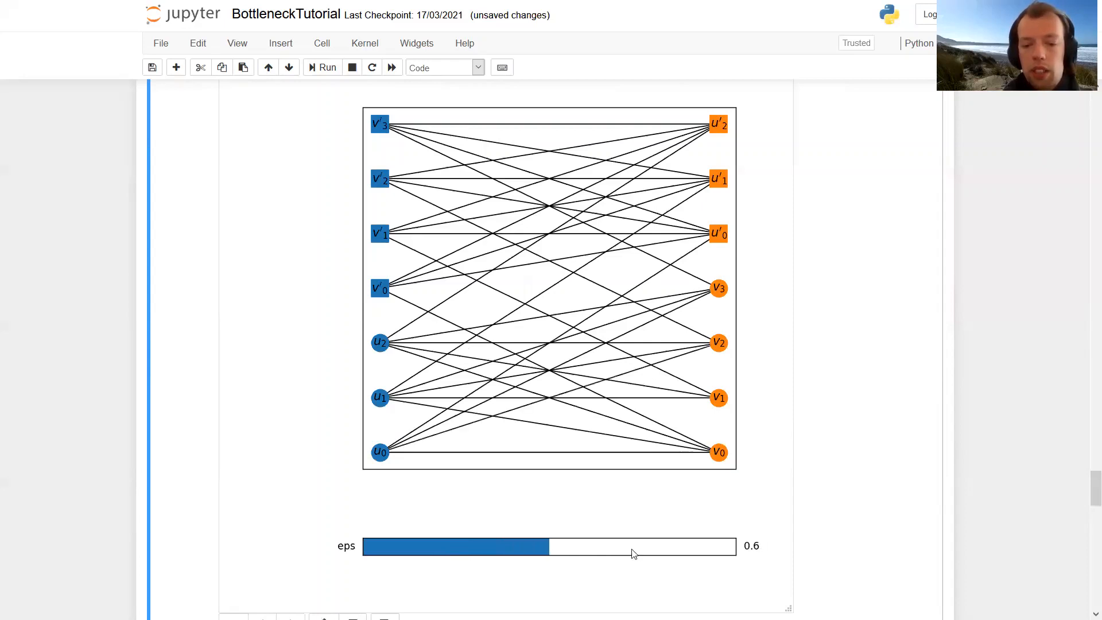
pyautogui.moveTo(270, 462)
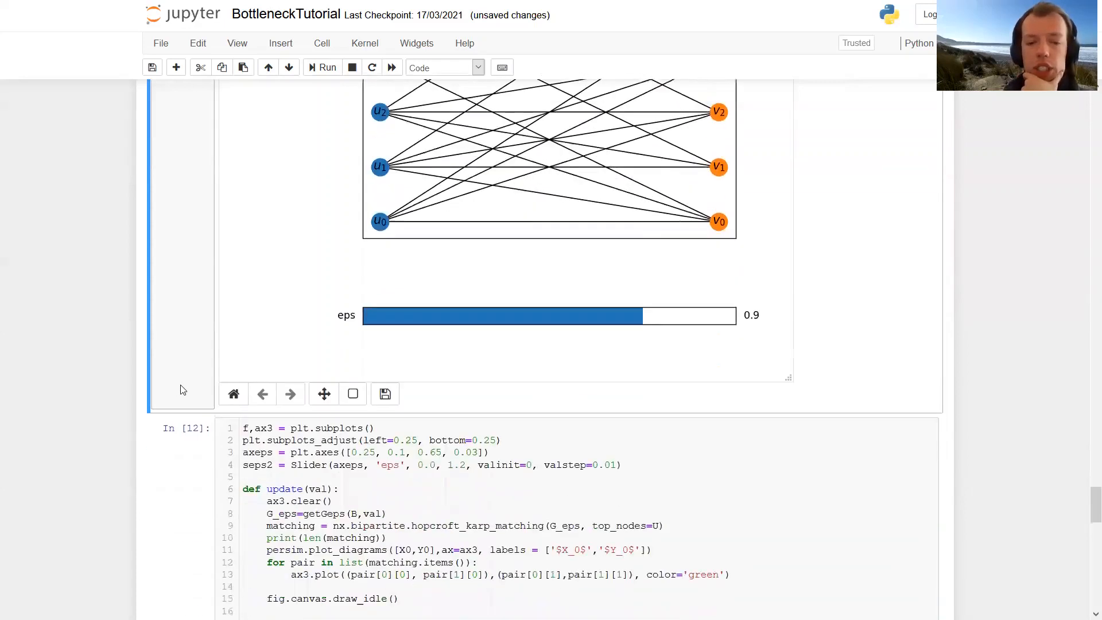
pyautogui.scroll(-3)
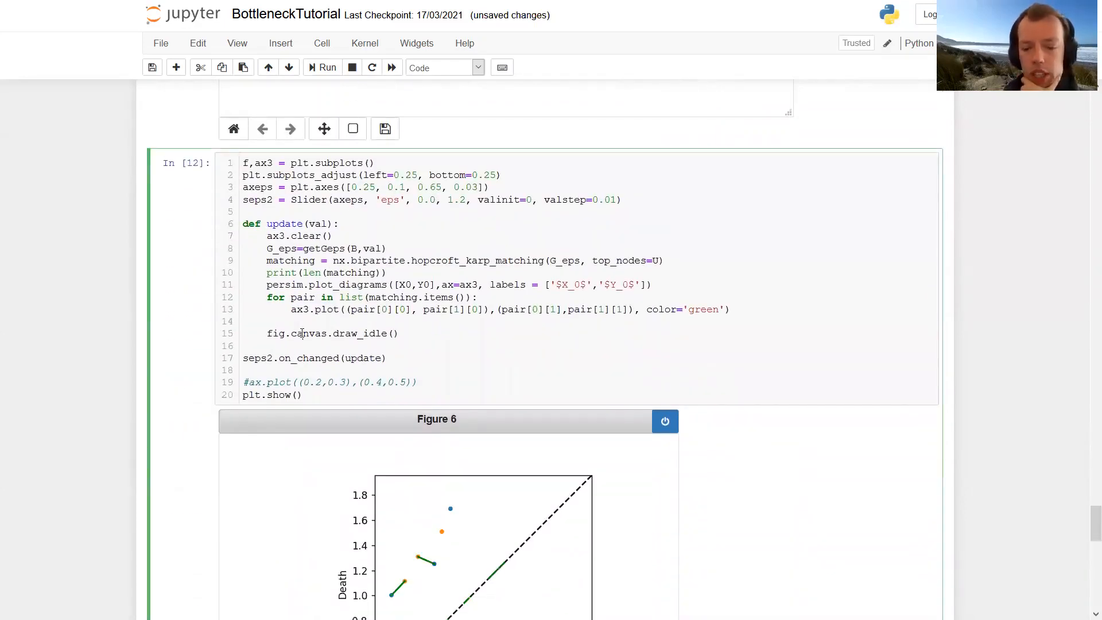
# Step: Rerun cell In [12] and adjust the Figure 8 eps slider to 0.14
pyautogui.click(321, 67)
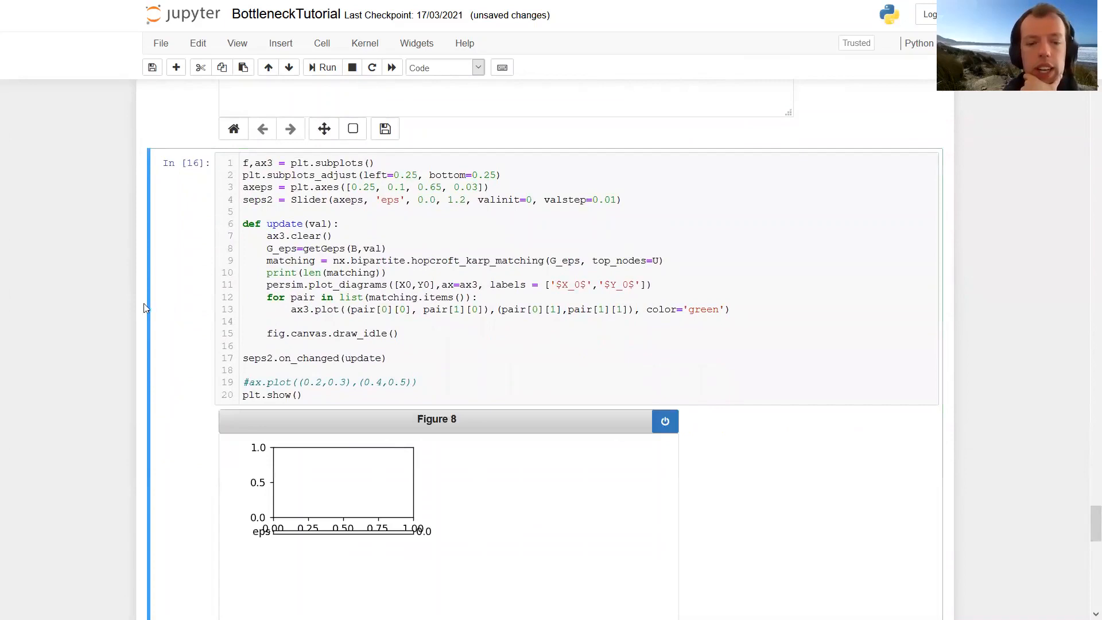
pyautogui.scroll(-3)
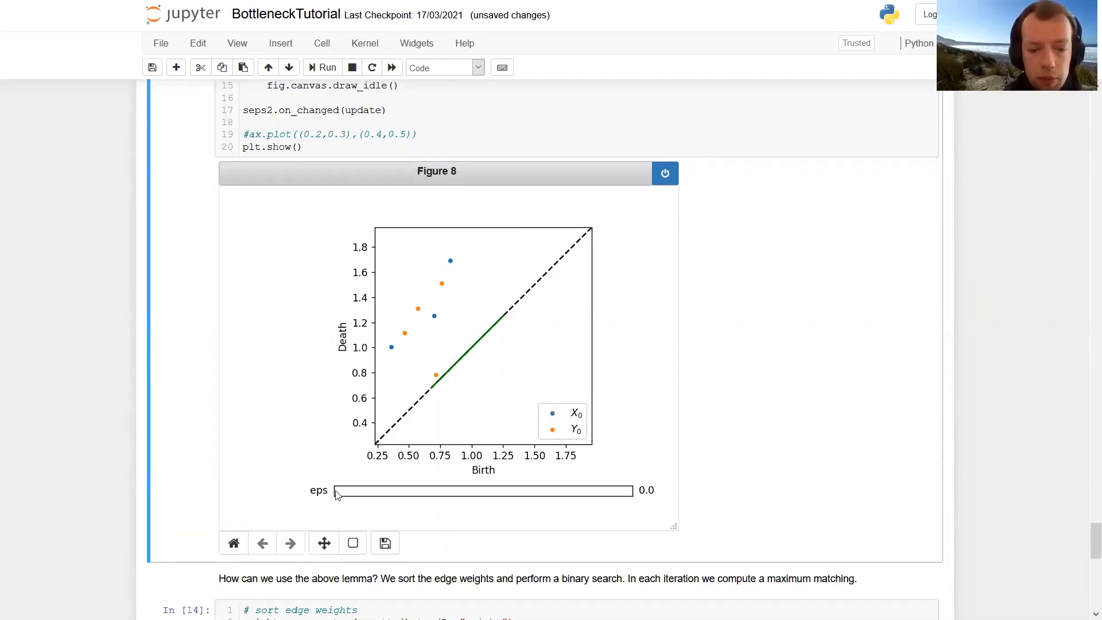
pyautogui.click(338, 490)
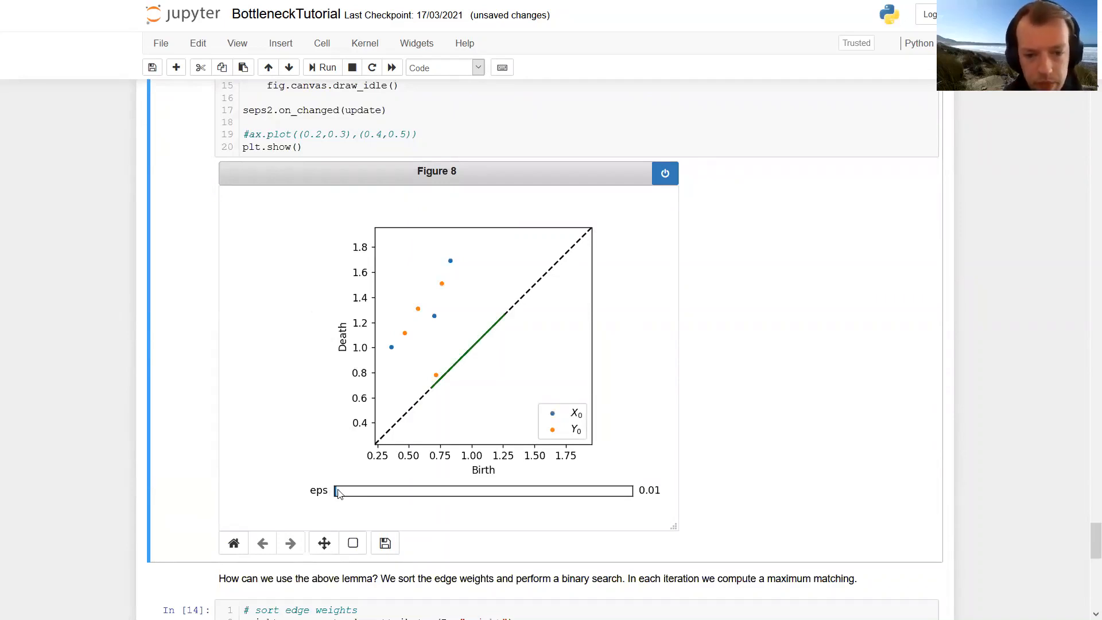
pyautogui.click(338, 490)
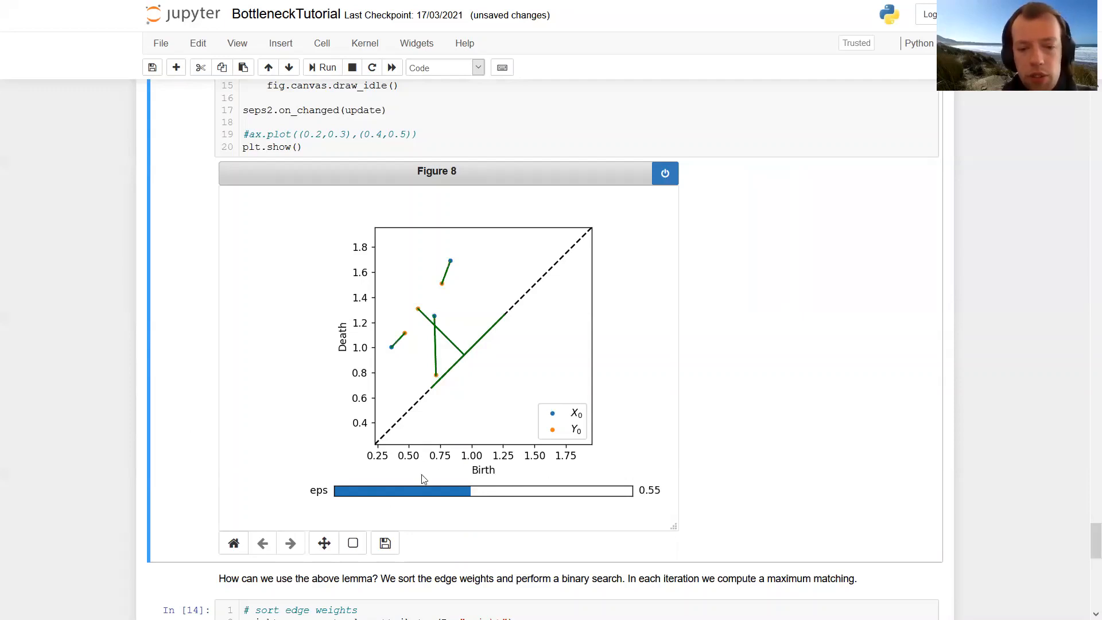
pyautogui.moveTo(473, 269)
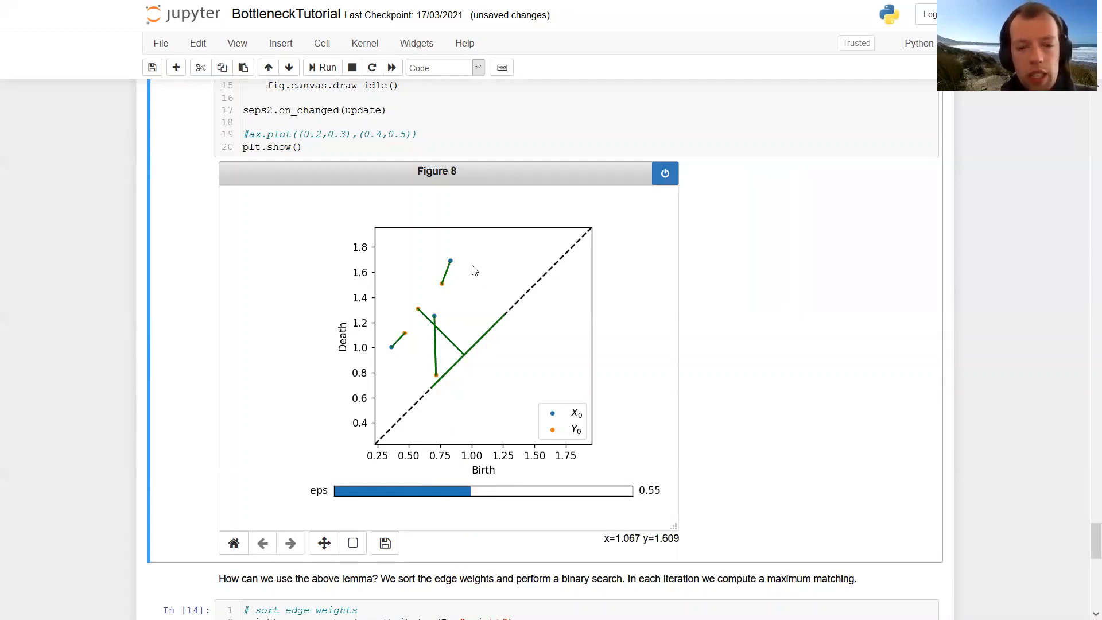
pyautogui.moveTo(393, 310)
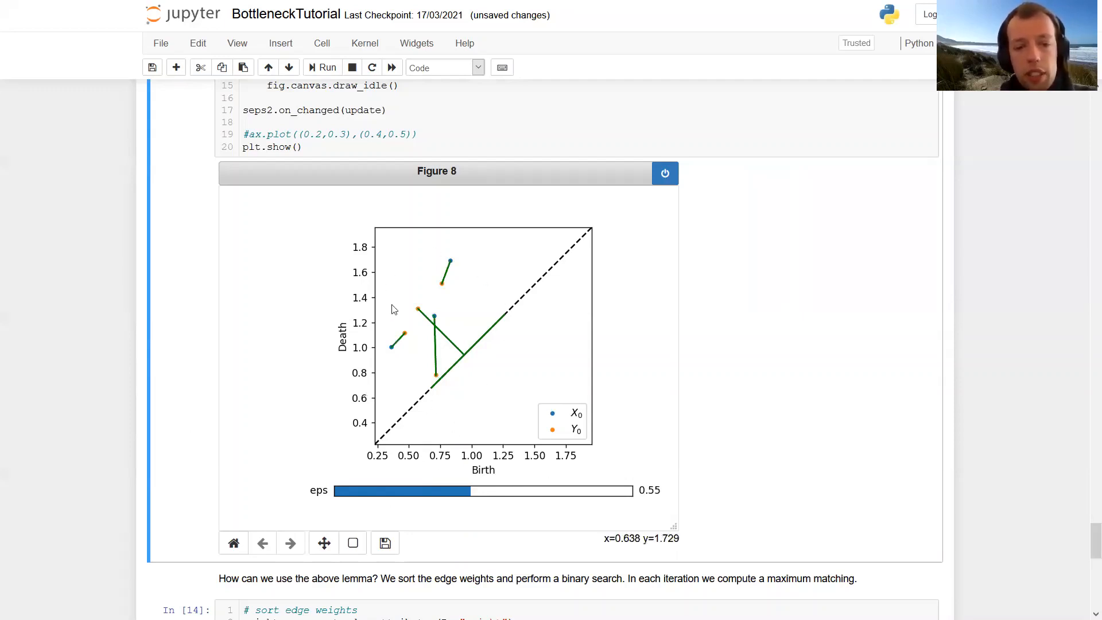
pyautogui.moveTo(471, 464)
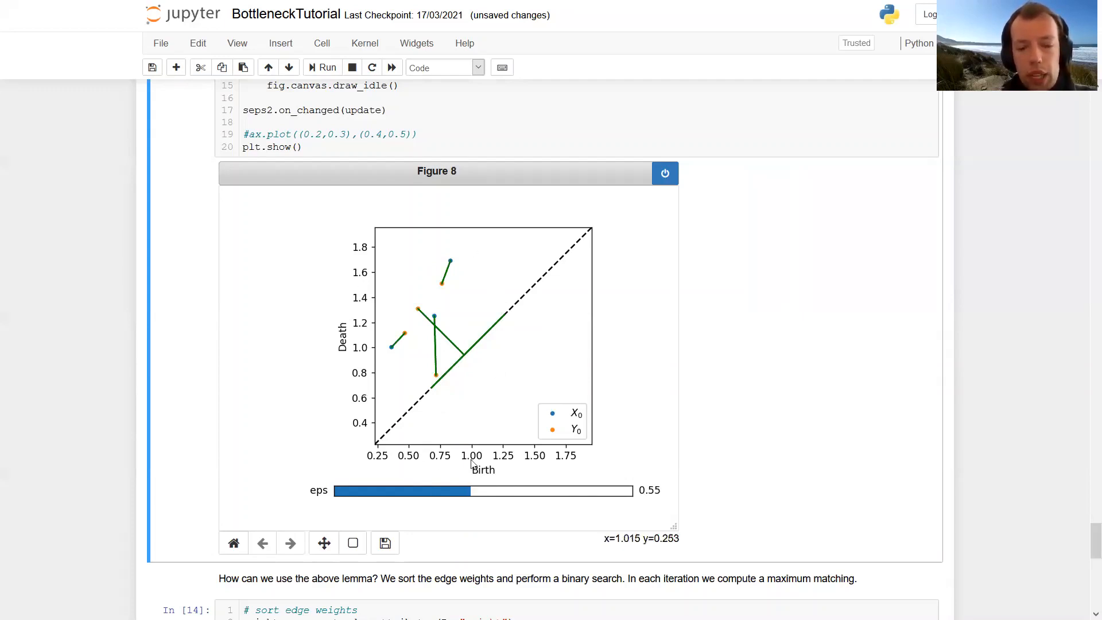
pyautogui.moveTo(471, 495)
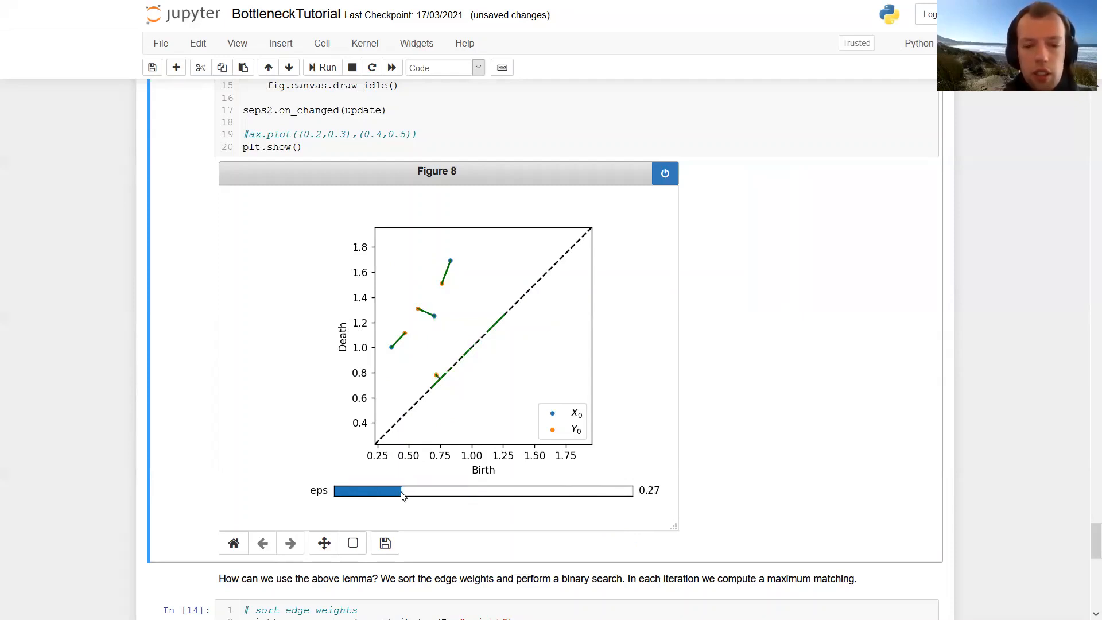
pyautogui.moveTo(376, 310)
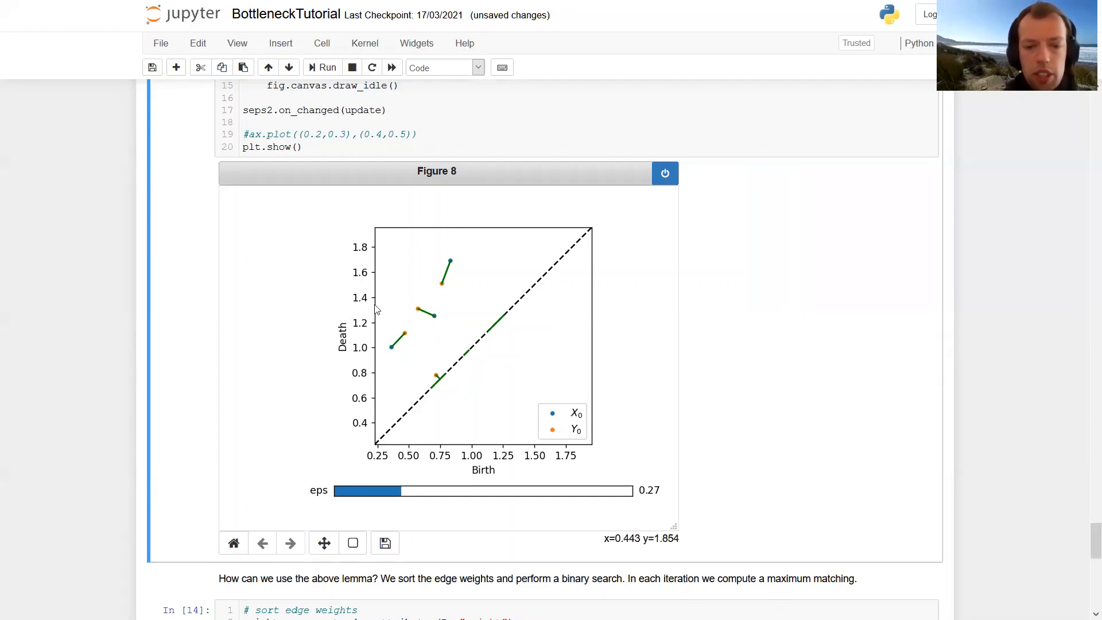
pyautogui.moveTo(442, 416)
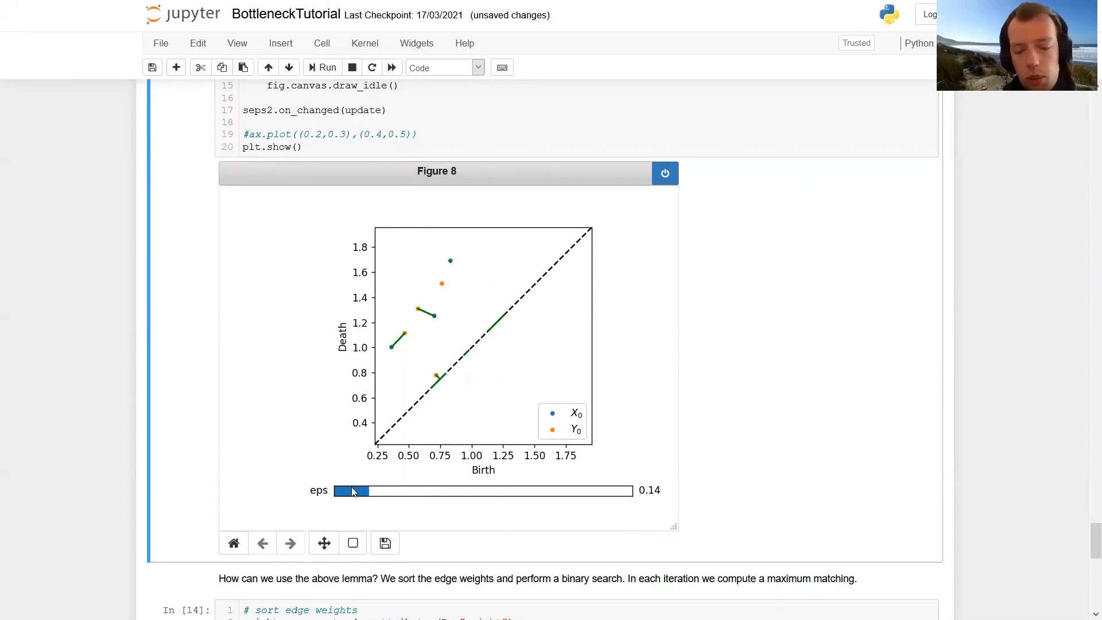
pyautogui.scroll(-3)
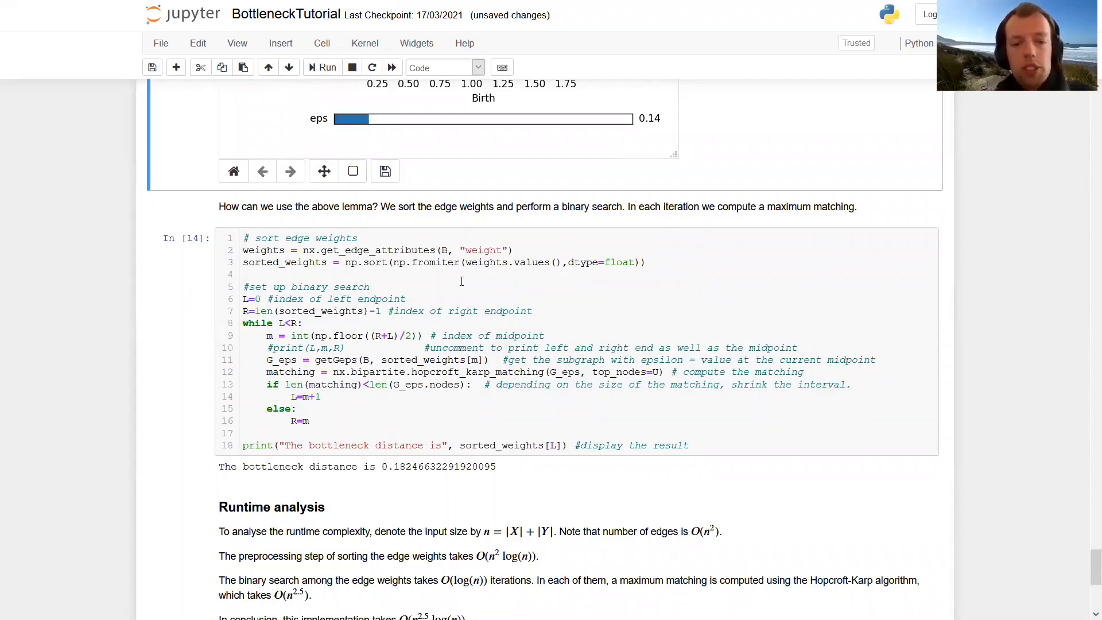
pyautogui.moveTo(560, 278)
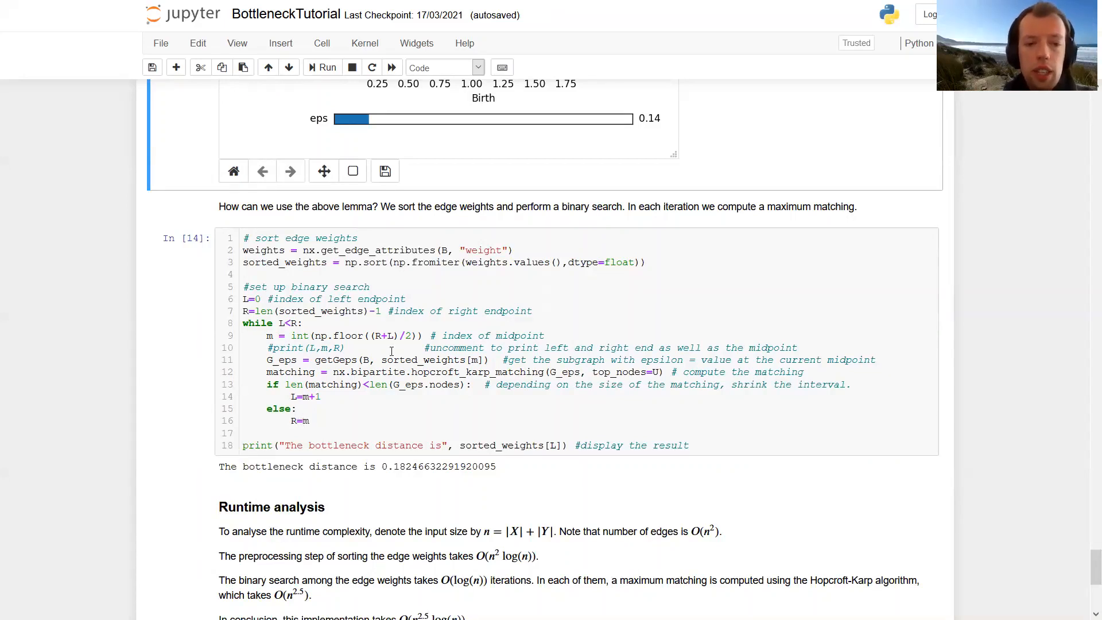
# Step: Rerun the binary-search cell, getting bottleneck distance 0.18246632291920095
pyautogui.click(326, 66)
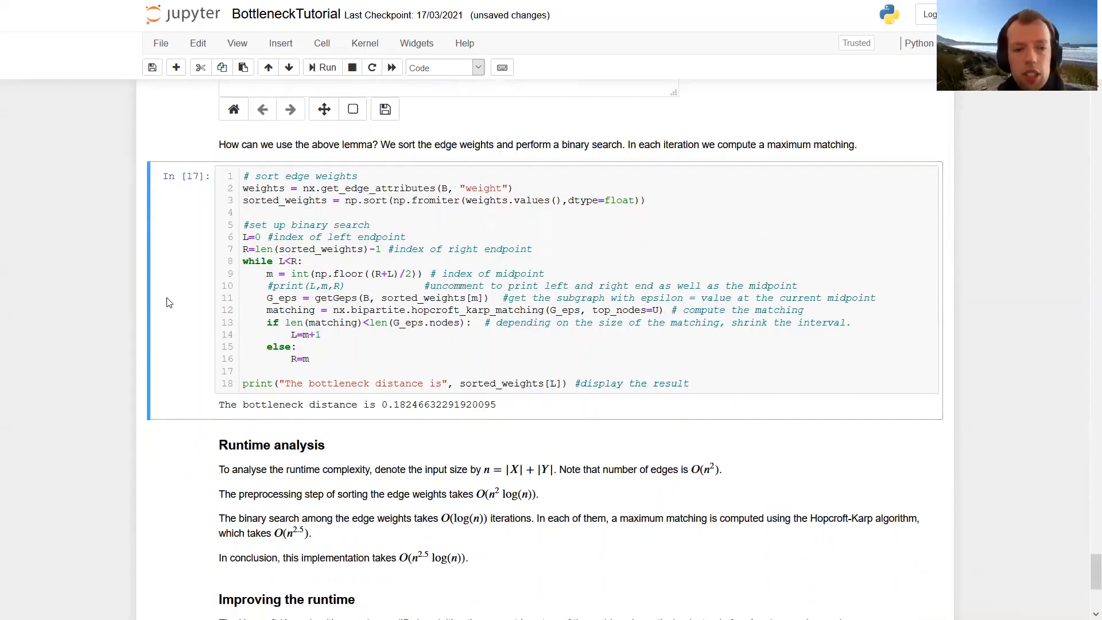
pyautogui.moveTo(545, 410)
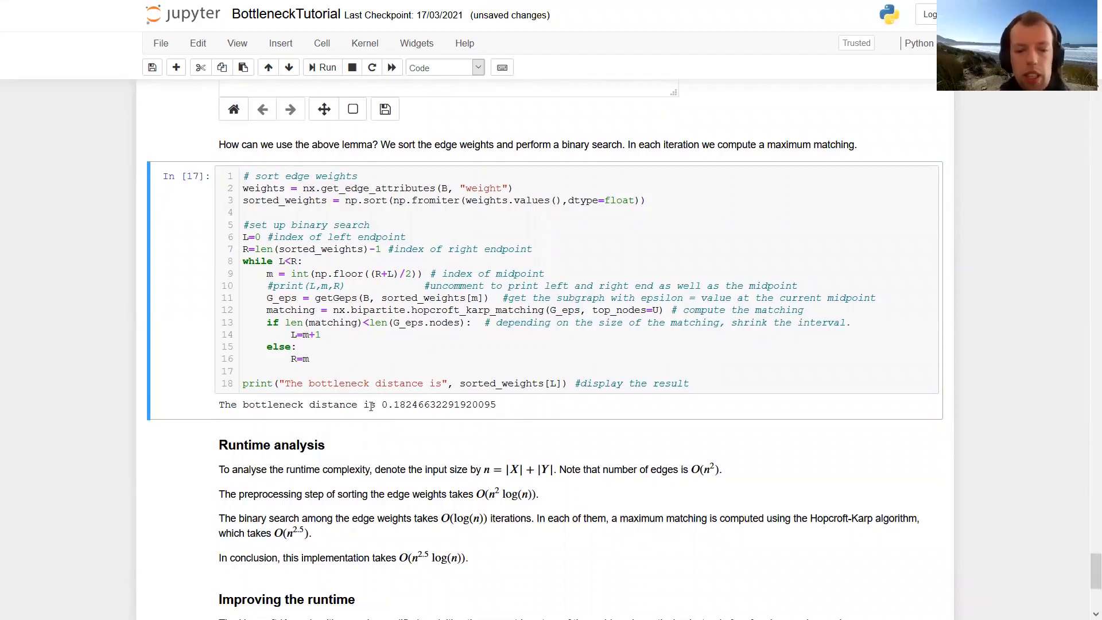
pyautogui.moveTo(180, 354)
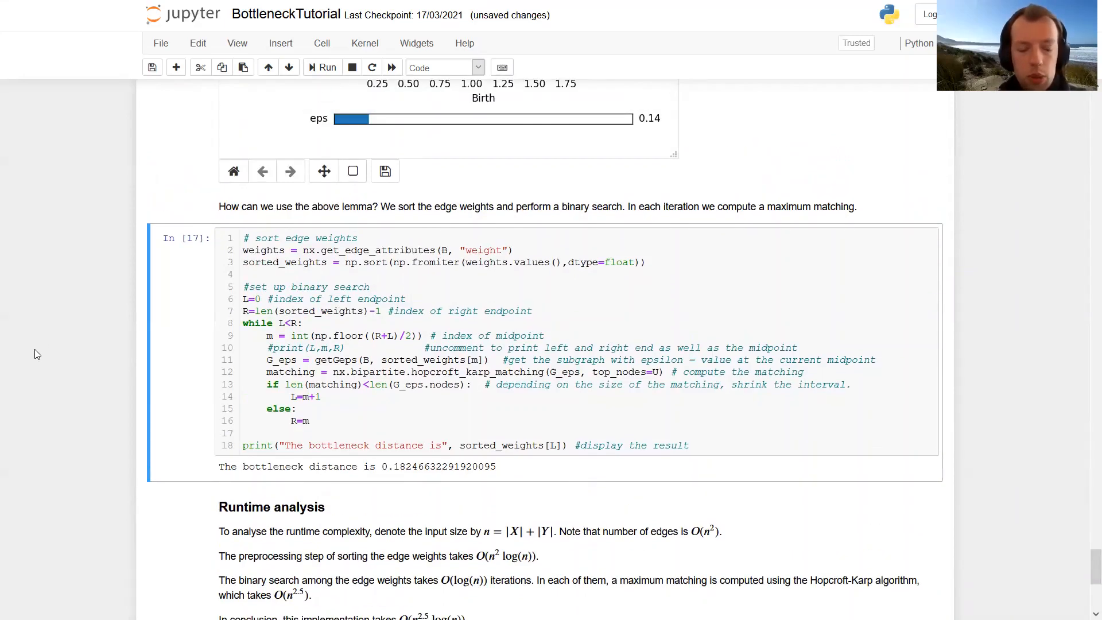
pyautogui.scroll(-3)
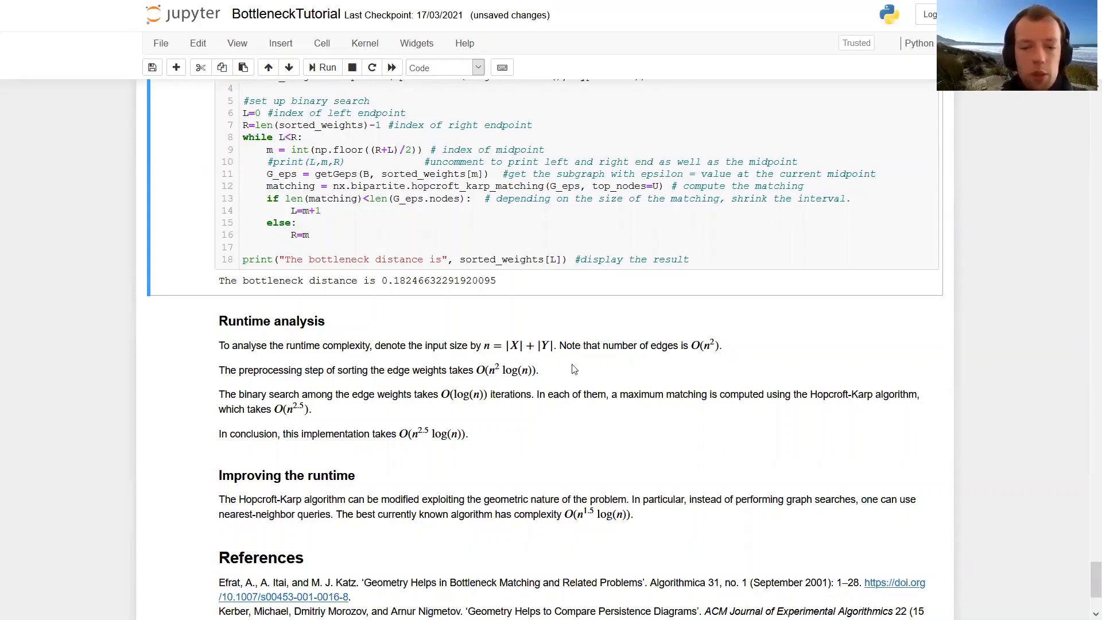
pyautogui.moveTo(237, 362)
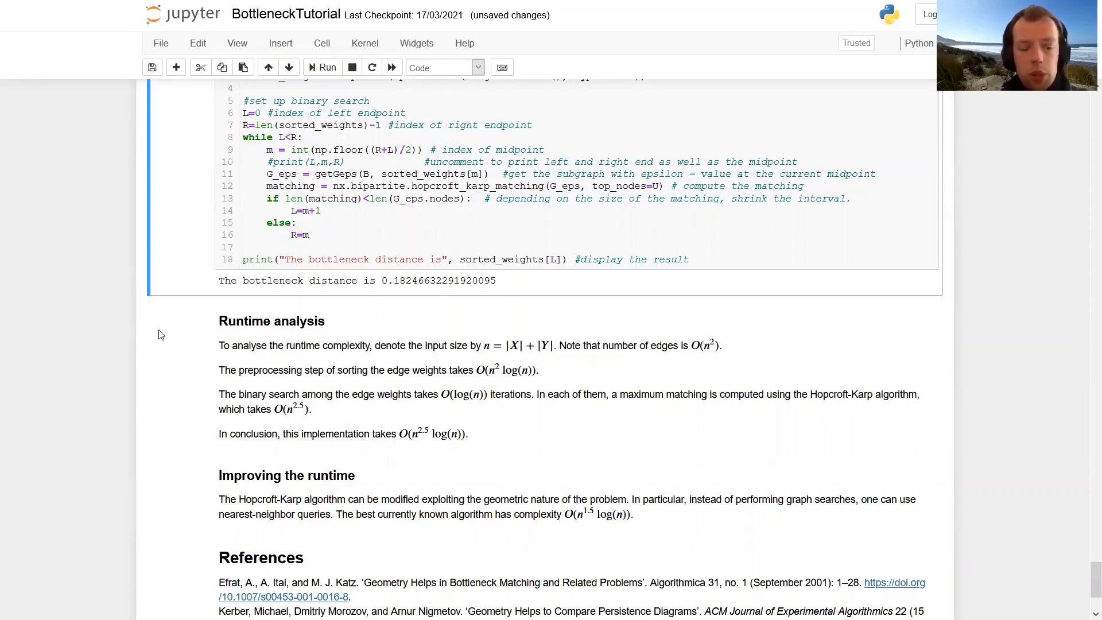
pyautogui.moveTo(444, 364)
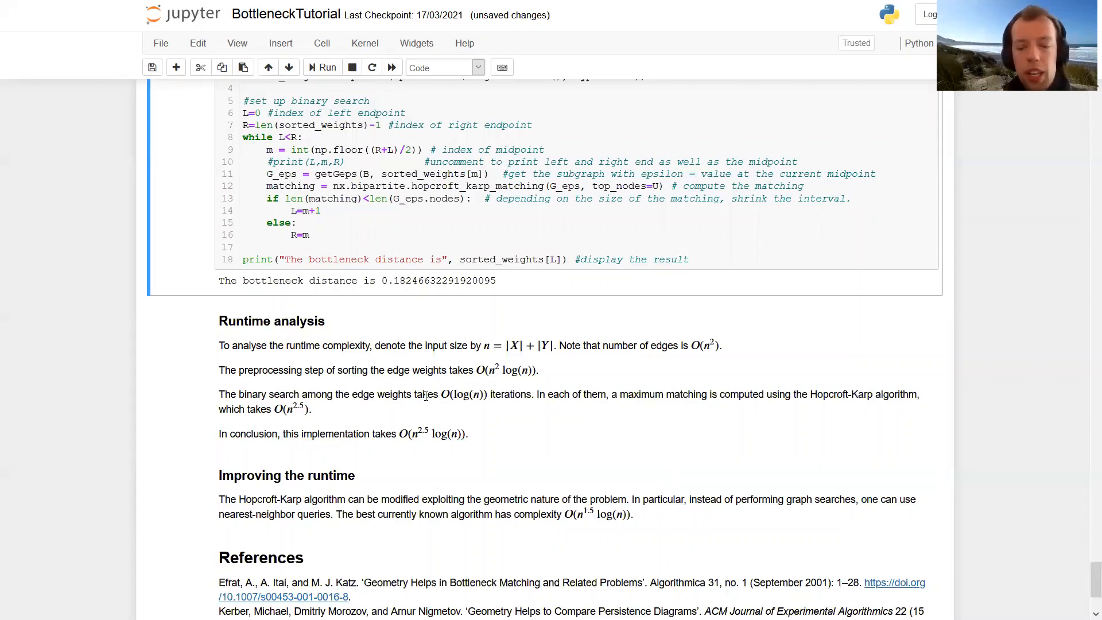
pyautogui.moveTo(793, 366)
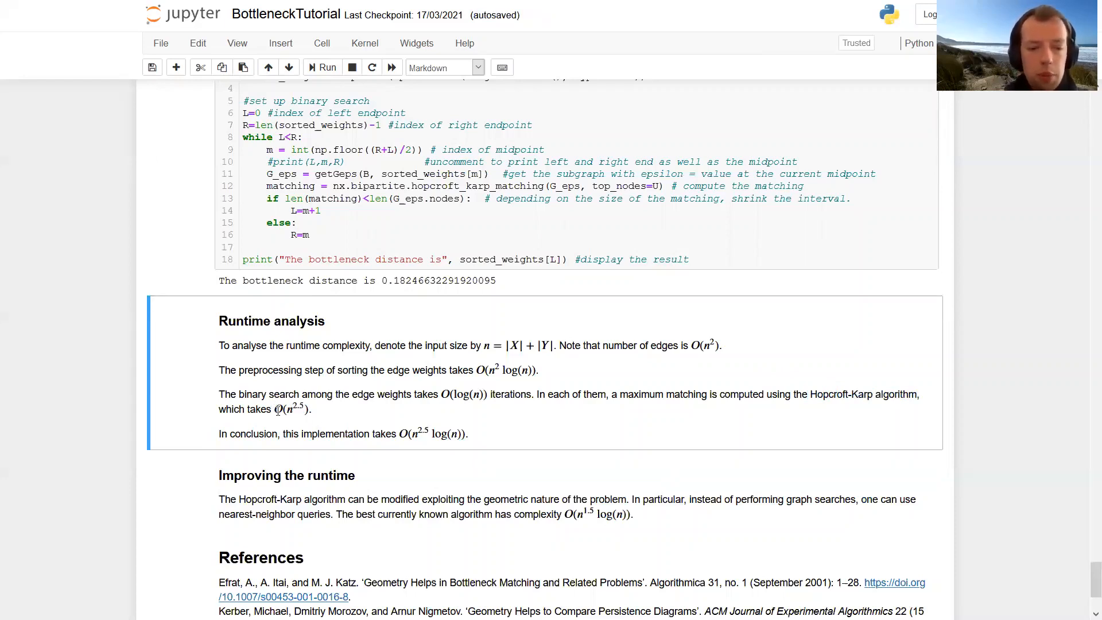
pyautogui.moveTo(314, 415)
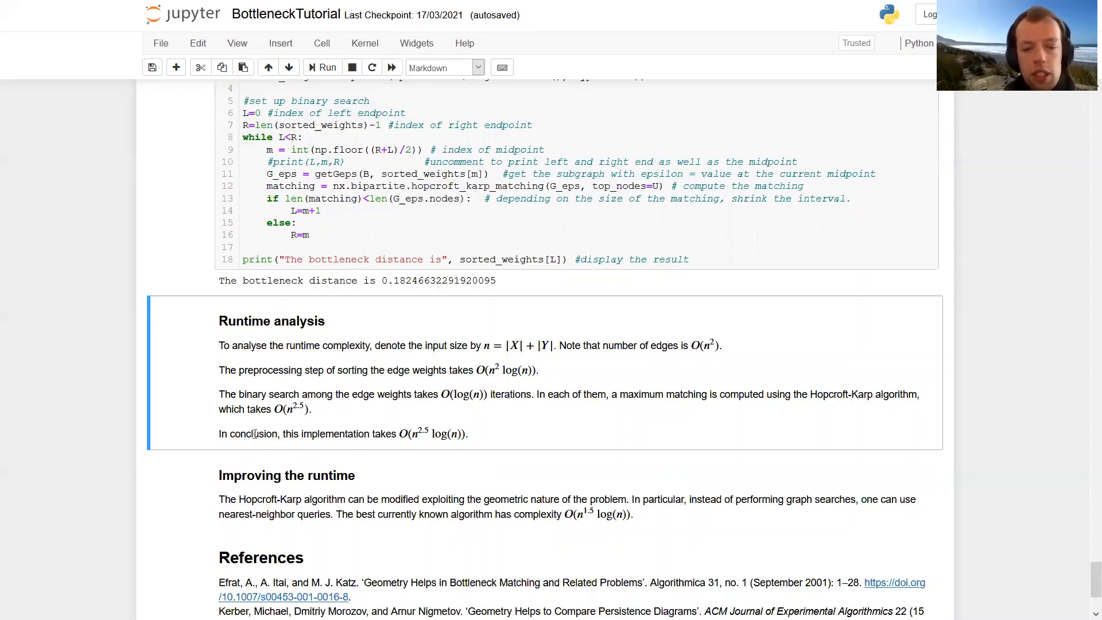
# Step: Scroll through Runtime analysis and Improving the runtime to the three references
pyautogui.scroll(-3)
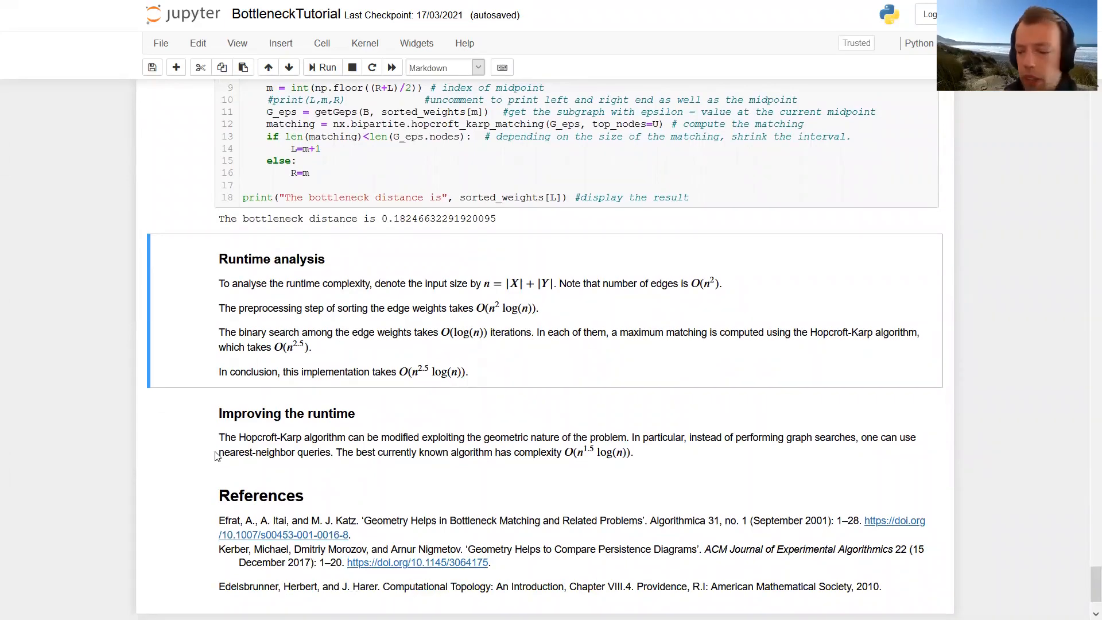
pyautogui.scroll(-3)
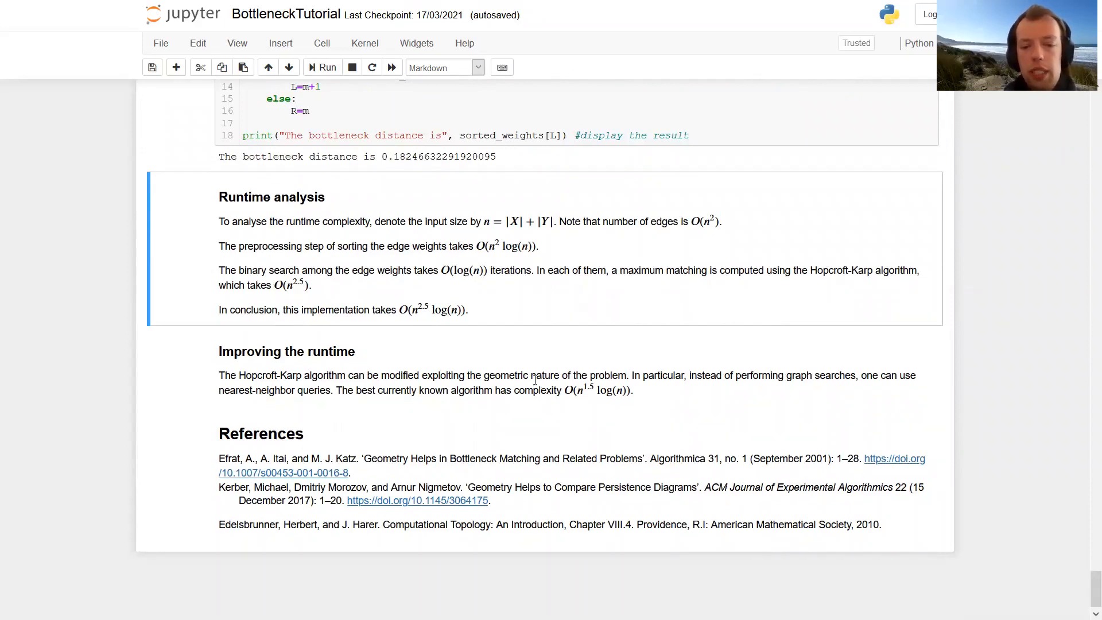
pyautogui.moveTo(645, 429)
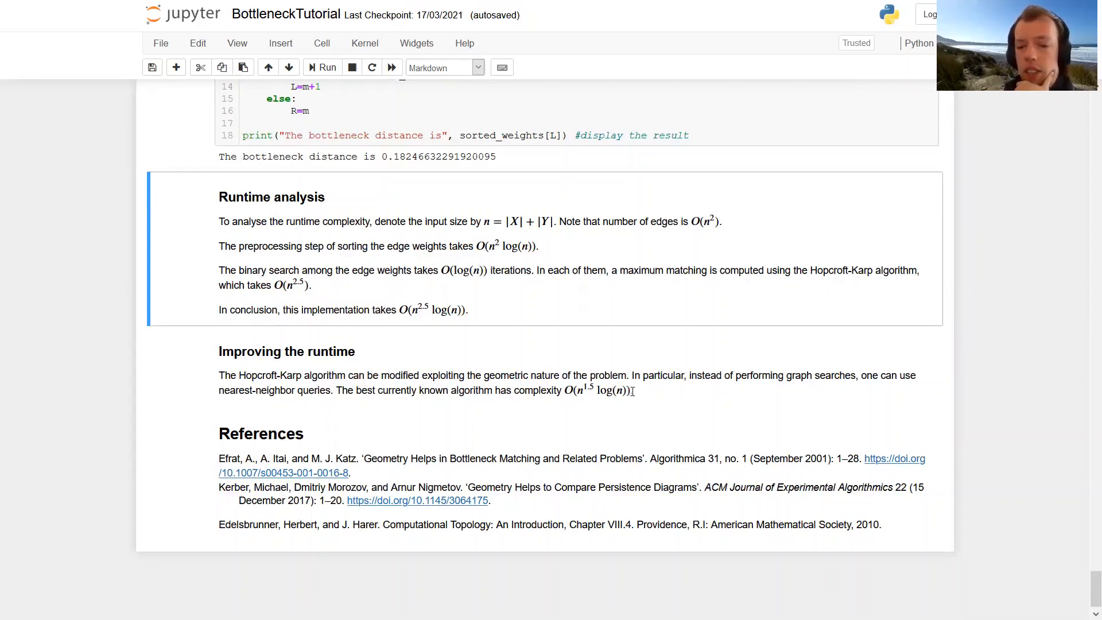
pyautogui.moveTo(555, 351)
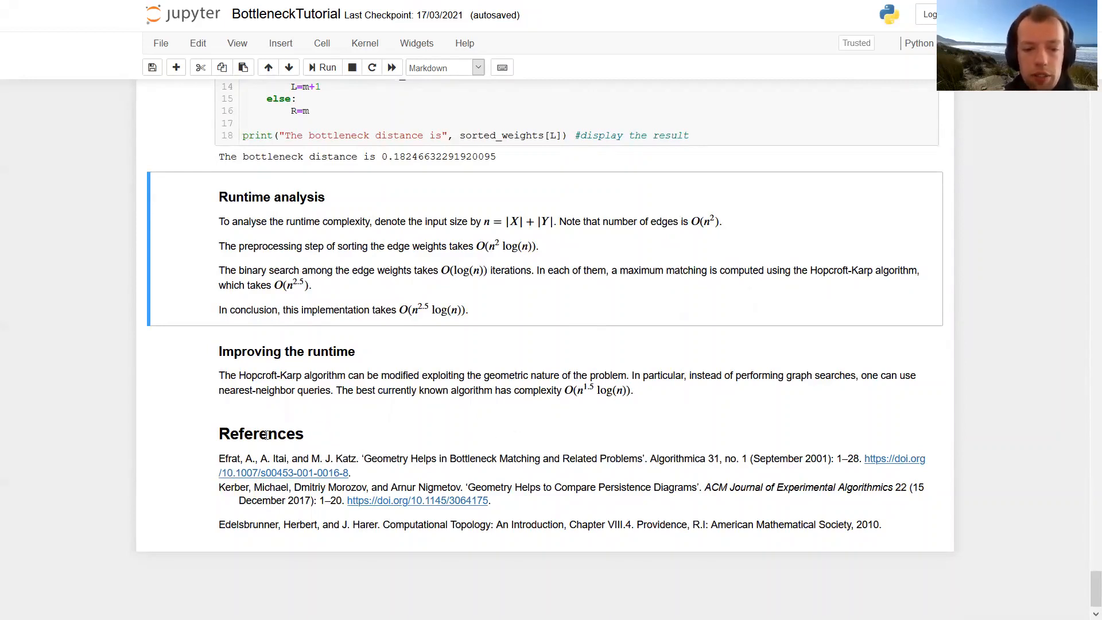
pyautogui.moveTo(343, 479)
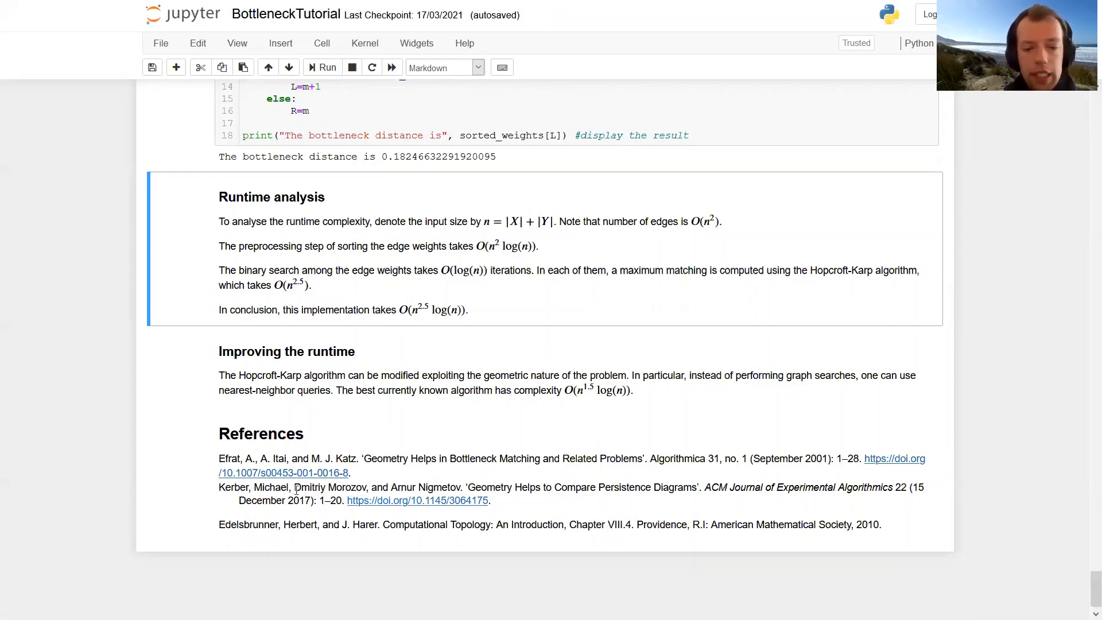
pyautogui.moveTo(544, 503)
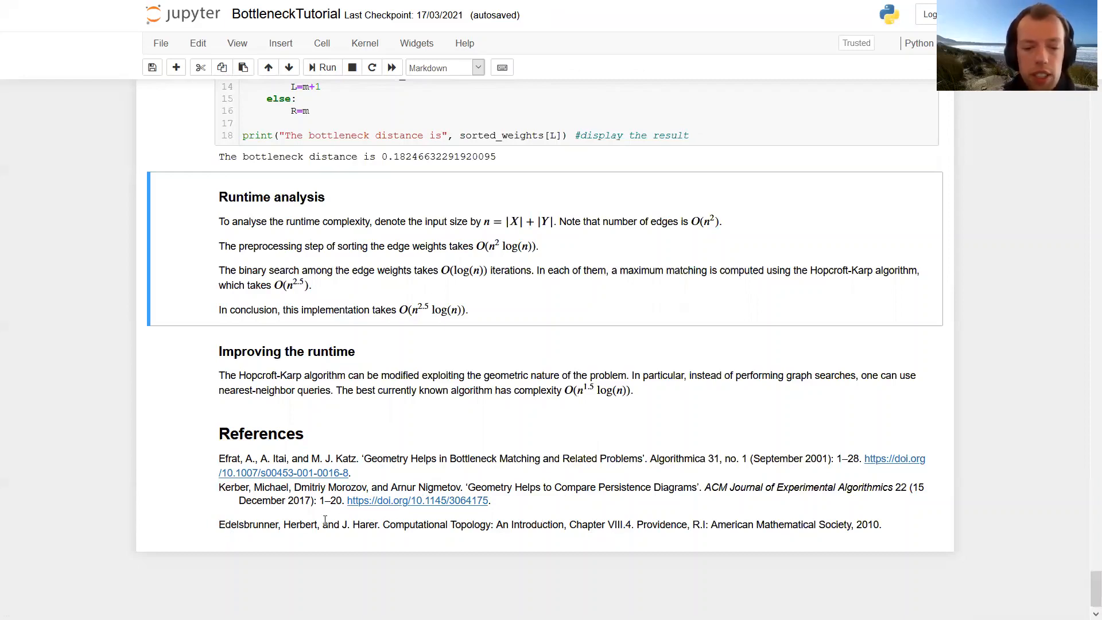
pyautogui.moveTo(717, 498)
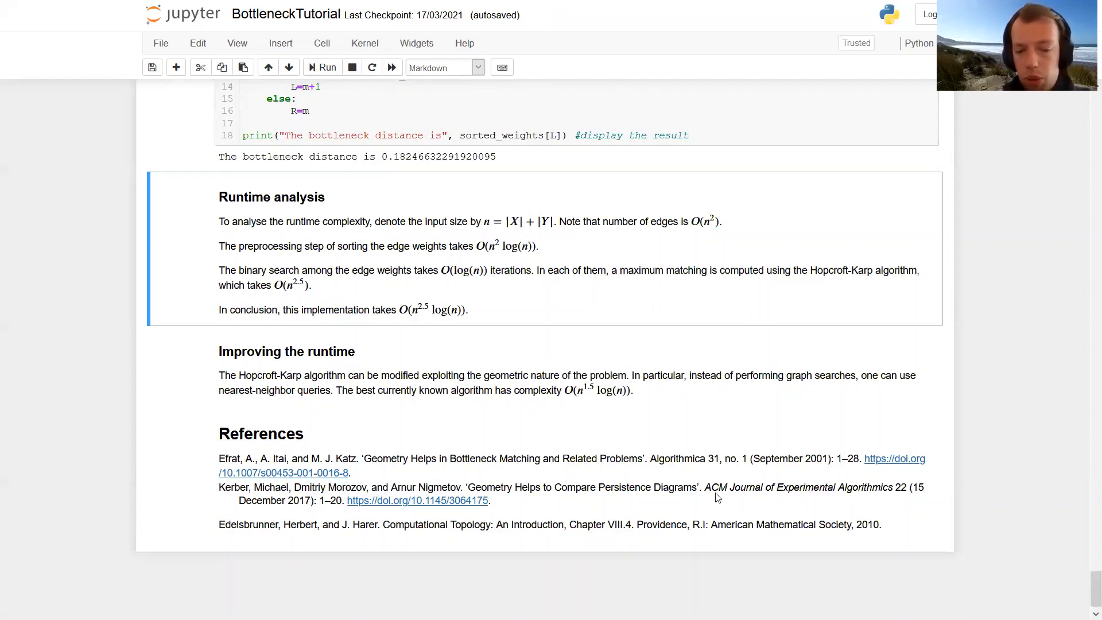